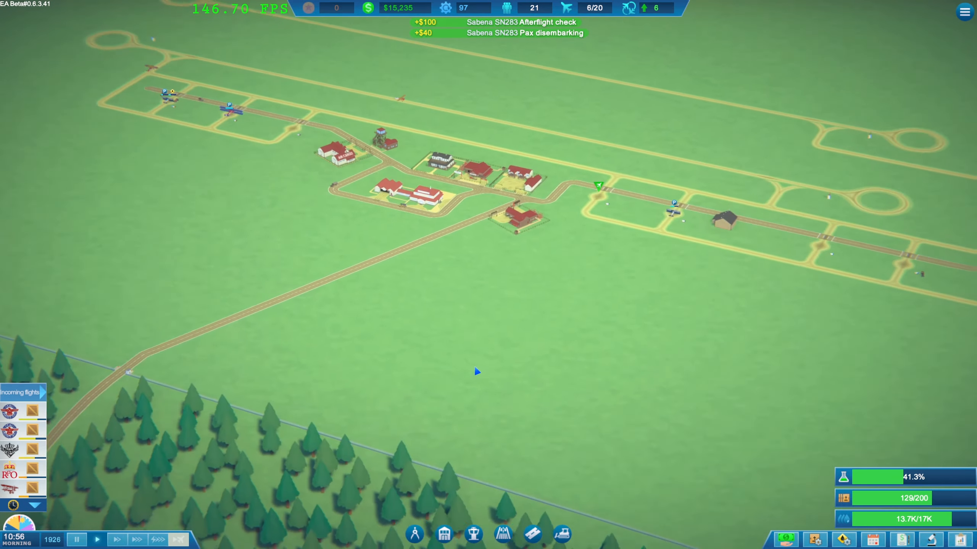
# Browse the facilities and ramp/runway building menus and check the flight schedule.
pyautogui.scroll(-3)
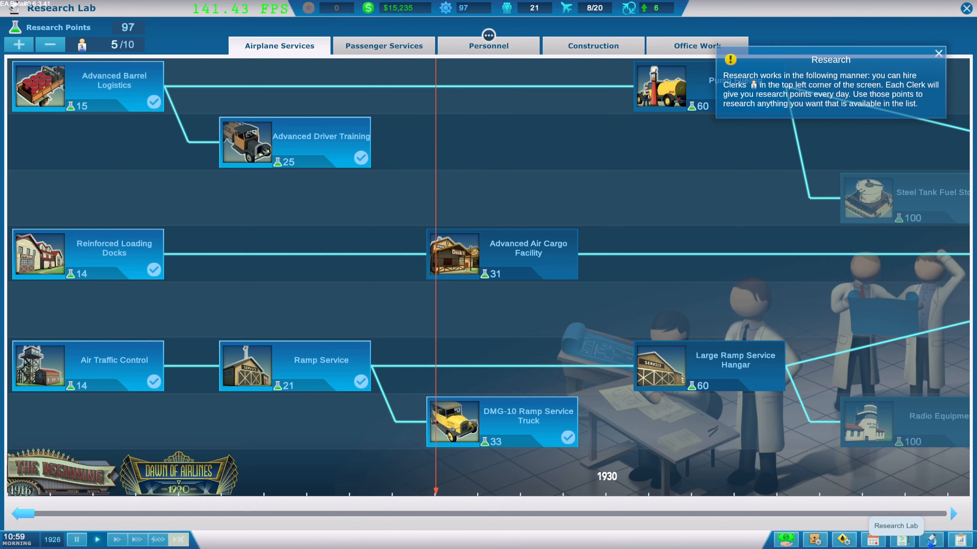
pyautogui.moveTo(556, 98)
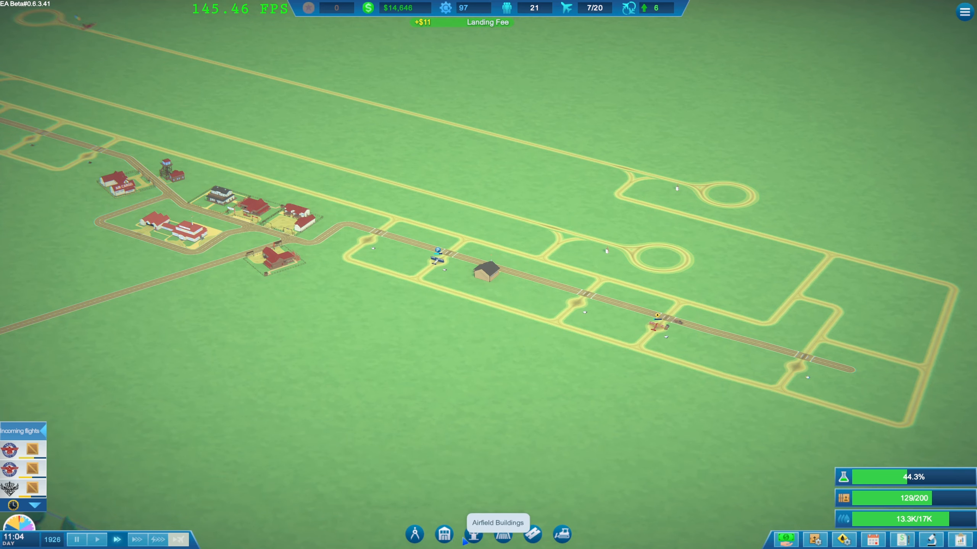
pyautogui.click(443, 533)
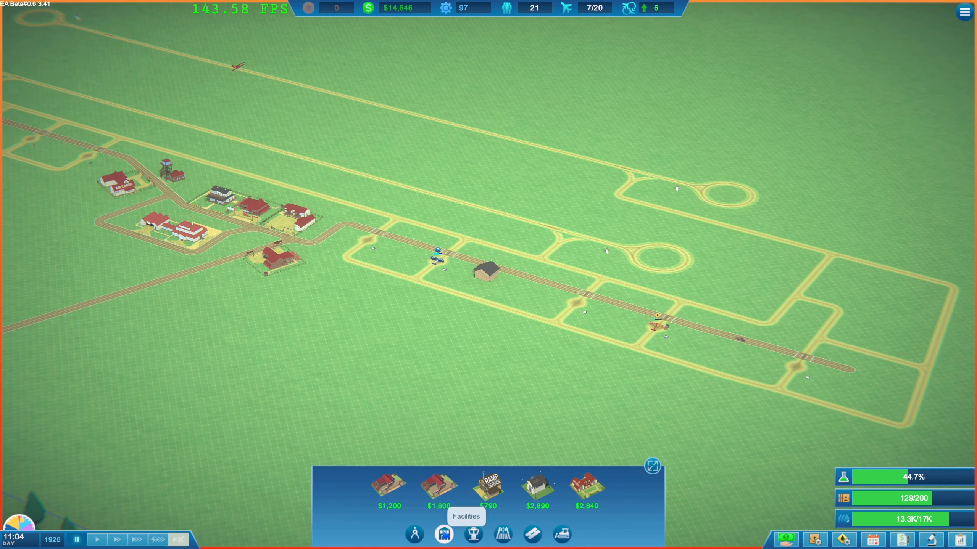
pyautogui.click(502, 533)
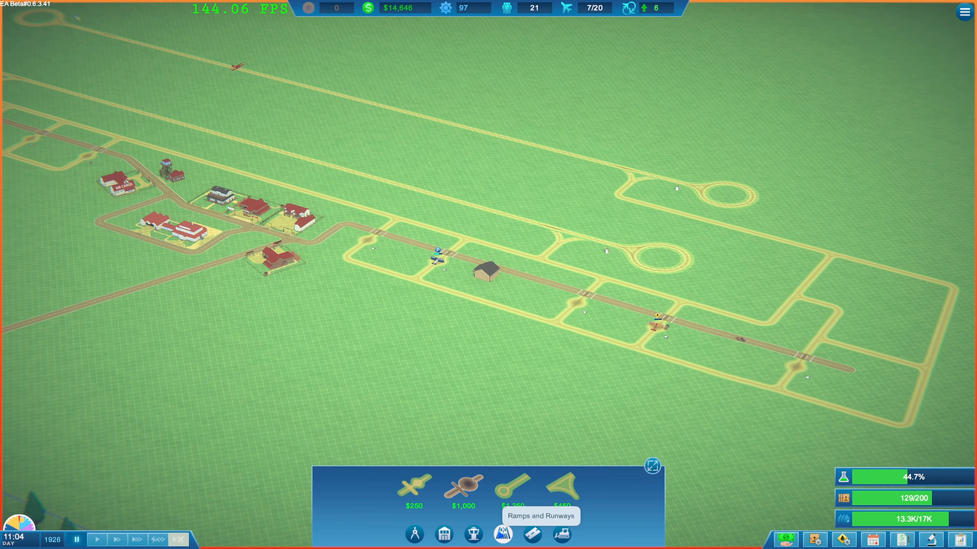
pyautogui.click(462, 483)
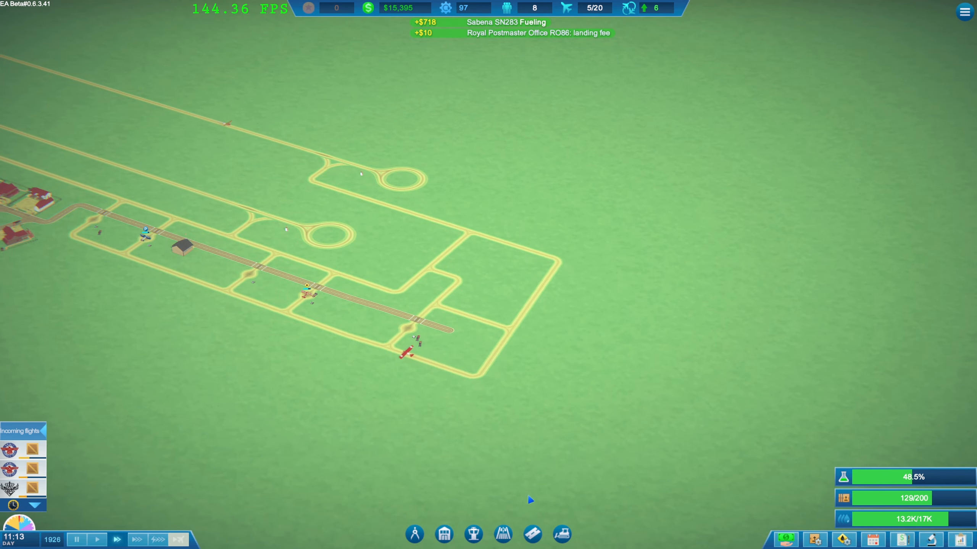
pyautogui.click(501, 533)
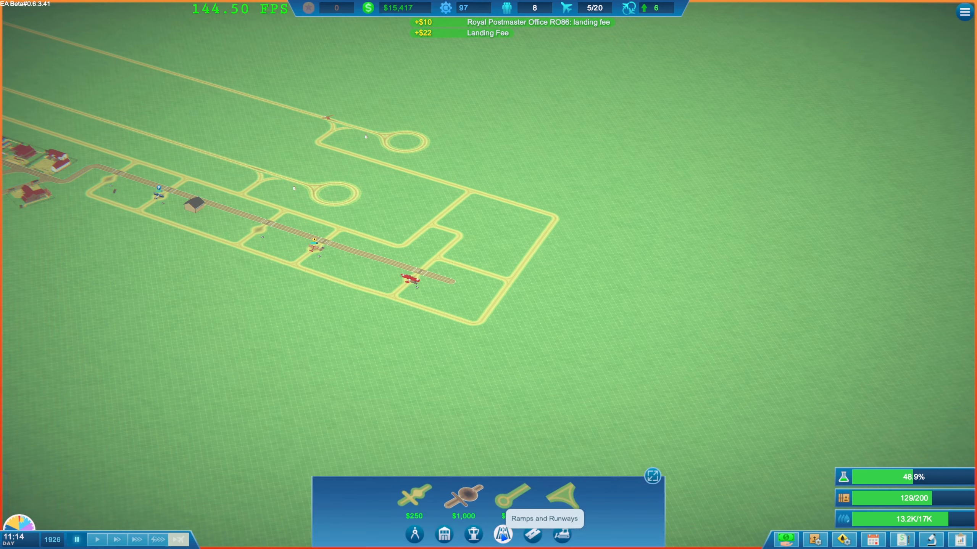
pyautogui.click(463, 497)
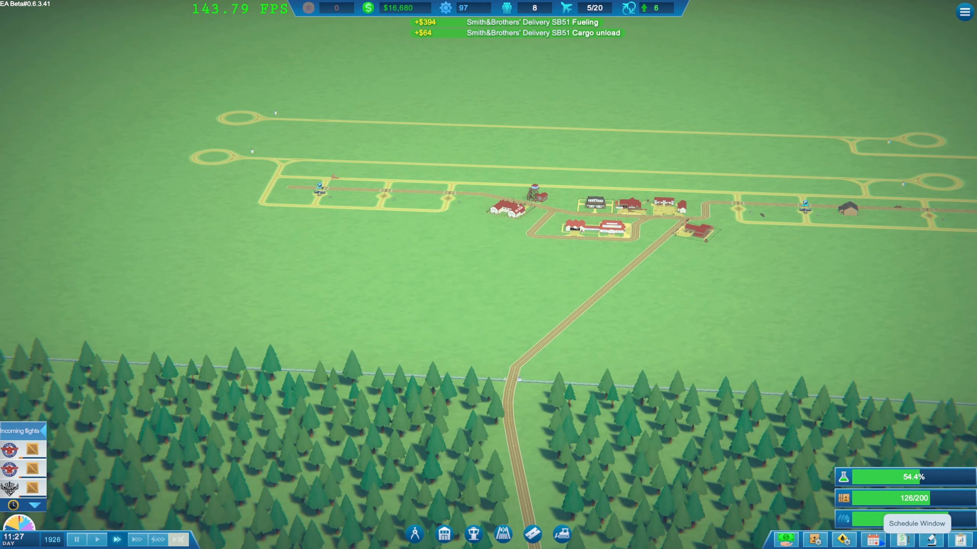
pyautogui.click(872, 536)
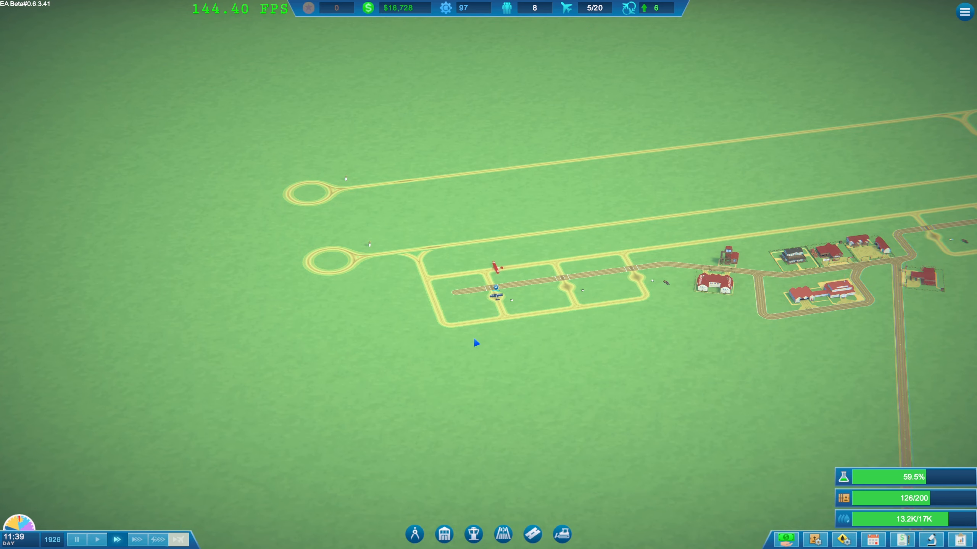
# Select the tarmac ramp and rotate it for placement west of the apron.
pyautogui.click(472, 534)
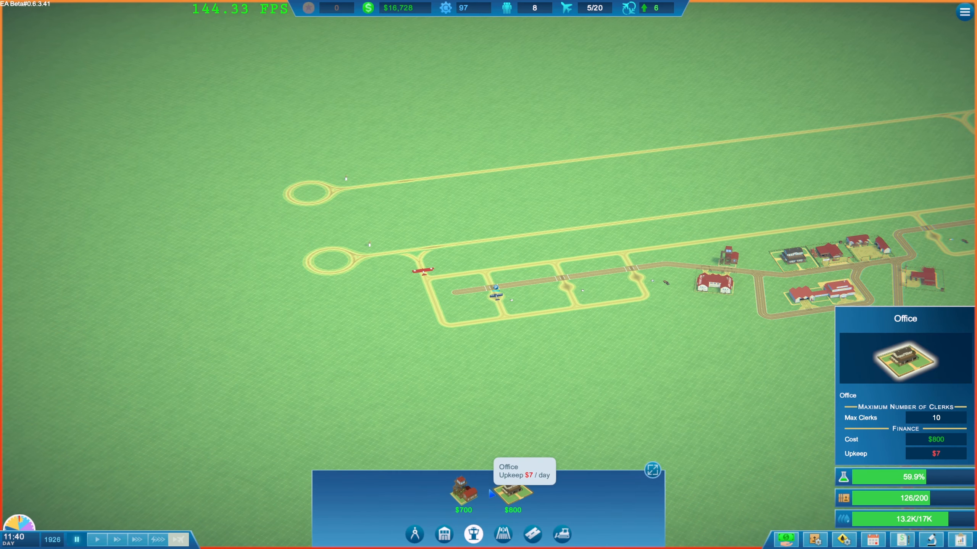
pyautogui.click(502, 534)
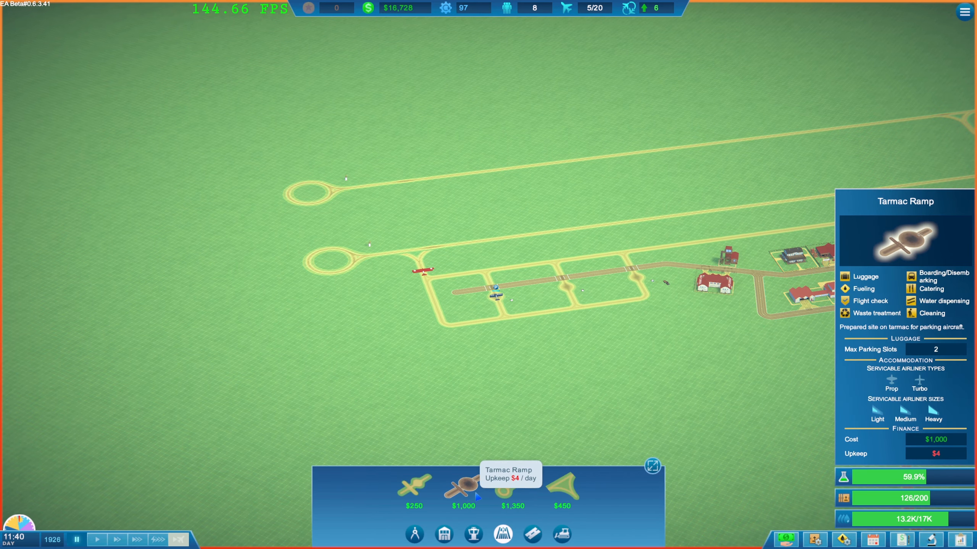
pyautogui.click(462, 490)
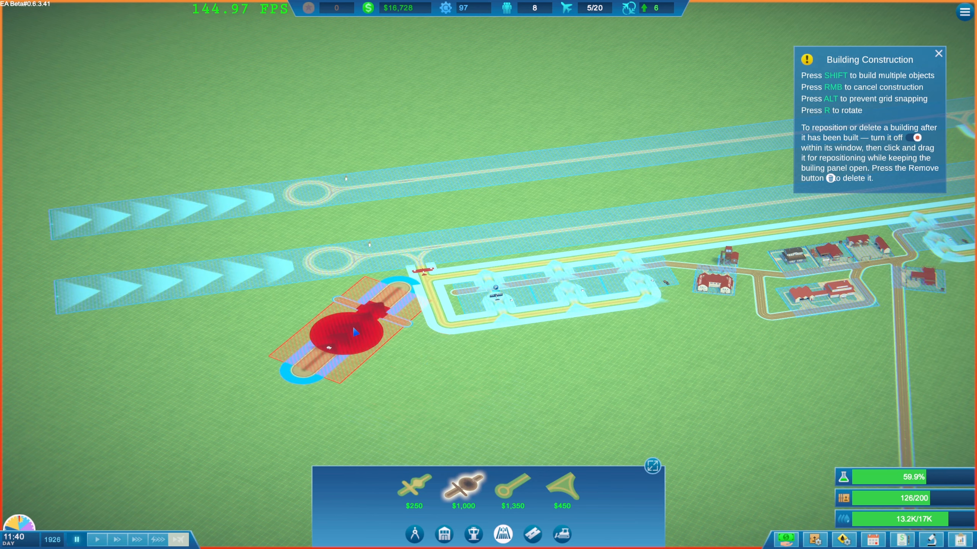
pyautogui.press('r')
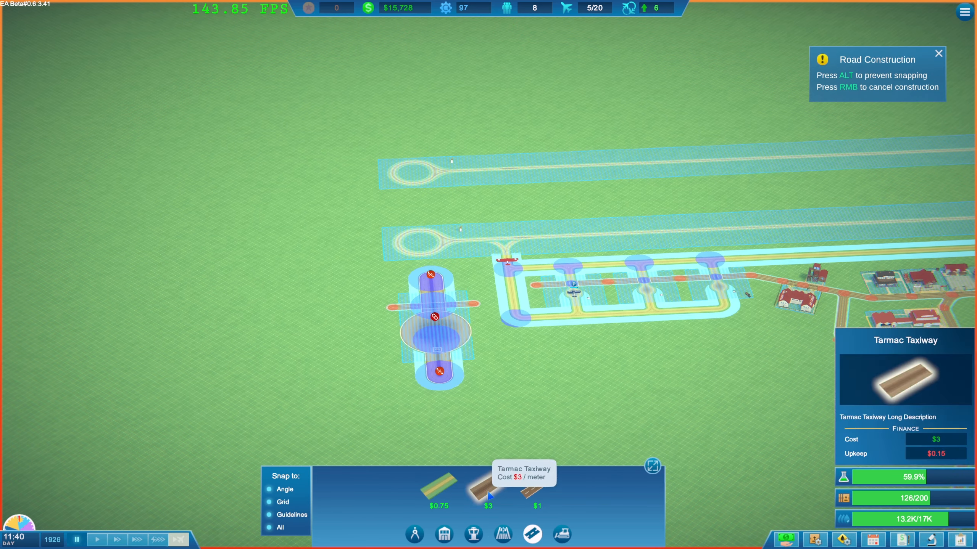
# Cancel the unconnected tarmac ramp placement so the $1,000 is refunded.
pyautogui.click(434, 290)
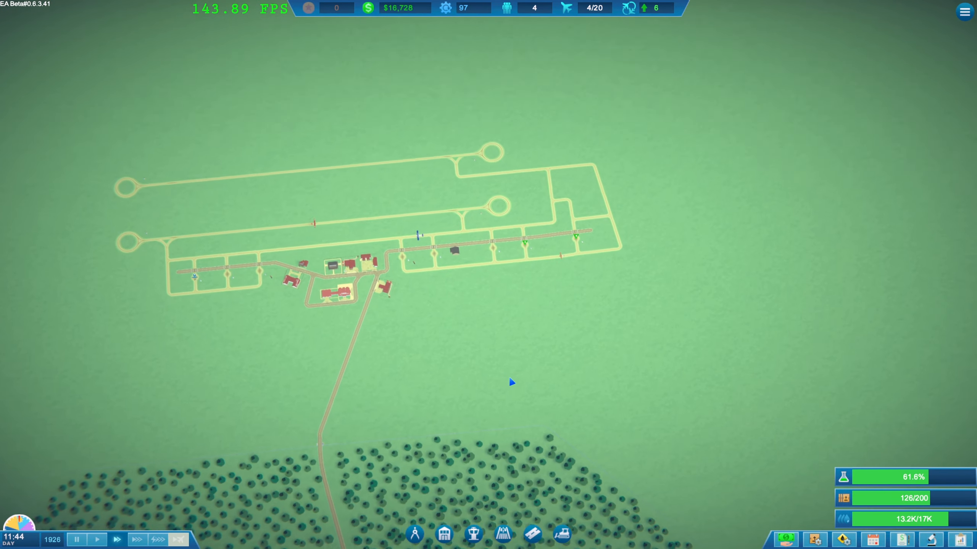
# Open the Research Lab from the bottom-right toolbar, showing personnel research with 97 points.
pyautogui.scroll(-3)
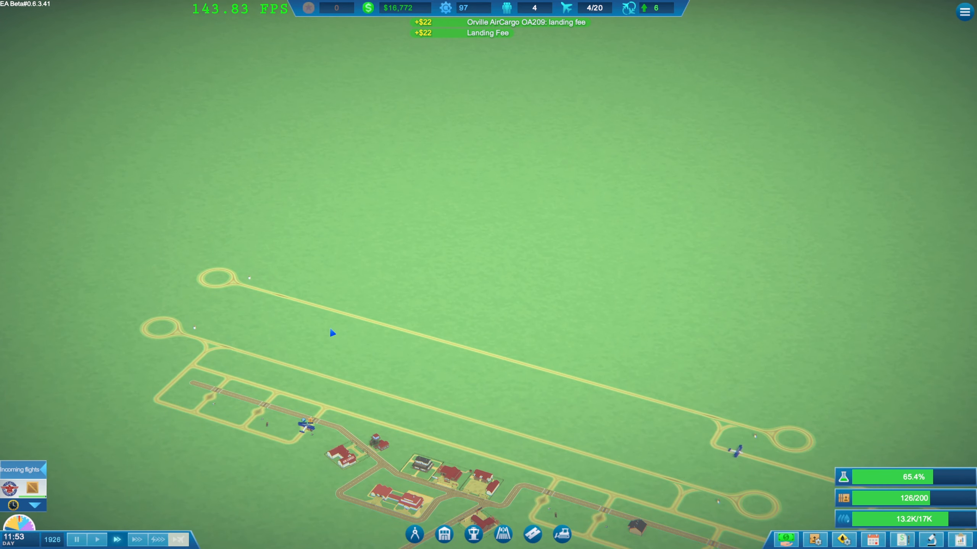
pyautogui.click(502, 534)
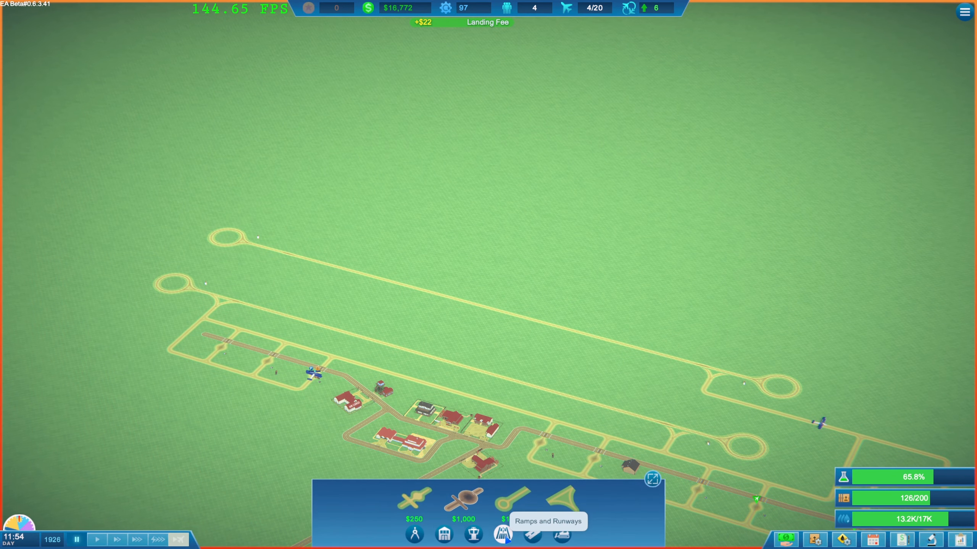
pyautogui.moveTo(561, 492)
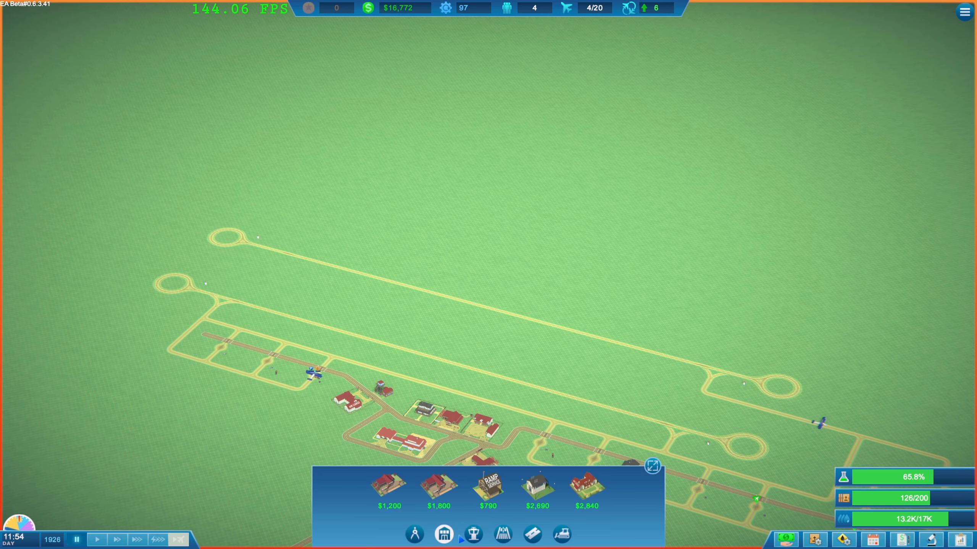
pyautogui.click(502, 533)
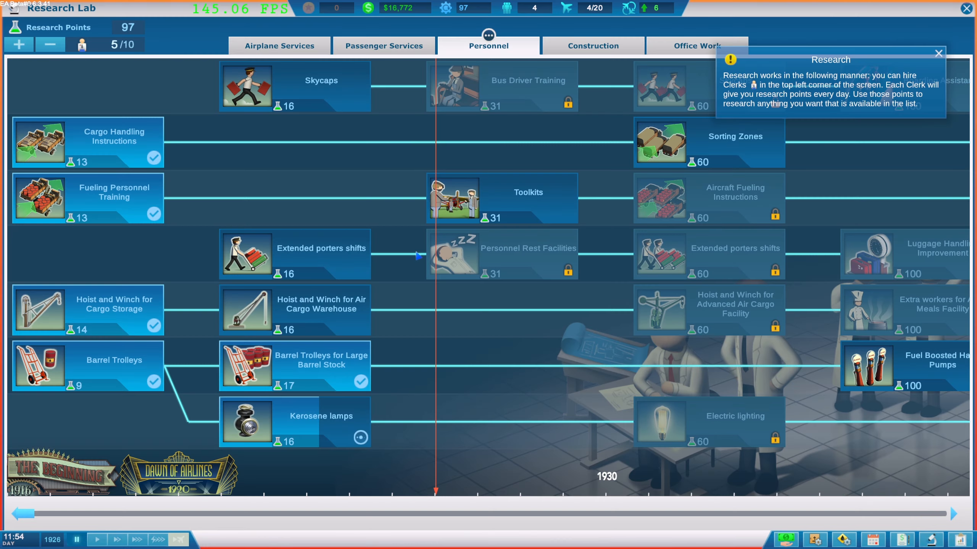
# Browse Airplane Services and Construction research, viewing then closing Tarmacadam Construction Discount.
pyautogui.click(279, 46)
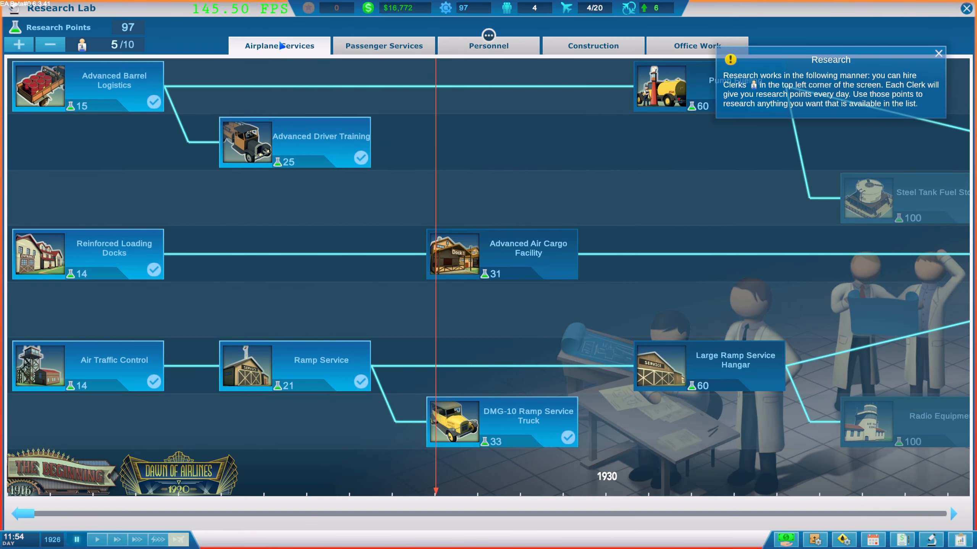
pyautogui.click(591, 45)
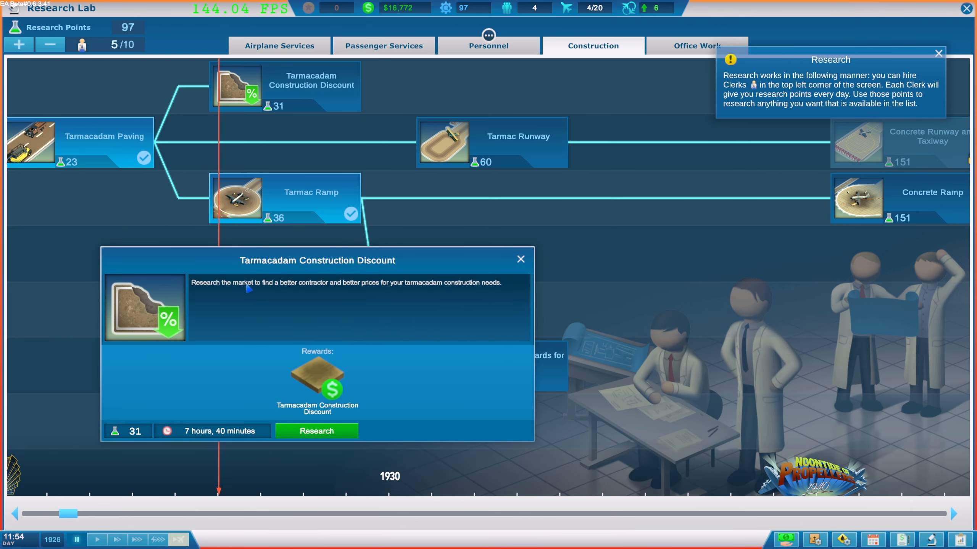
pyautogui.moveTo(347, 295)
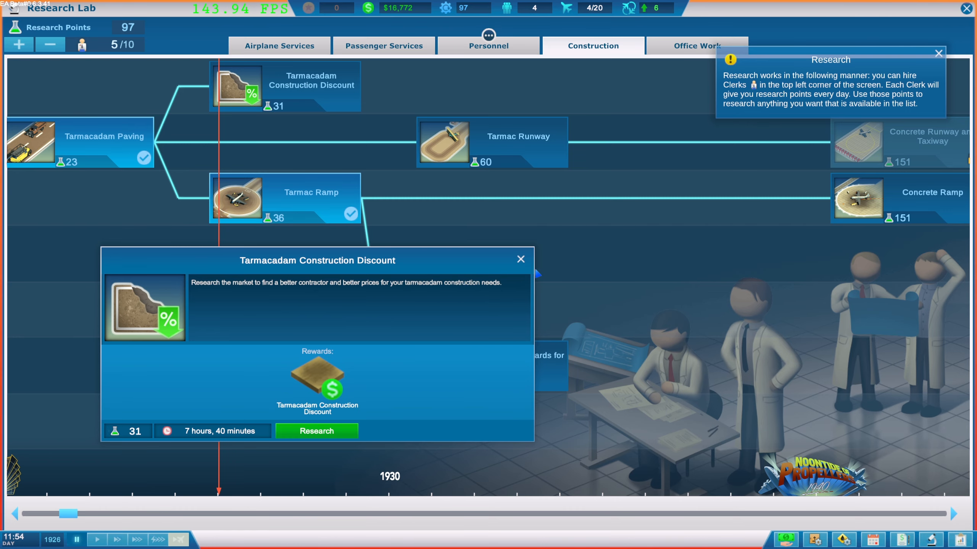
pyautogui.click(519, 259)
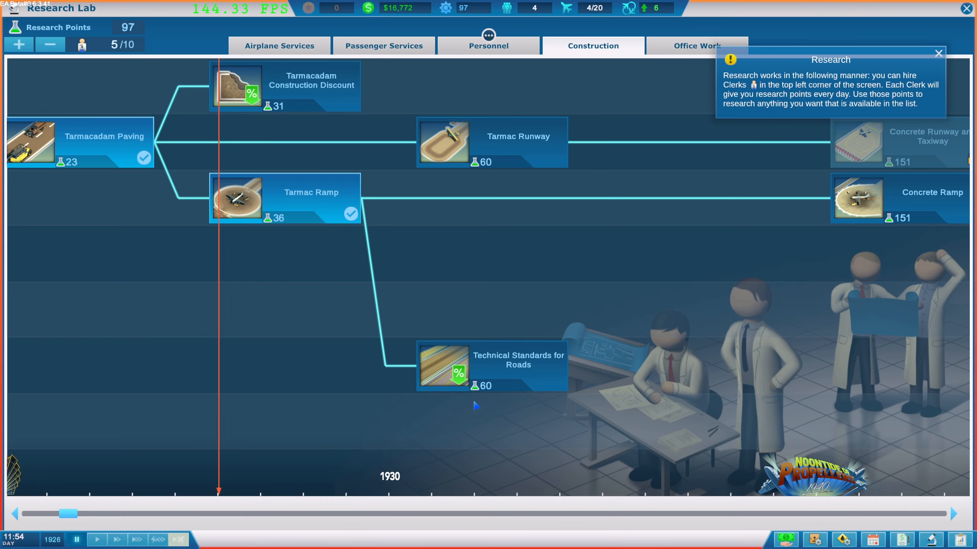
pyautogui.hscroll(3)
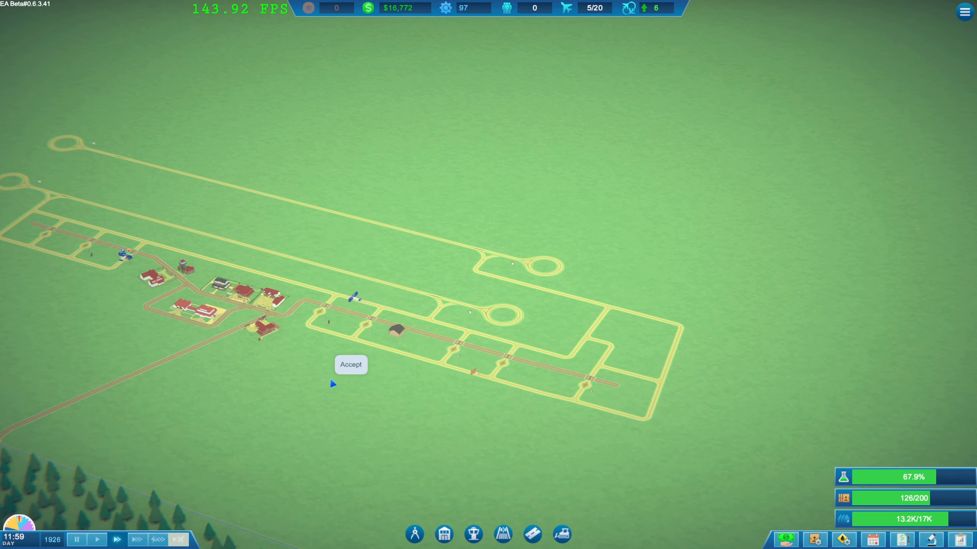
# Open Cargo Management on the Operation tab via the cargo resource bar.
pyautogui.click(350, 364)
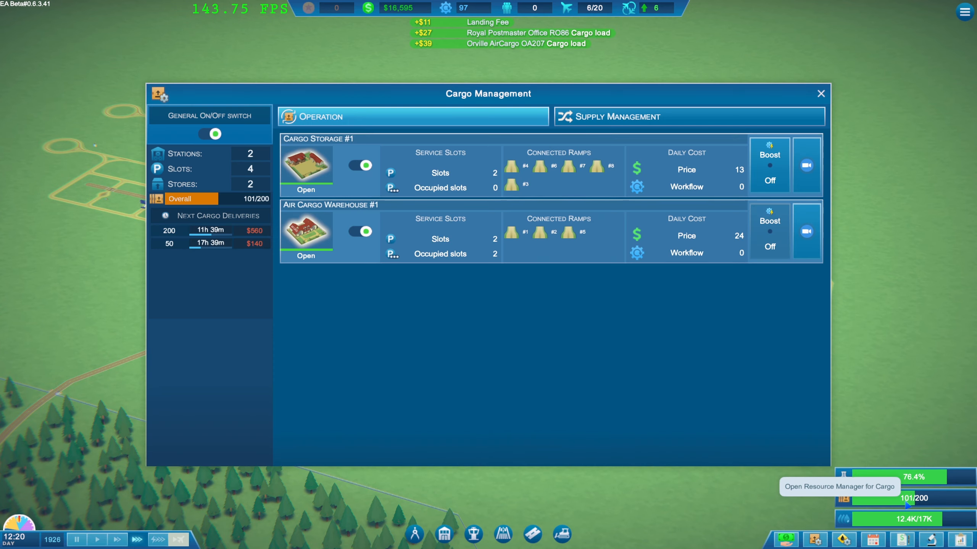
# Review the two cargo supply contracts, then close Cargo Management.
pyautogui.click(687, 116)
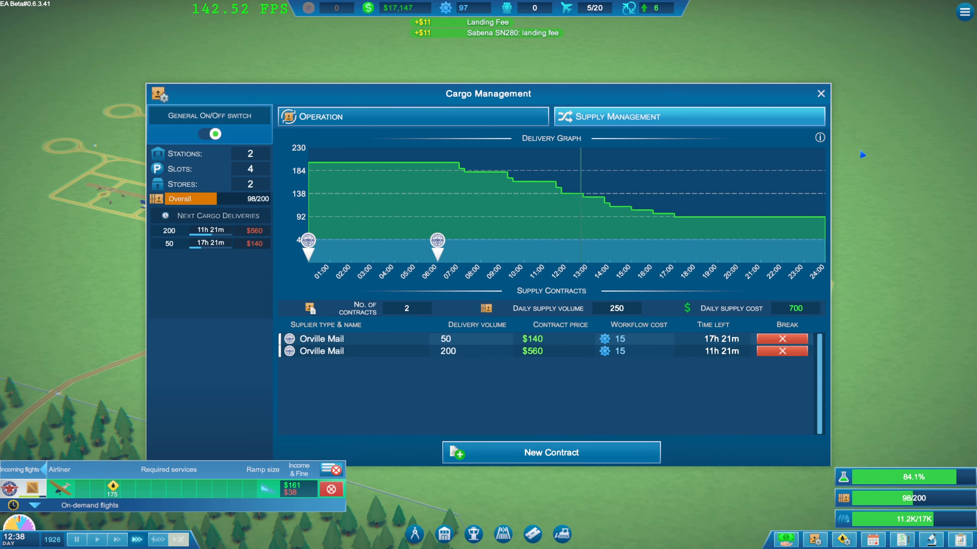
pyautogui.click(820, 94)
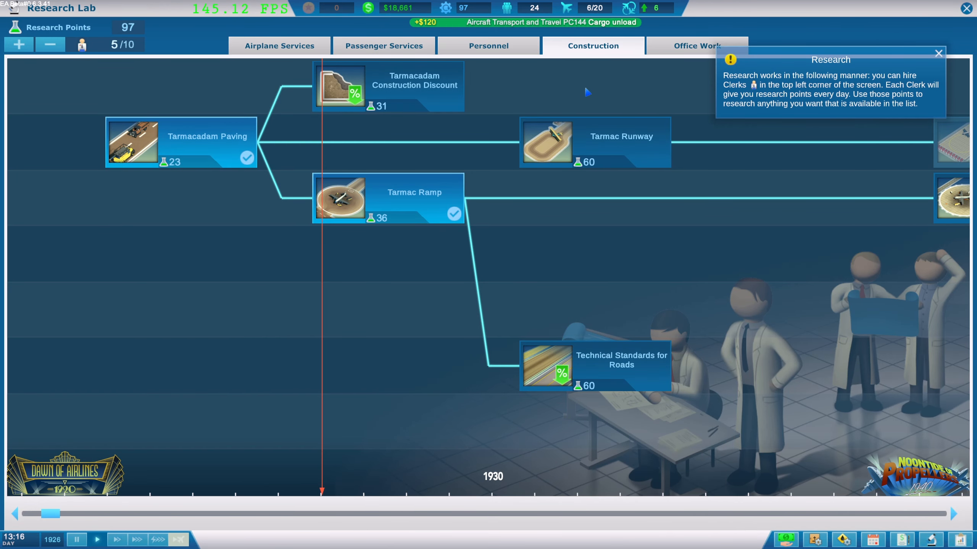
# Queue Tarmac Runway research from the Construction research tab.
pyautogui.click(279, 45)
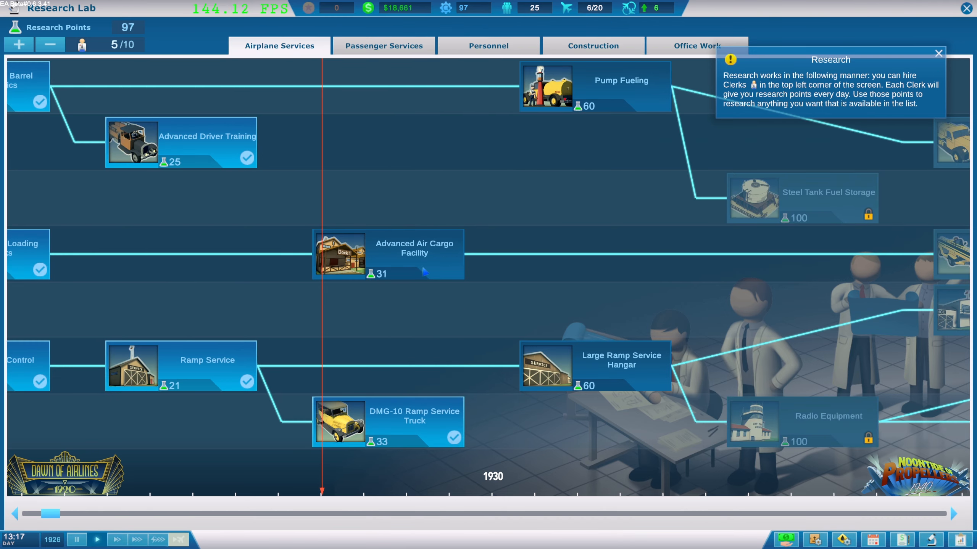
pyautogui.click(593, 45)
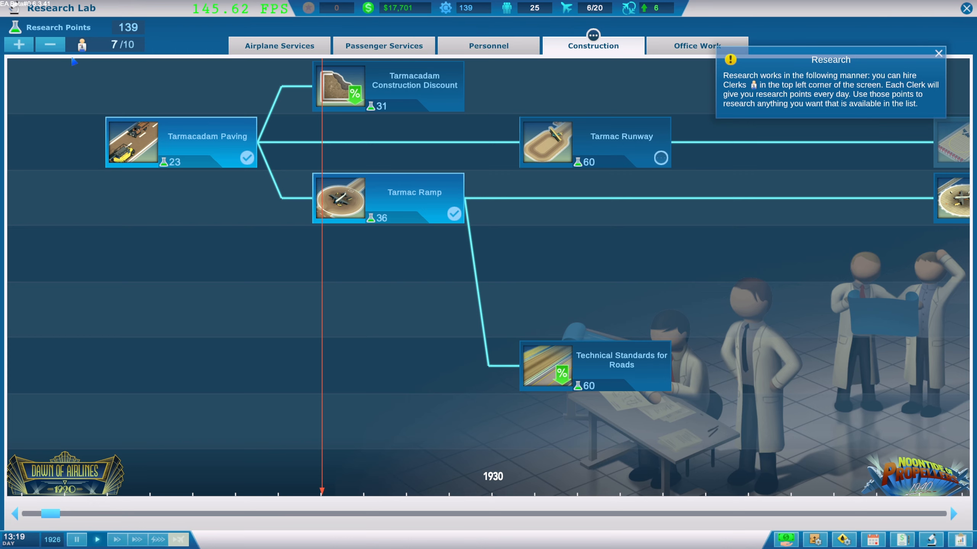
pyautogui.click(19, 45)
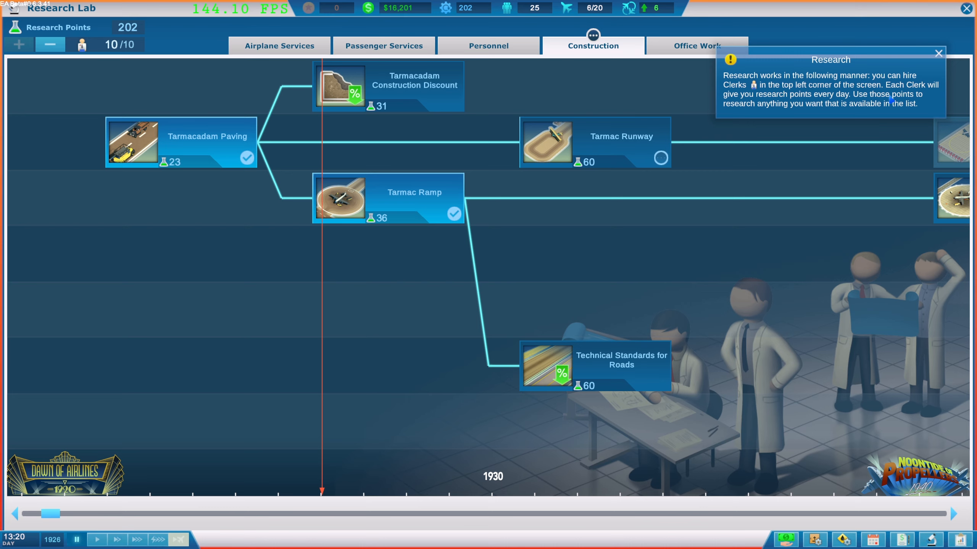
pyautogui.moveTo(761, 114)
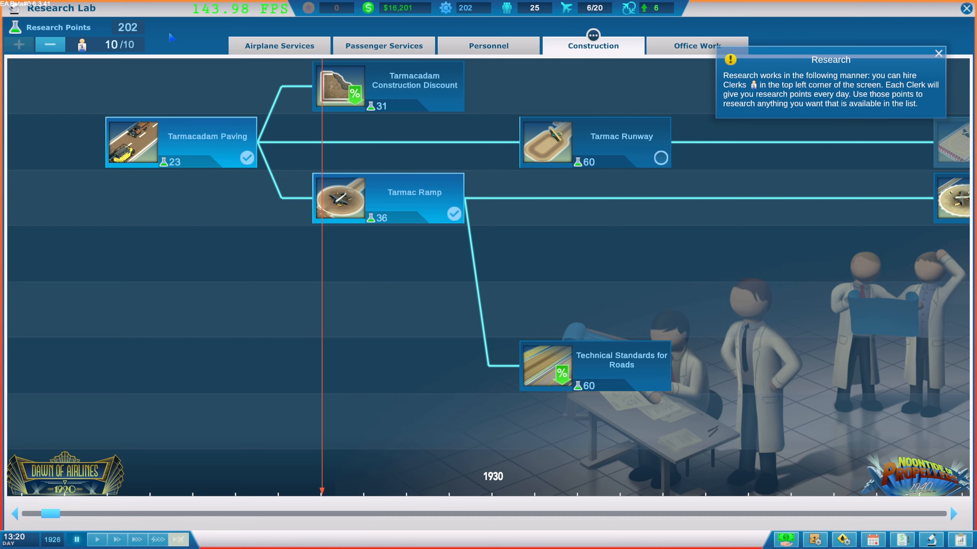
pyautogui.moveTo(512, 109)
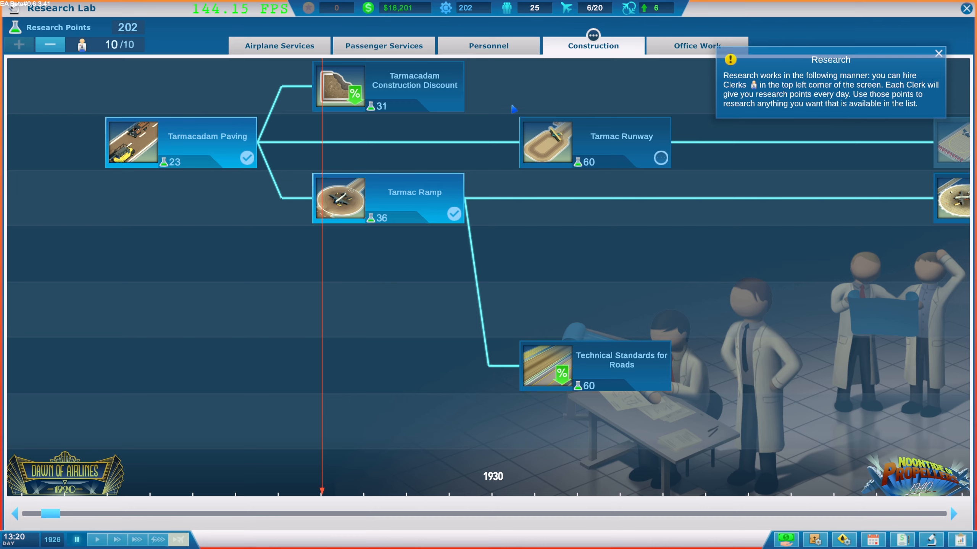
# Close the Research Lab to return to the airfield view.
pyautogui.click(968, 8)
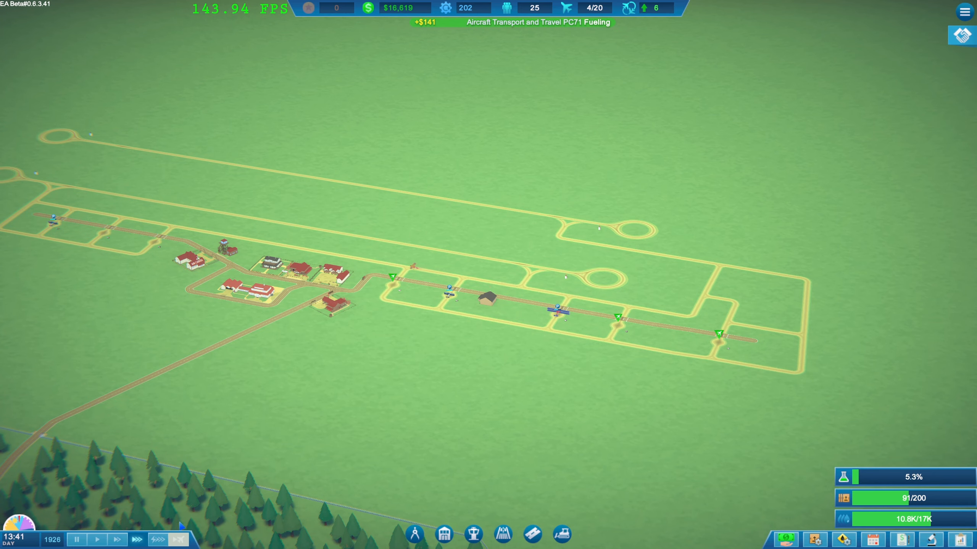
pyautogui.moveTo(74, 504)
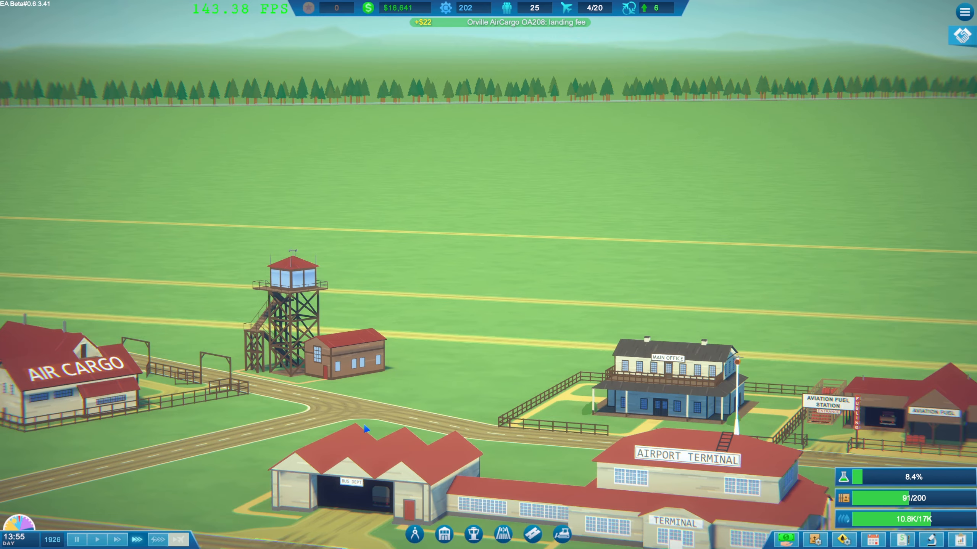
# Zoom in on the airfield to reach Grass Ramp #7.
pyautogui.scroll(-3)
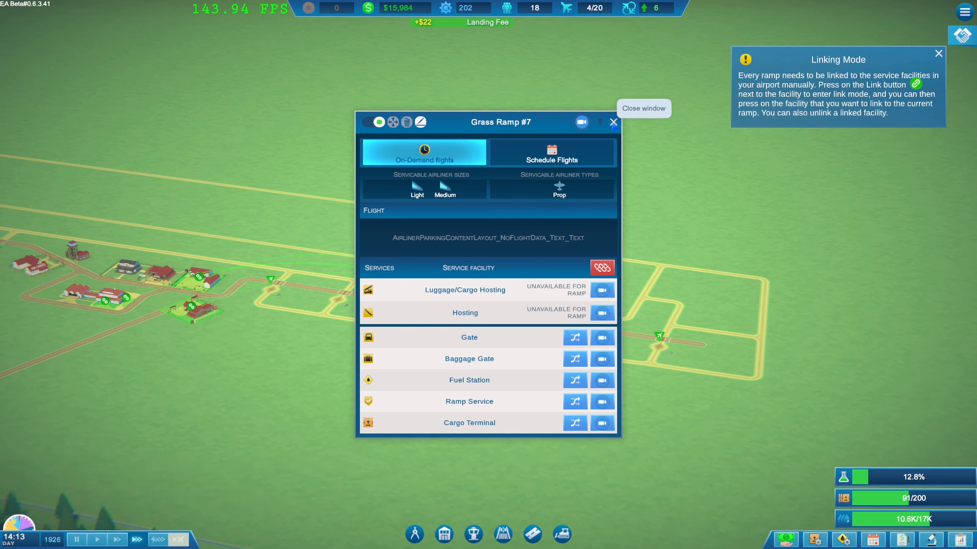
pyautogui.click(613, 123)
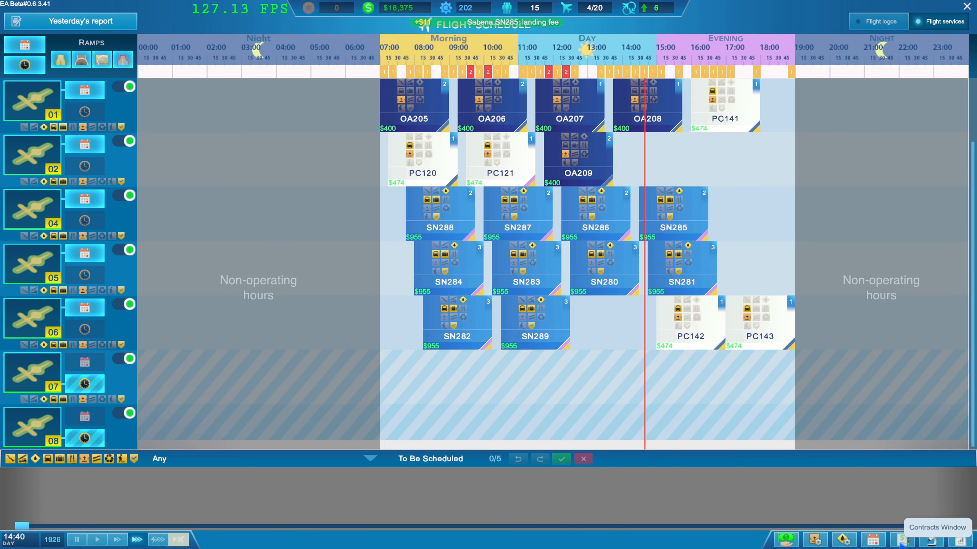
# Open the Contracts window listing three signed and many available airline contracts.
pyautogui.click(934, 527)
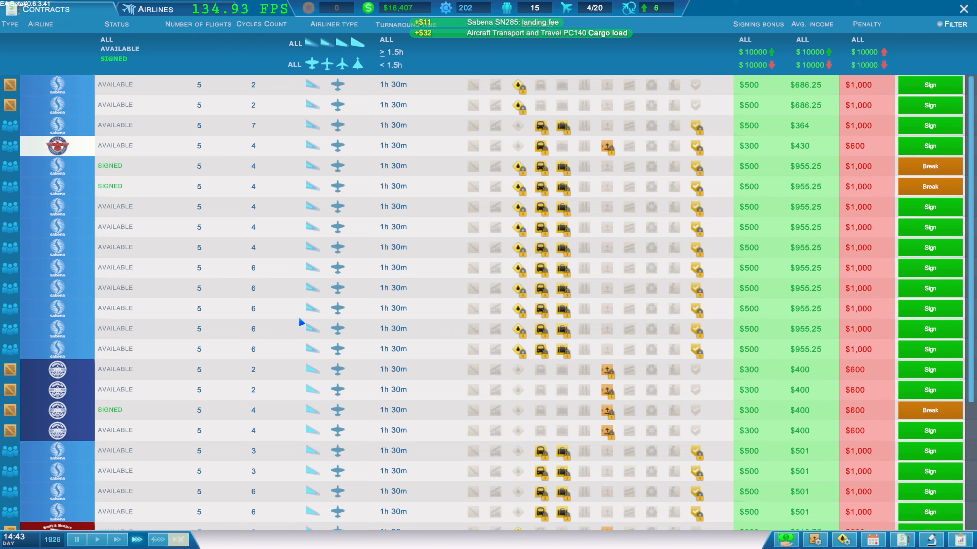
# Sign a new five-flight Sabena contract and place SB113 on ramp 02's timeline.
pyautogui.scroll(-3)
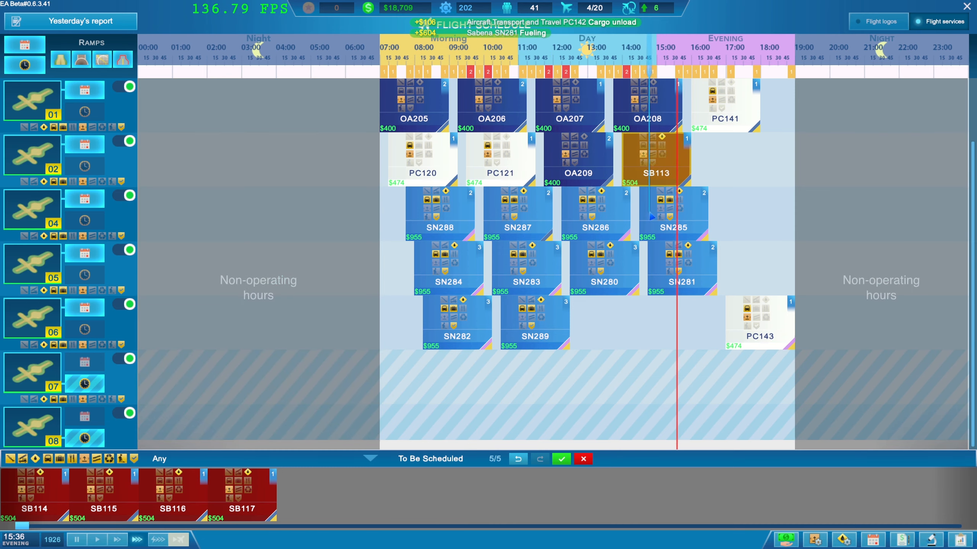
# Schedule flight SB114 onto ramp 06 and SB116 into a free ramp slot.
pyautogui.moveTo(35, 492); pyautogui.dragTo(568, 374)
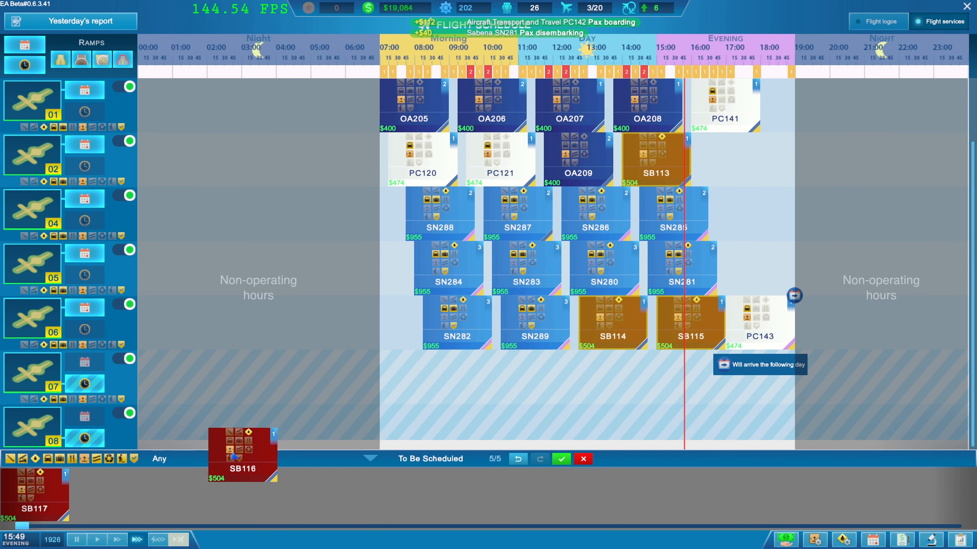
pyautogui.moveTo(242, 452); pyautogui.dragTo(752, 269)
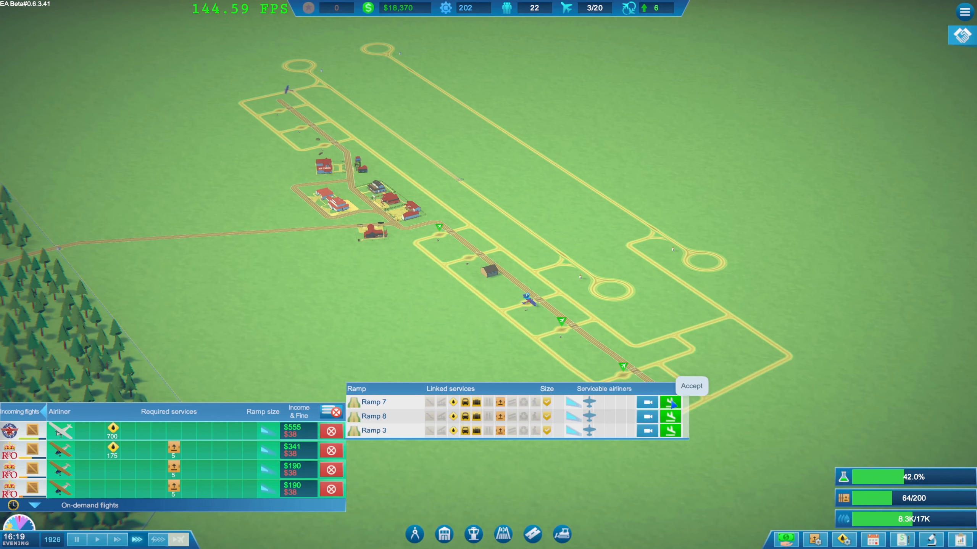
# Accept the on-demand flight onto Ramp 7 and view the fuel stock overview.
pyautogui.click(691, 385)
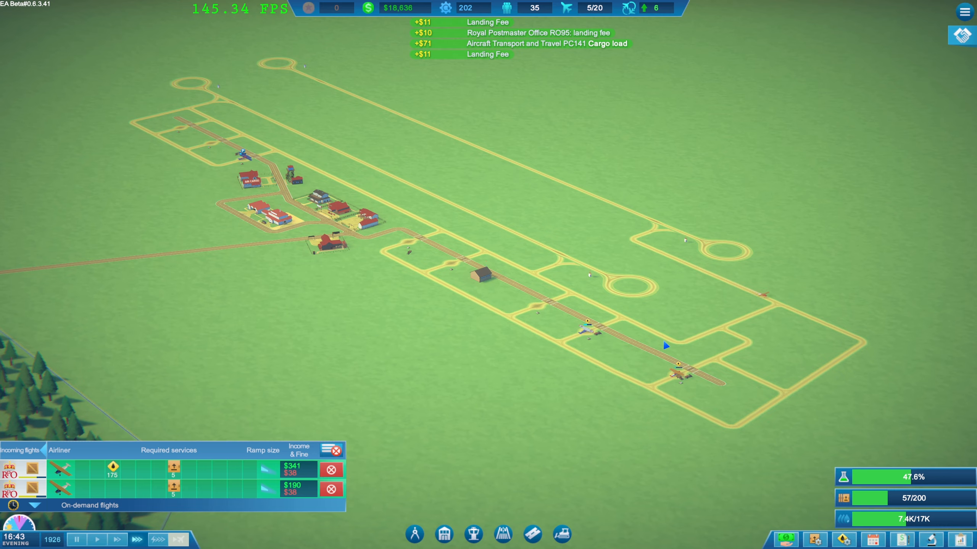
pyautogui.click(843, 540)
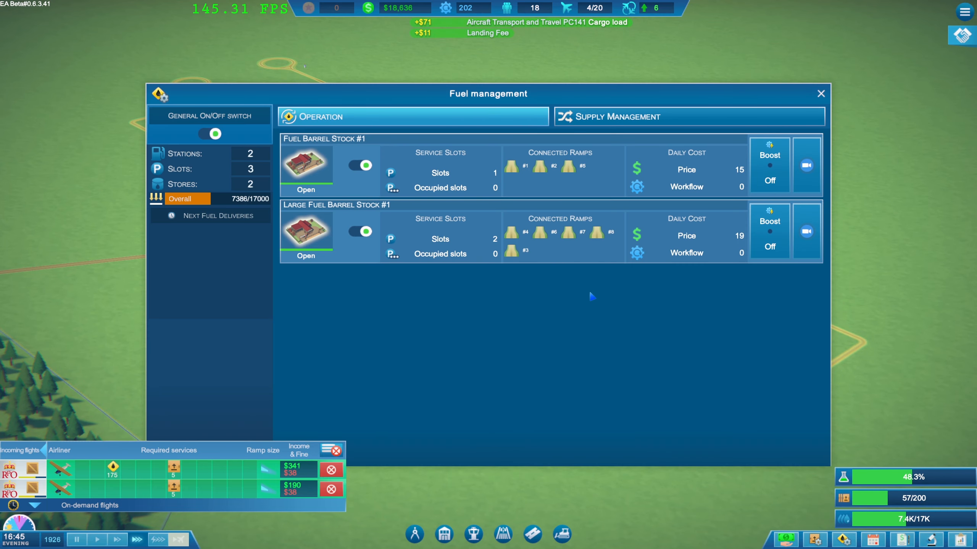
# Sign an instant 10,000-unit Durable Oil Company fuel delivery contract for $4,400.
pyautogui.click(689, 117)
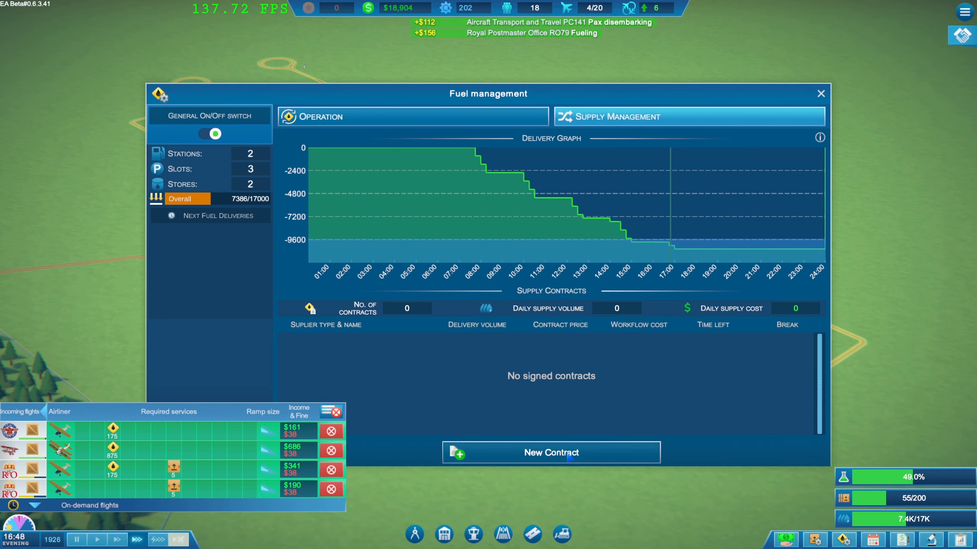
pyautogui.click(551, 452)
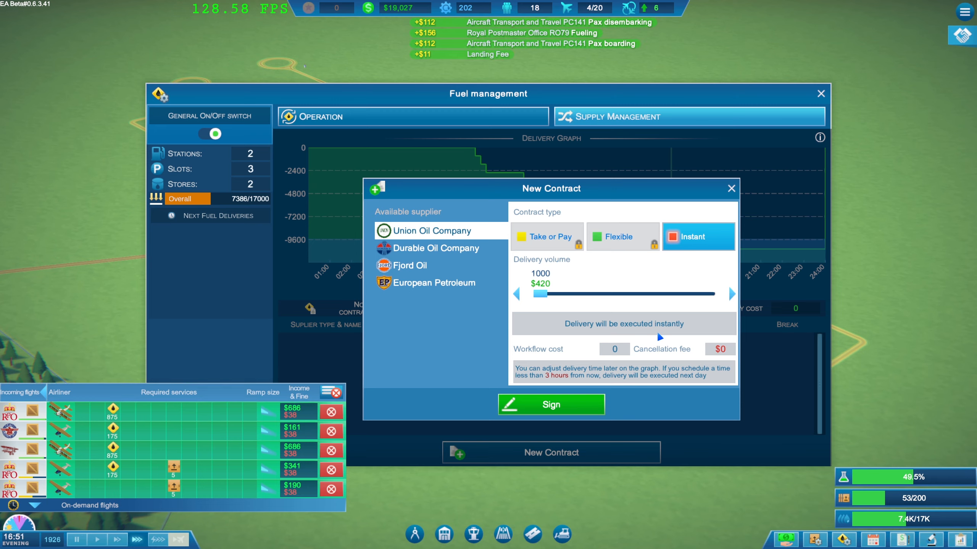
pyautogui.click(436, 248)
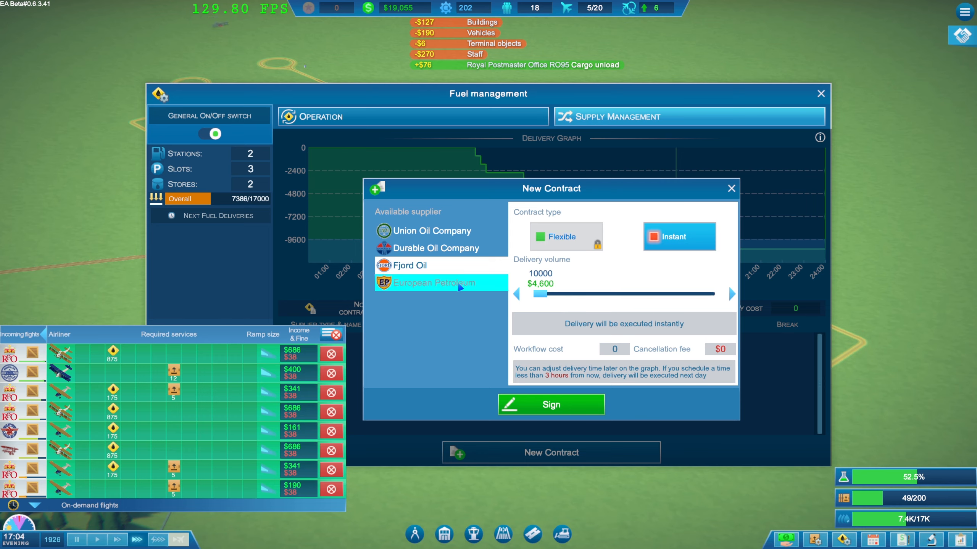
pyautogui.click(431, 231)
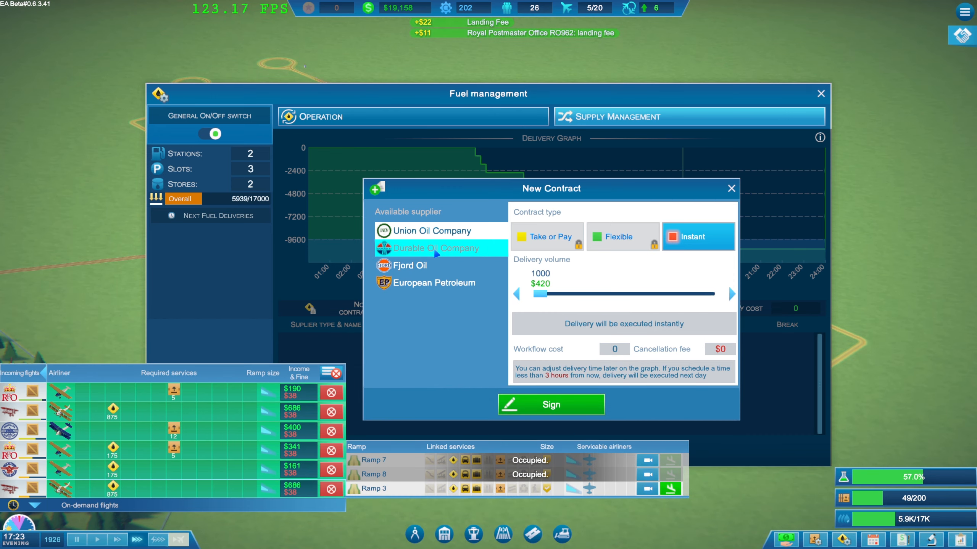
pyautogui.moveTo(541, 294); pyautogui.dragTo(704, 294)
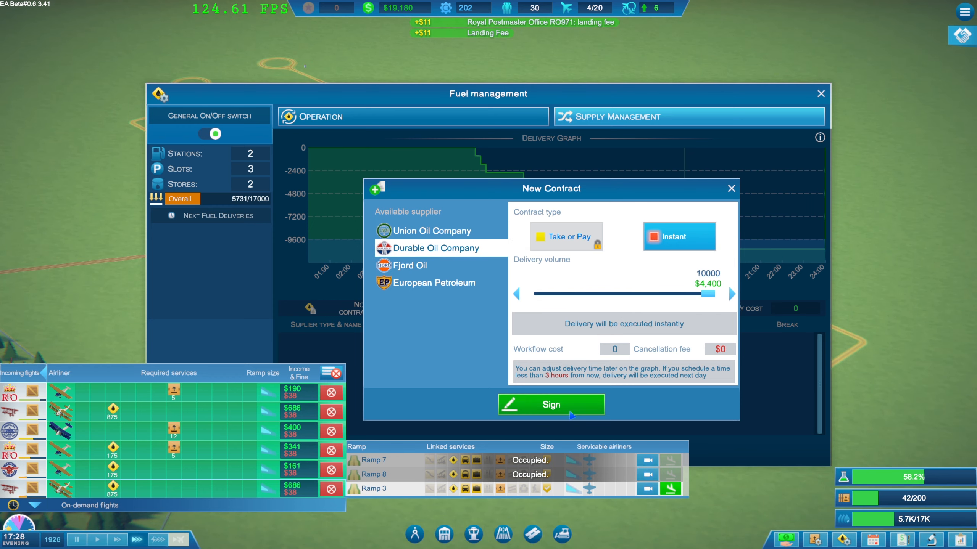
pyautogui.click(550, 404)
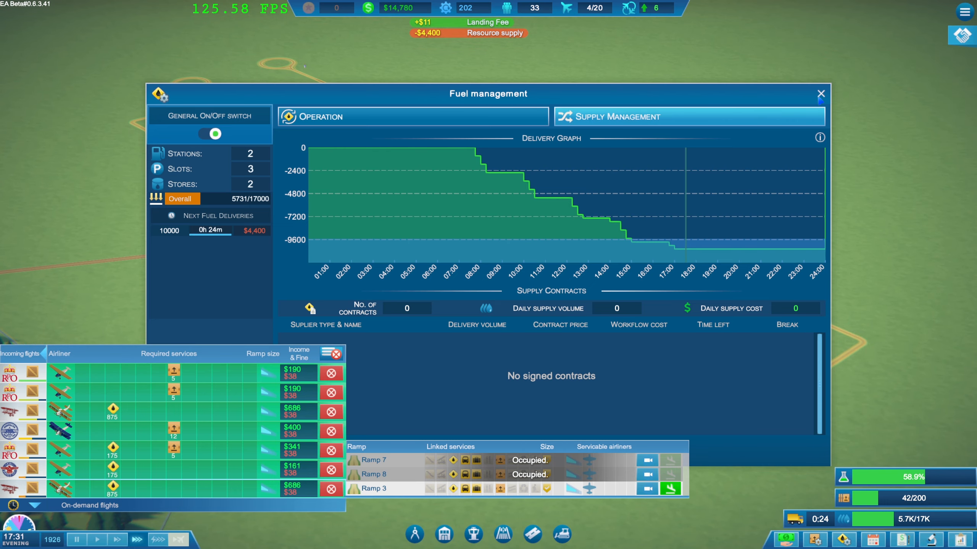
# Close fuel management and view the Orville Mail cargo supply contracts.
pyautogui.click(820, 93)
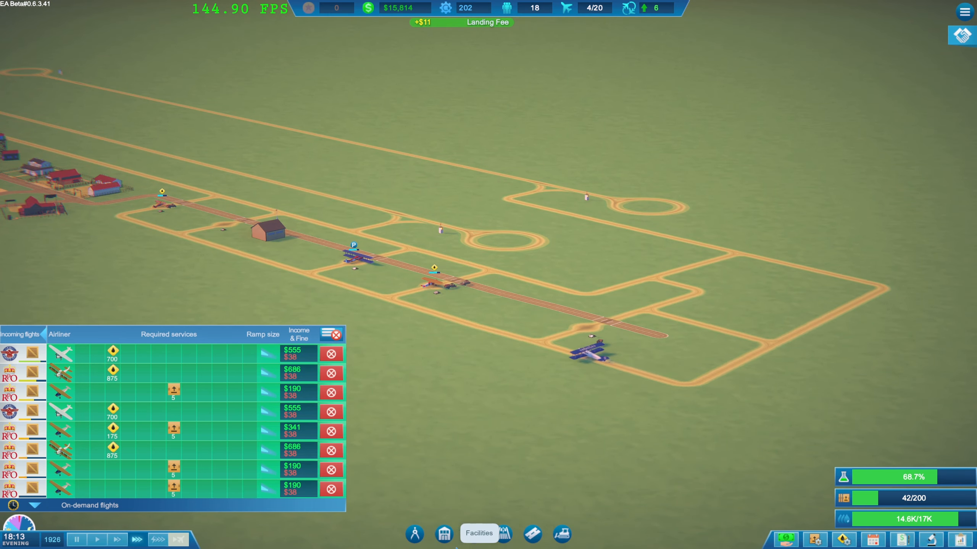
pyautogui.click(532, 533)
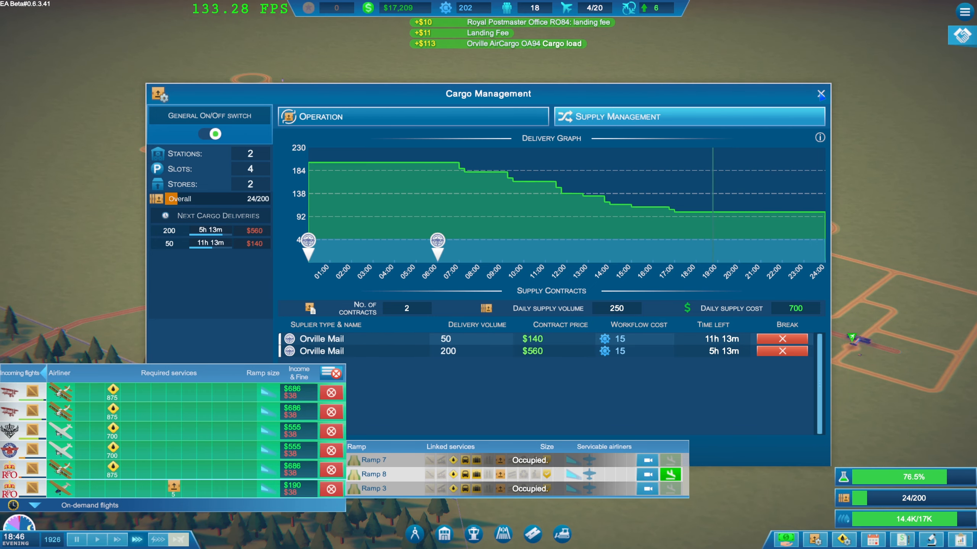
# Accept the incoming flight onto Ramp 8 as night falls.
pyautogui.click(820, 94)
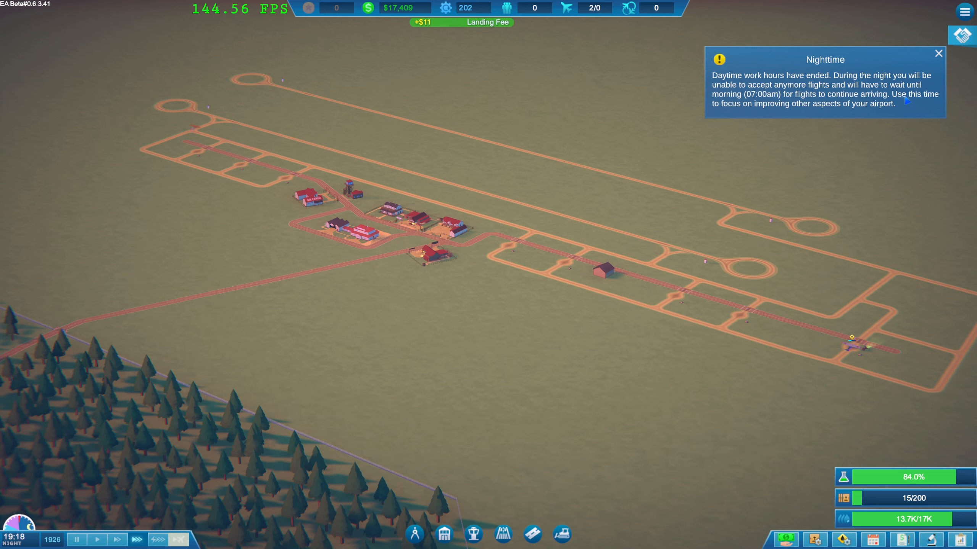
# Close the Nighttime tooltip and set the game to its fastest speed.
pyautogui.click(938, 53)
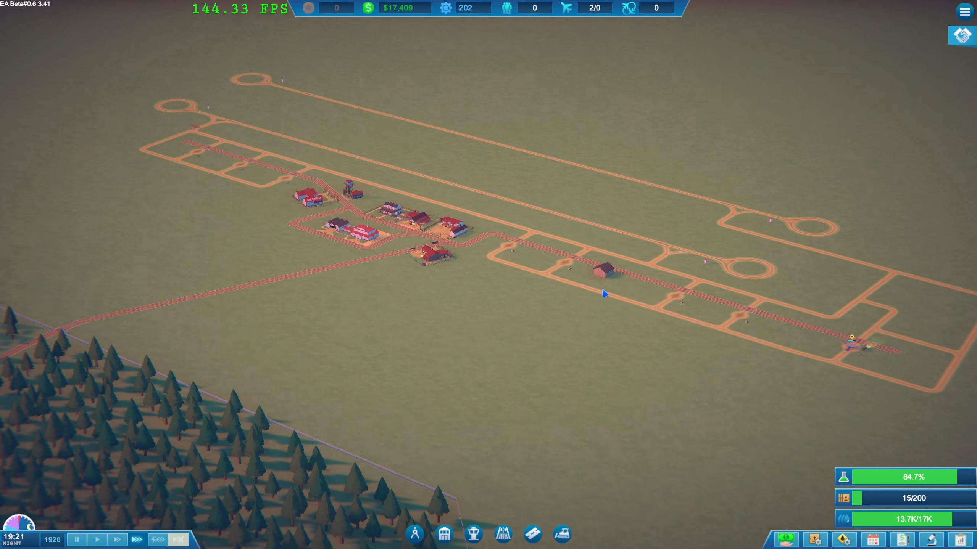
pyautogui.click(158, 539)
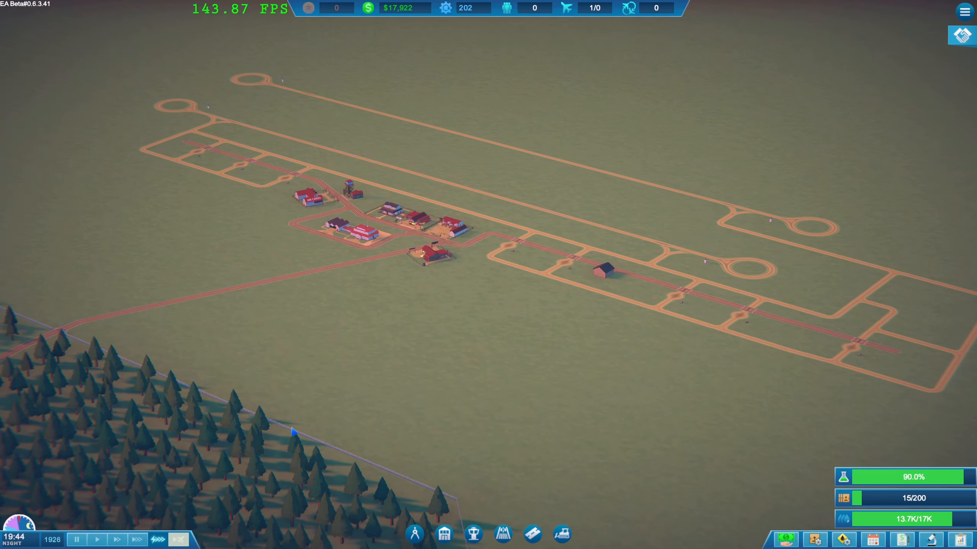
pyautogui.click(178, 539)
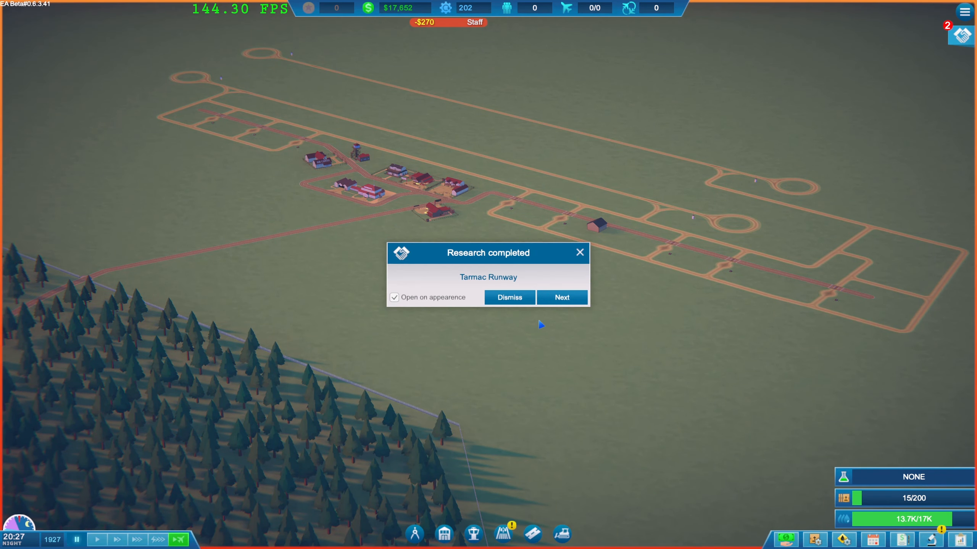
# Step through the Tarmac Runway and Kerosene lamps completion notices into the Research Lab.
pyautogui.click(561, 297)
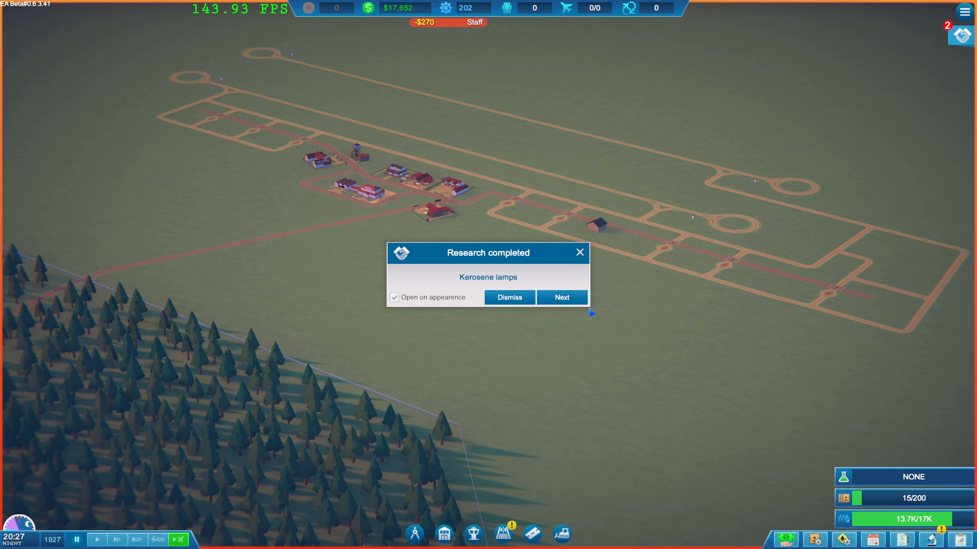
pyautogui.click(561, 297)
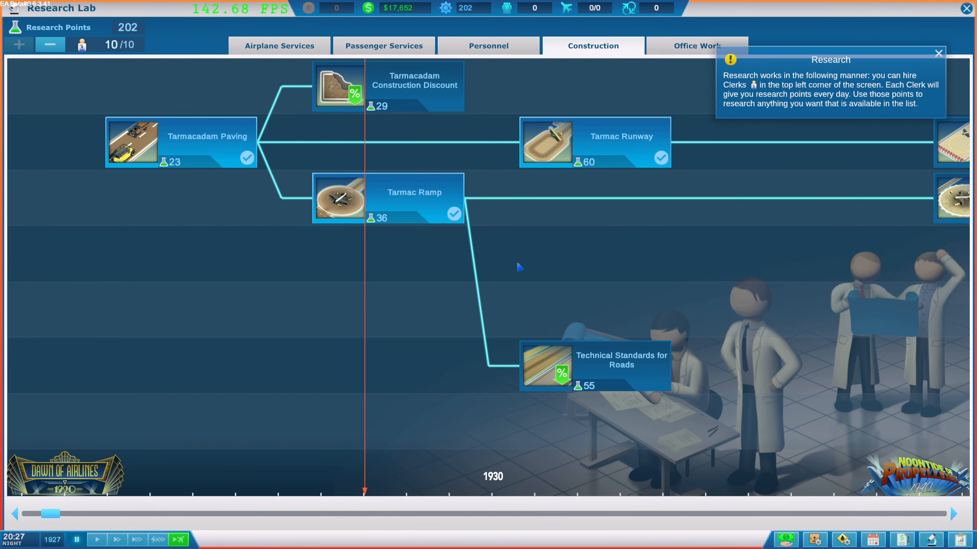
pyautogui.moveTo(599, 373)
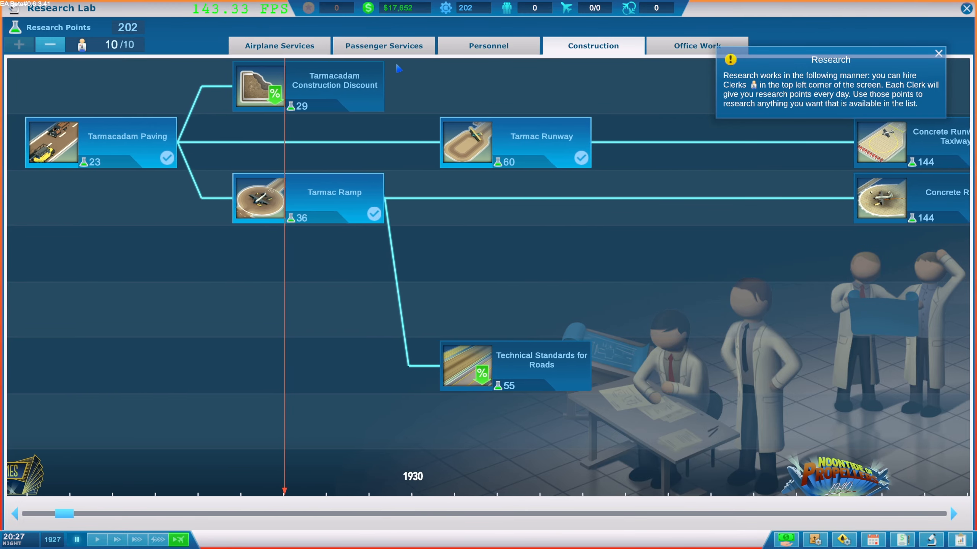
# Start researching Advanced Air Cargo Facility in the Airplane Services tree.
pyautogui.click(383, 45)
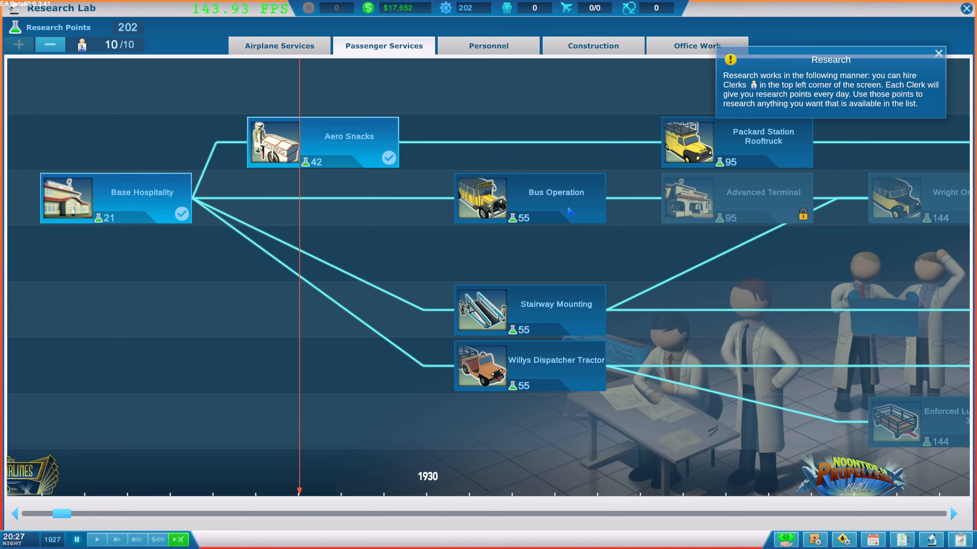
pyautogui.moveTo(570, 322)
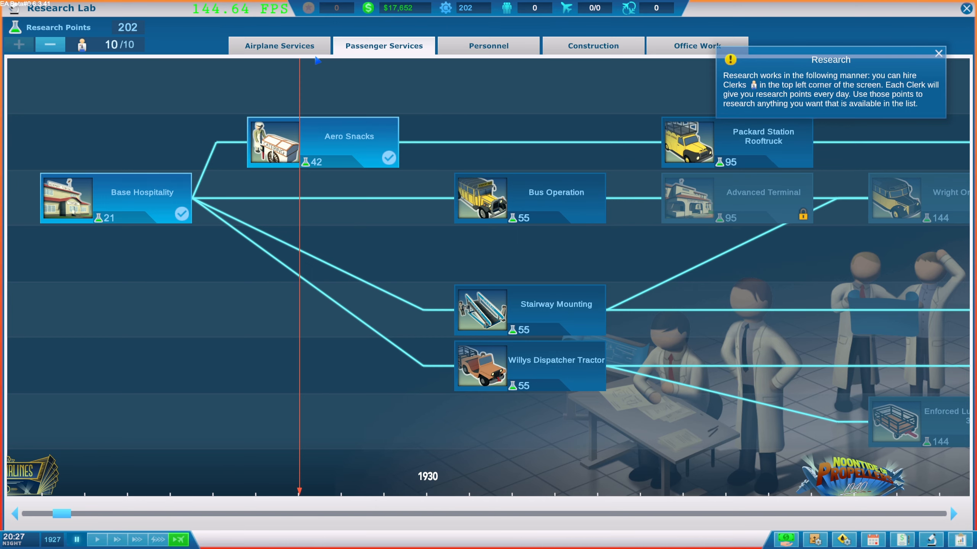
pyautogui.click(279, 46)
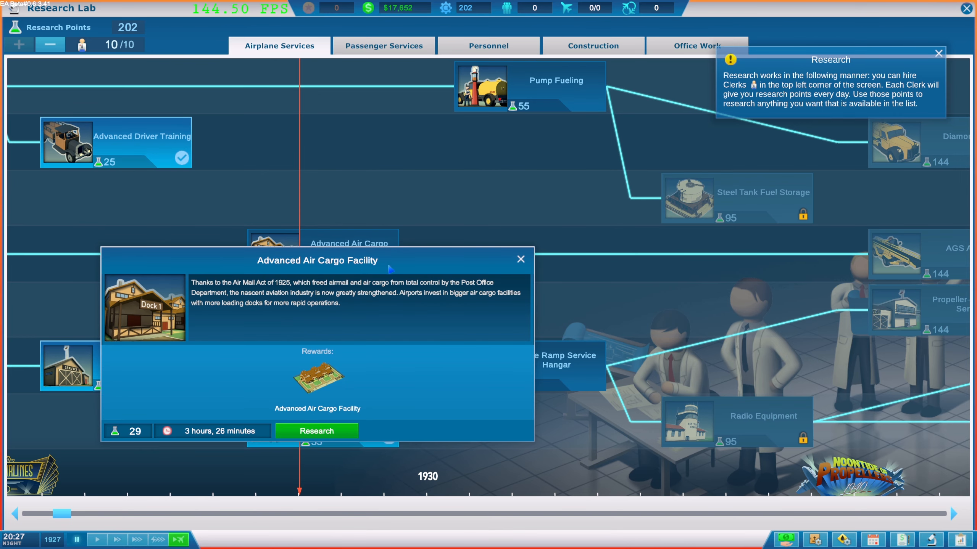
pyautogui.moveTo(252, 321)
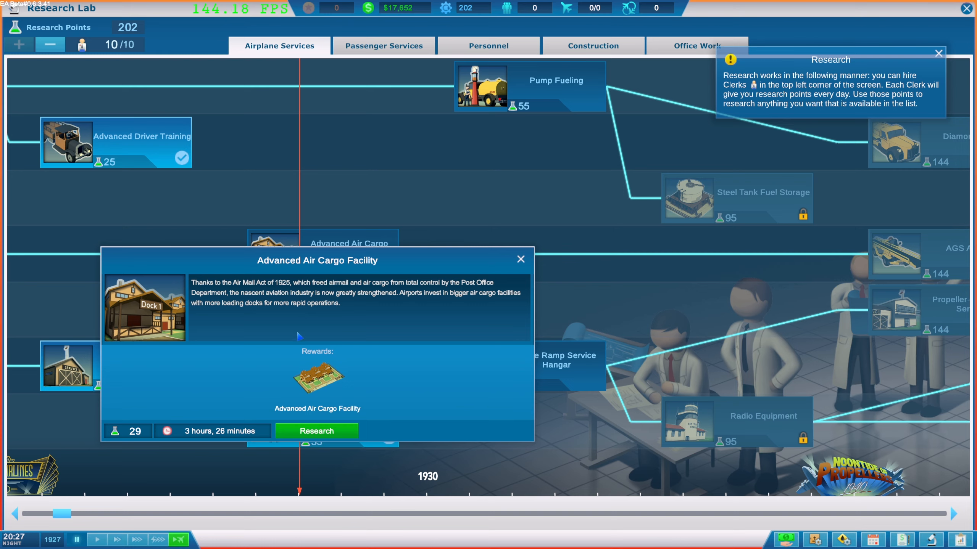
pyautogui.click(316, 431)
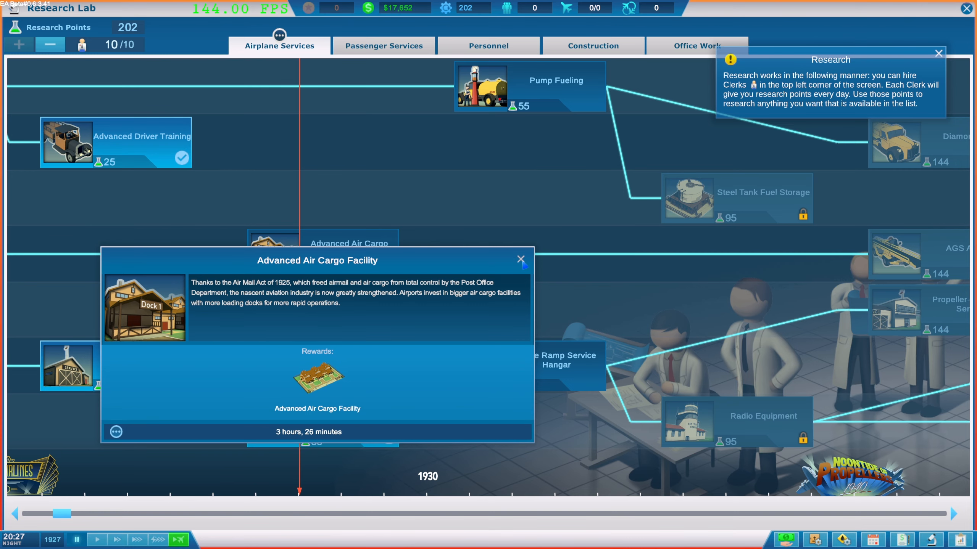
pyautogui.click(521, 259)
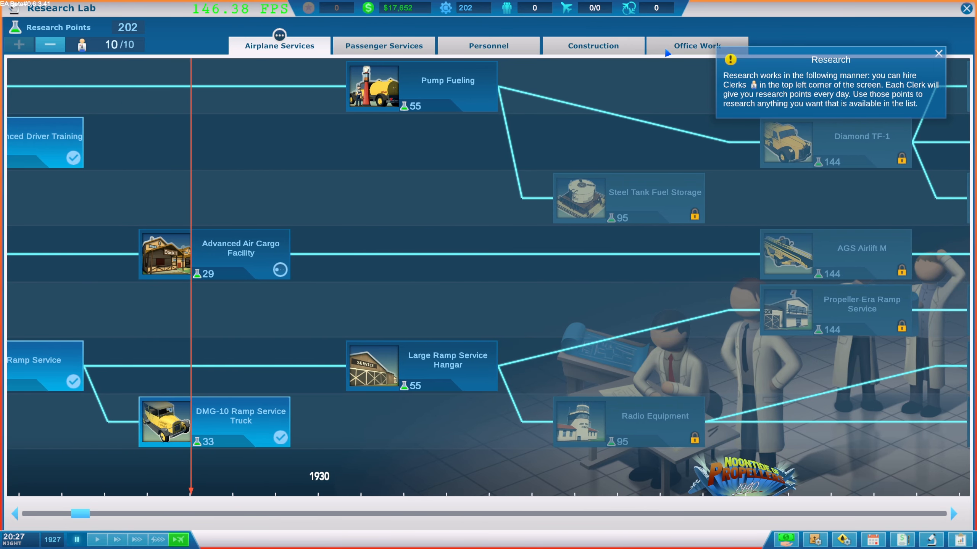
# Add Bus Operation to the research queue.
pyautogui.click(383, 45)
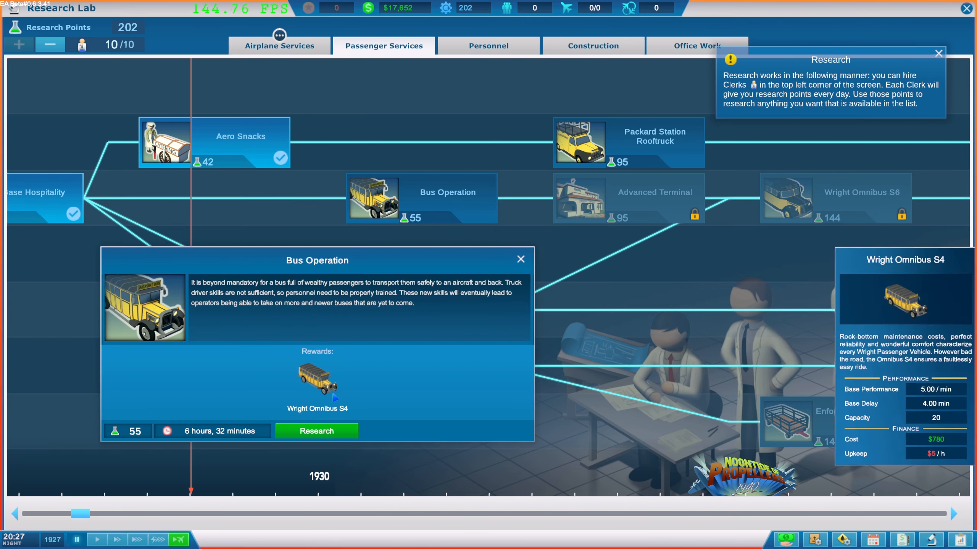
pyautogui.click(316, 431)
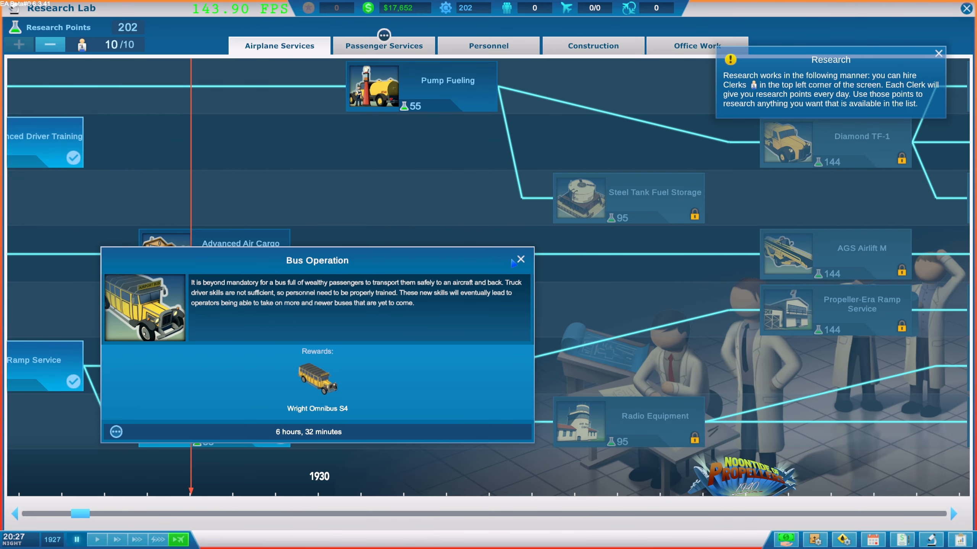
pyautogui.click(520, 259)
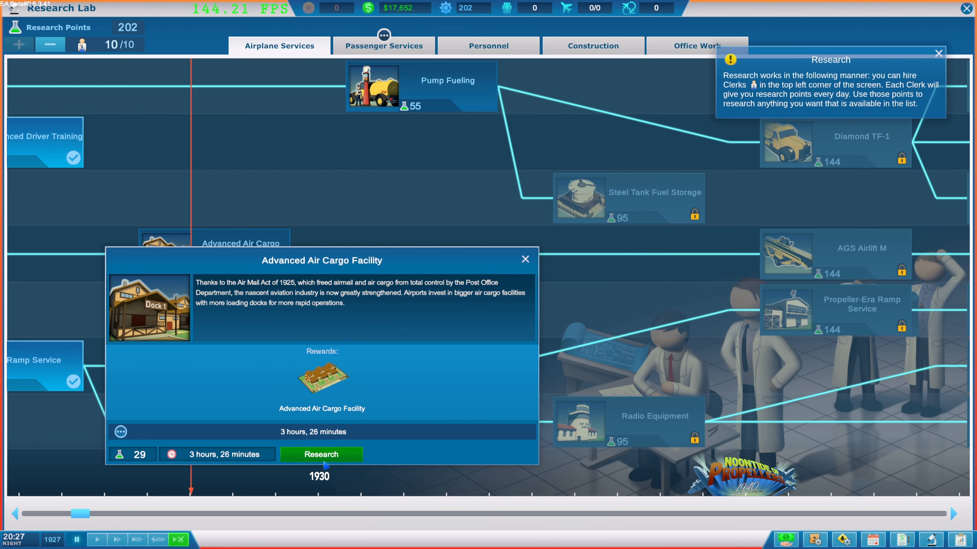
pyautogui.click(489, 45)
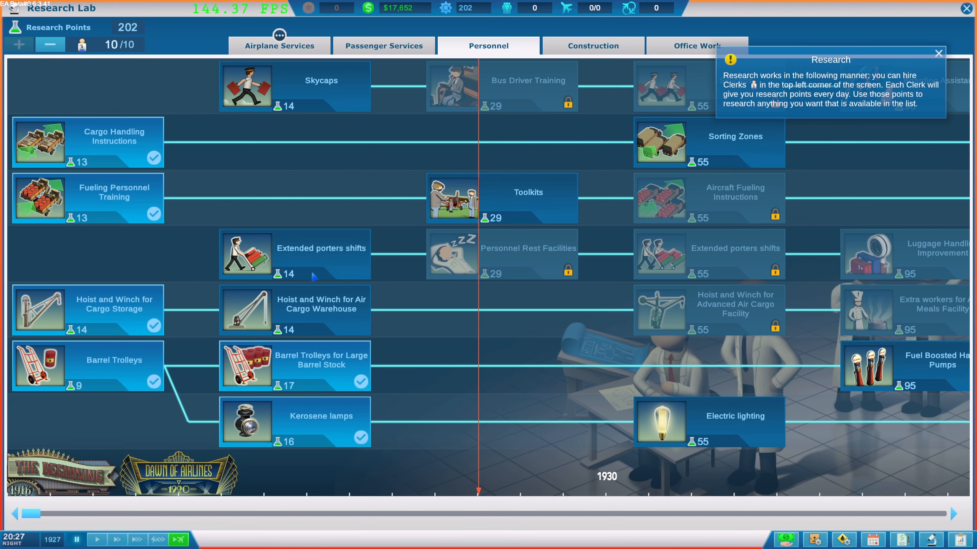
# Review the Extended porters shifts, Contract Negotiation and Express Air Cargo research details.
pyautogui.click(294, 254)
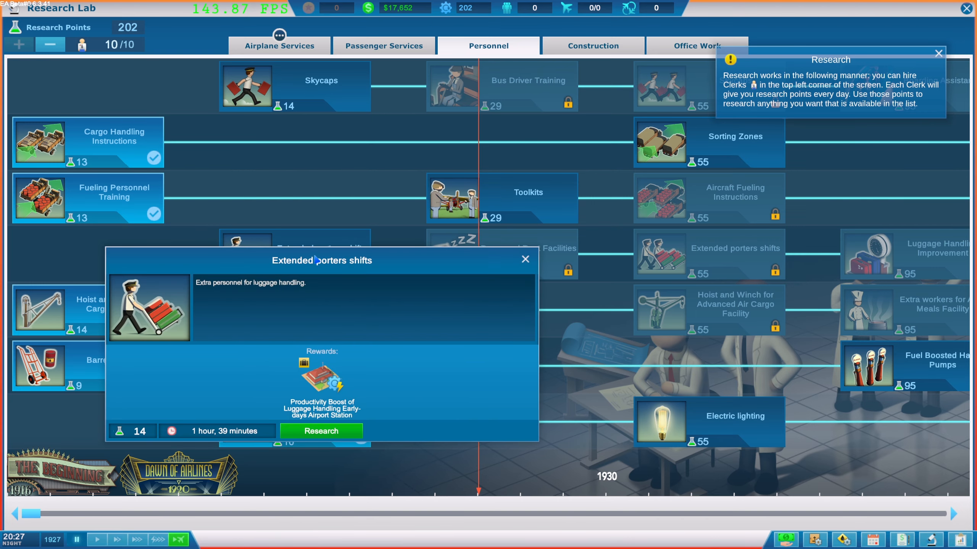
pyautogui.moveTo(541, 267)
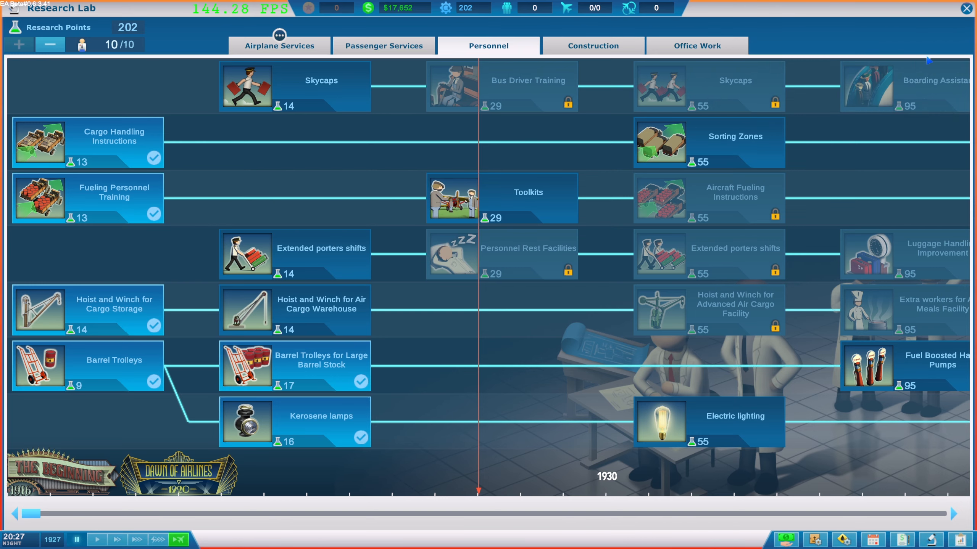
pyautogui.click(697, 45)
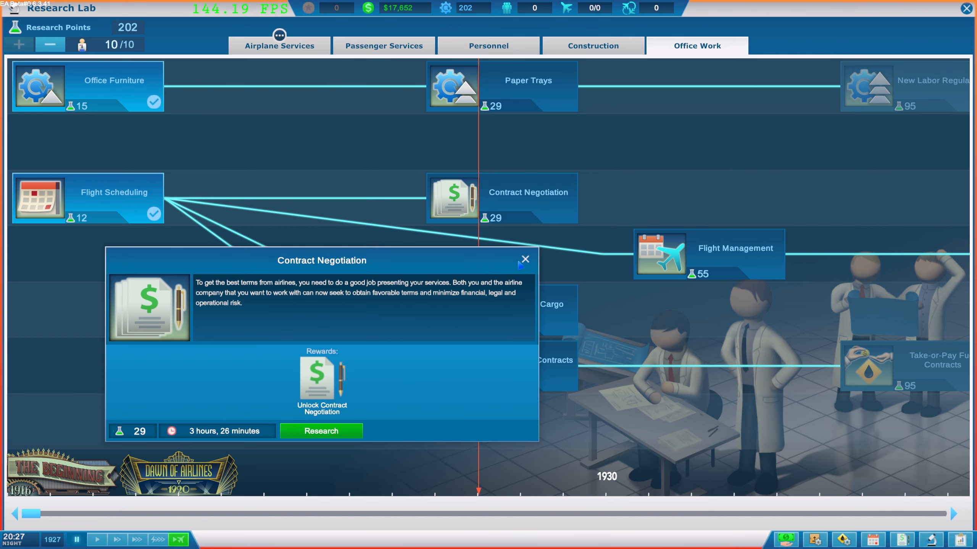
pyautogui.click(524, 259)
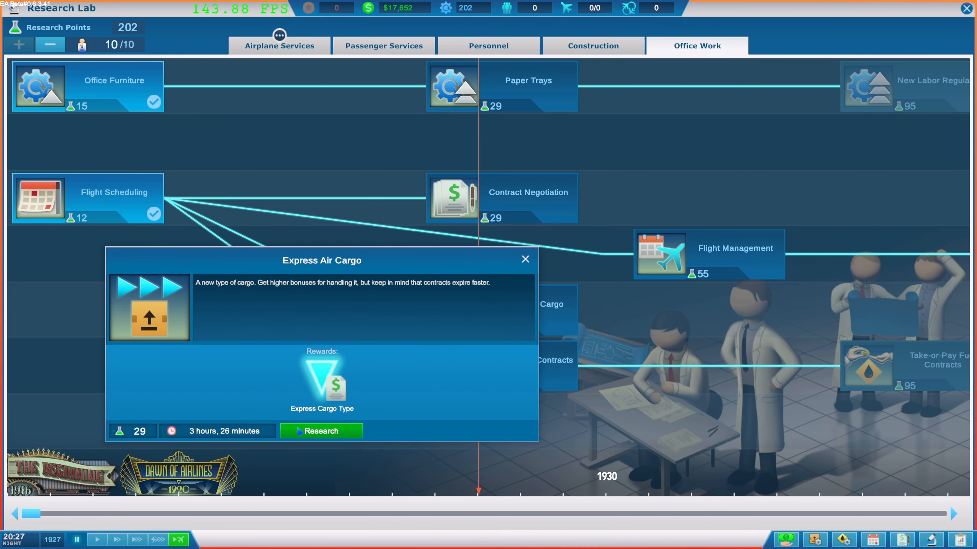
pyautogui.click(524, 259)
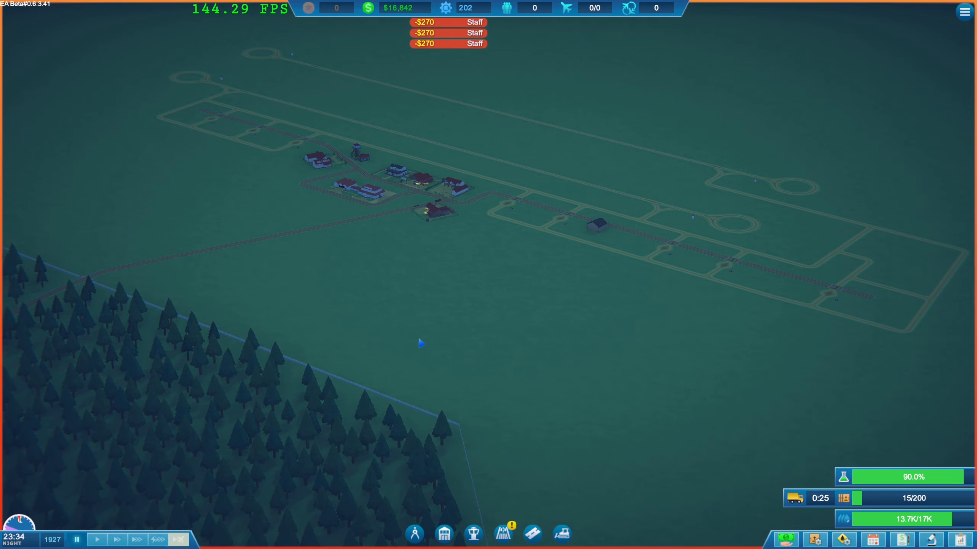
pyautogui.moveTo(795, 498)
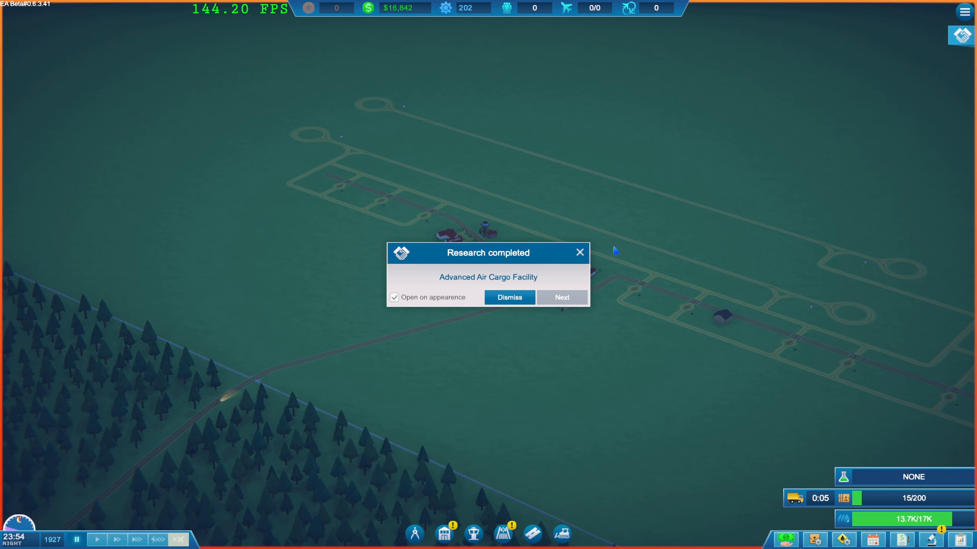
# Dismiss the Advanced Air Cargo Facility completion notice and reopen the Research Lab.
pyautogui.click(508, 297)
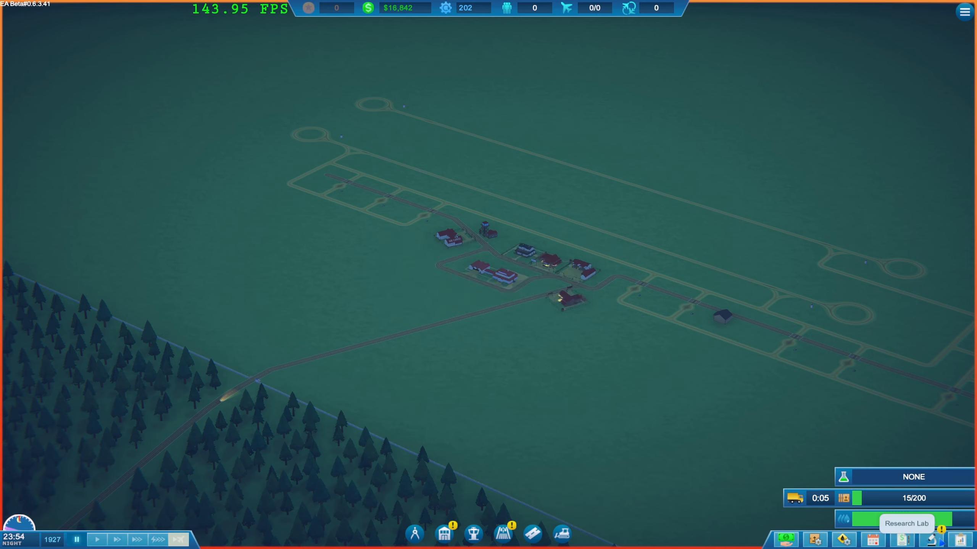
pyautogui.click(908, 523)
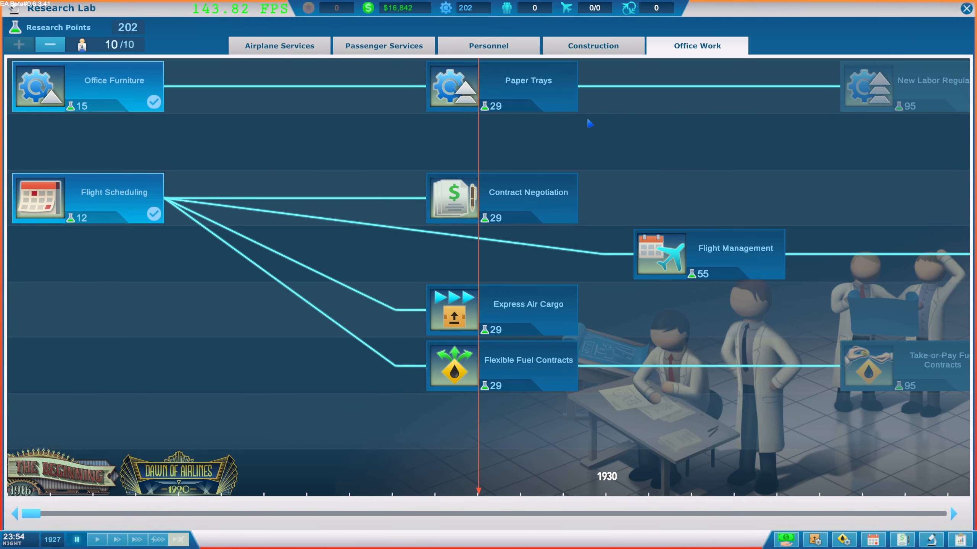
# Start Stairway Mounting research in the Passenger Services tree and close its details popup.
pyautogui.click(383, 46)
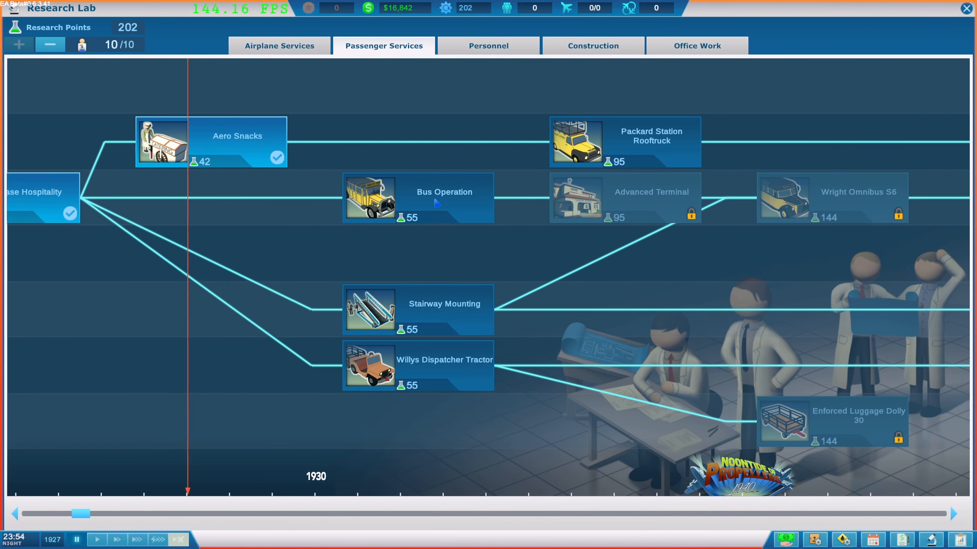
pyautogui.click(418, 198)
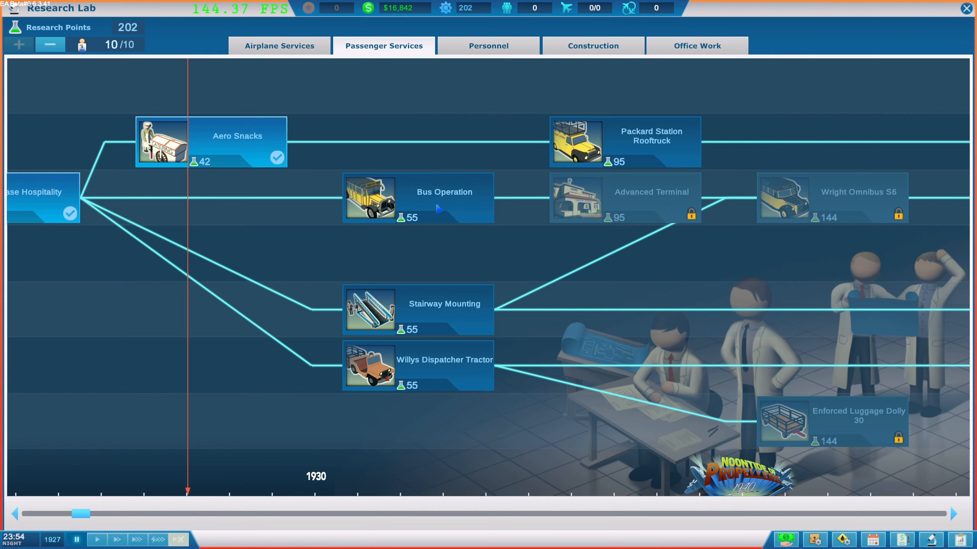
pyautogui.click(417, 309)
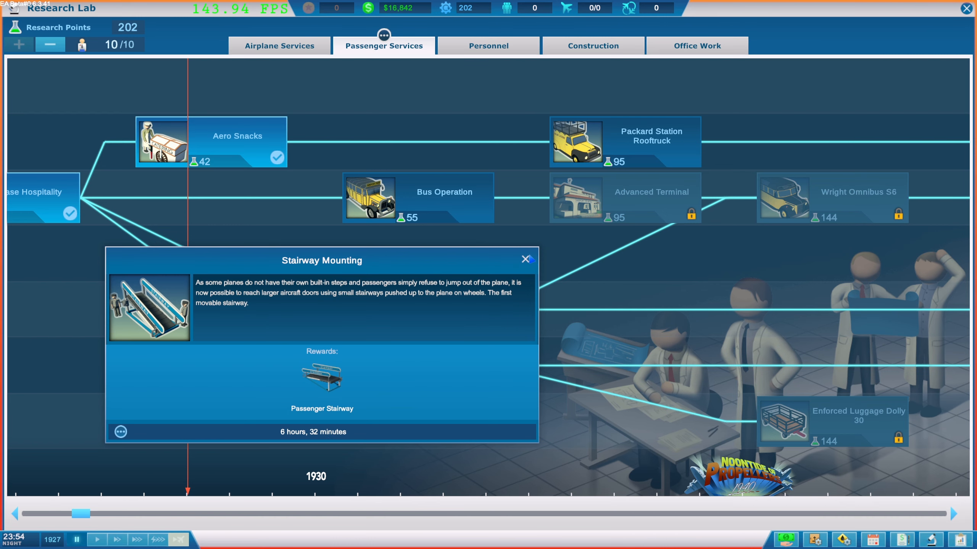
pyautogui.click(524, 259)
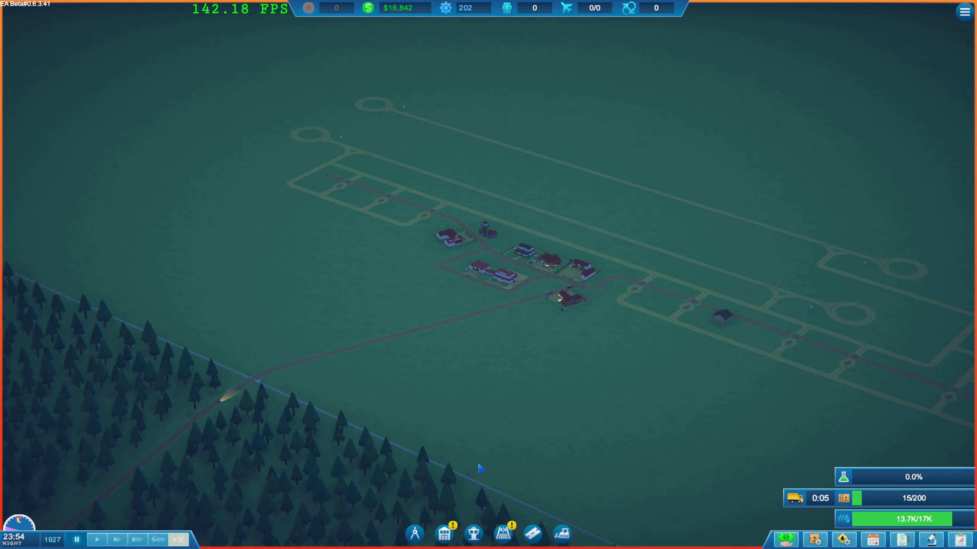
# Speed up until supplies reach 200/200, dismiss the Orville AirCargo notice, and reopen Contracts.
pyautogui.click(502, 533)
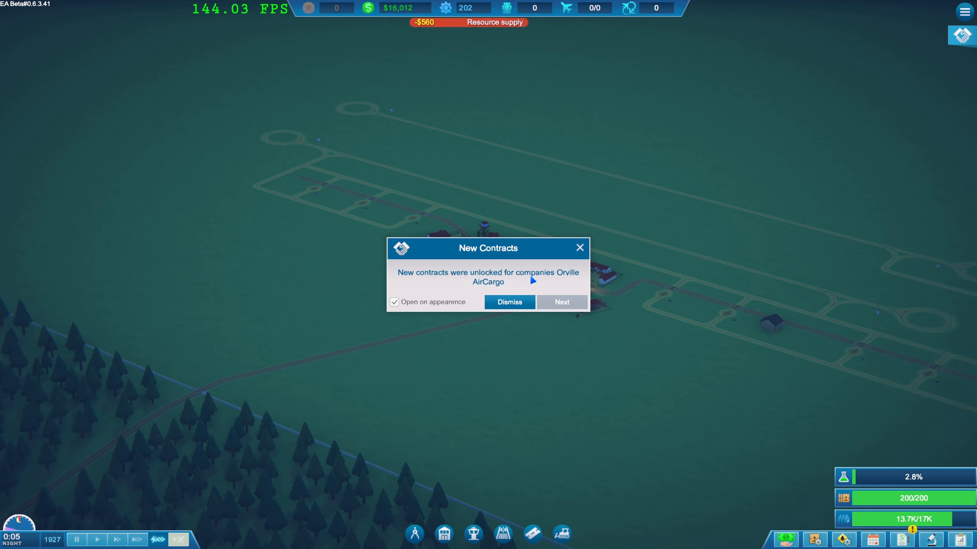
pyautogui.click(508, 302)
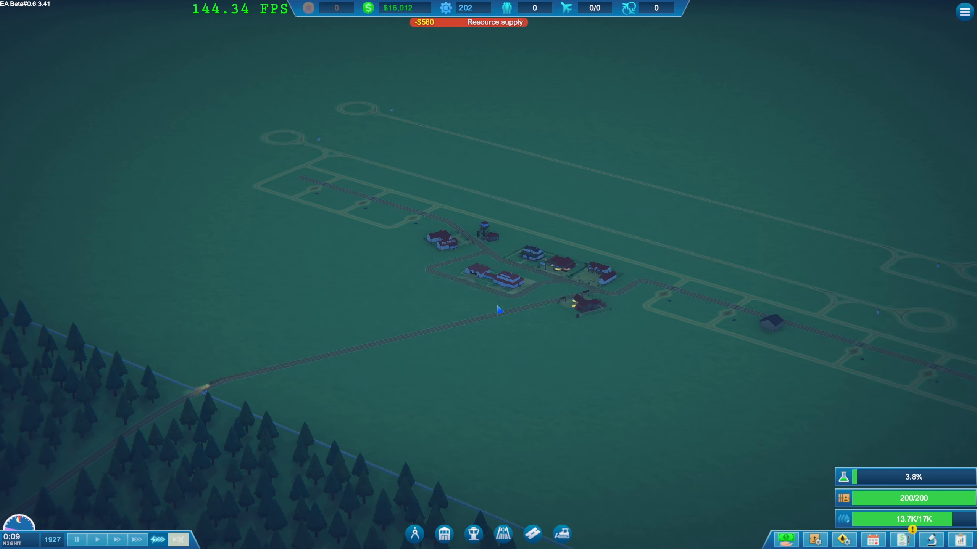
pyautogui.moveTo(931, 537)
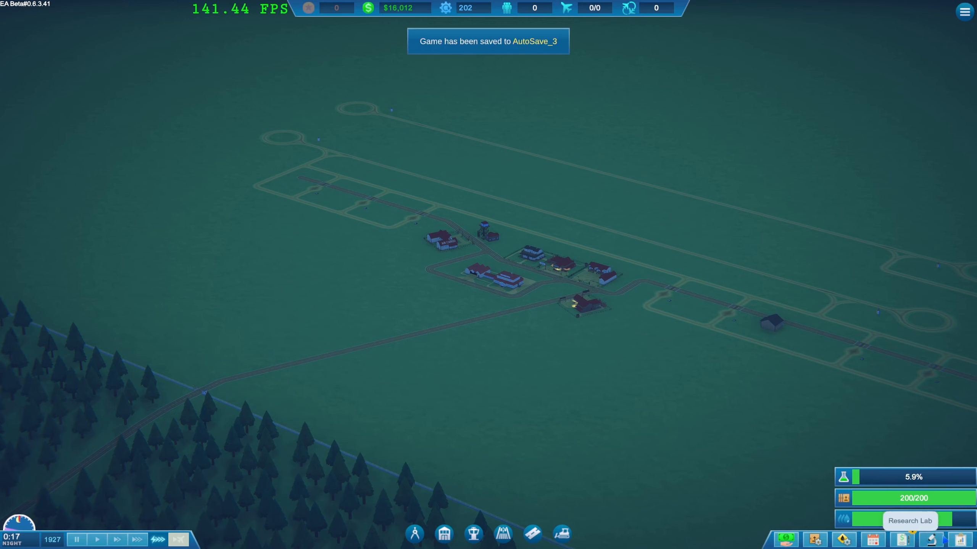
pyautogui.click(922, 524)
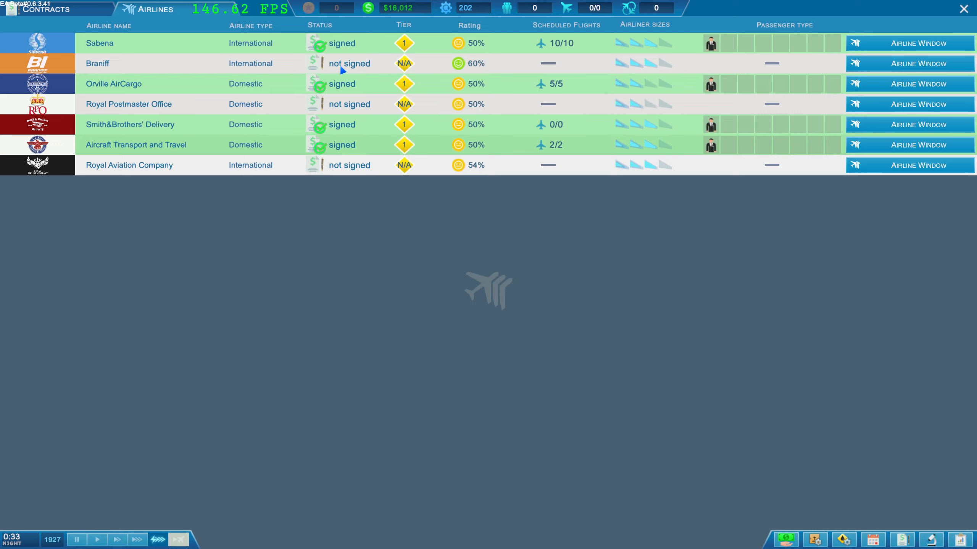
# View the Airlines list: four signed airlines, Orville AirCargo with 5/5 flights scheduled.
pyautogui.click(178, 540)
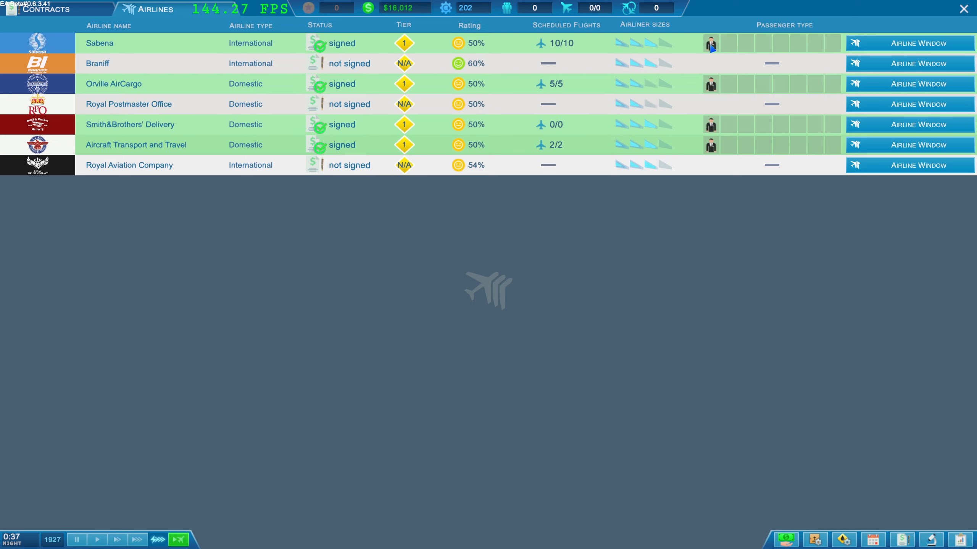
pyautogui.moveTo(711, 241)
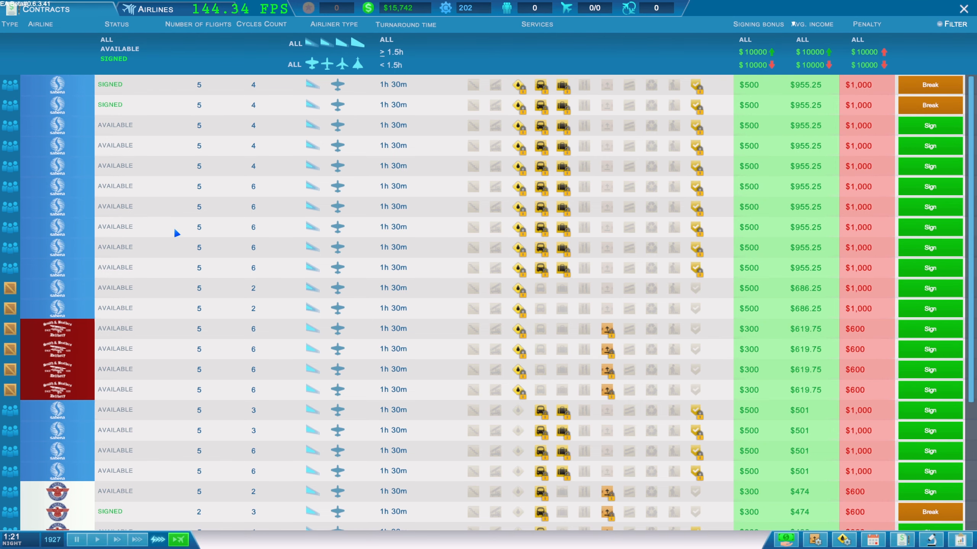
pyautogui.moveTo(315, 161)
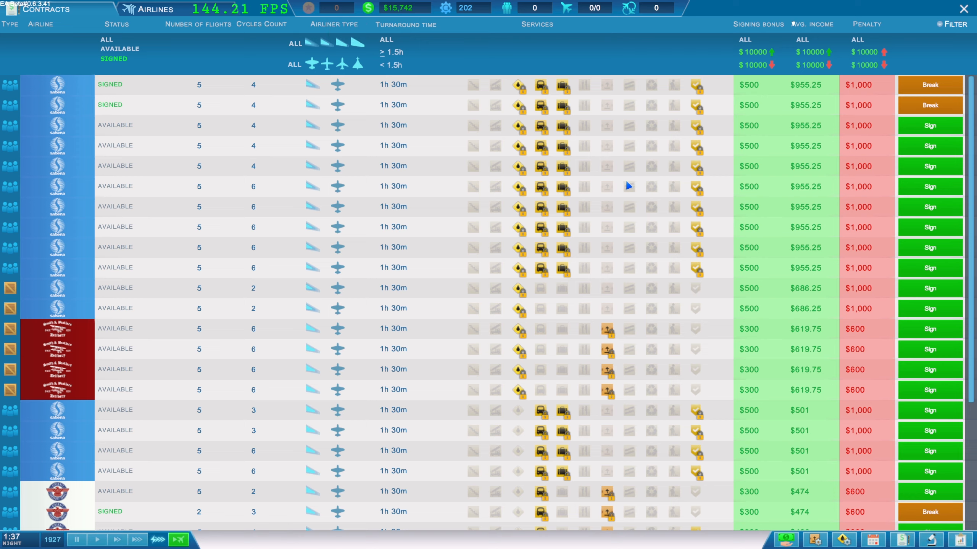
pyautogui.moveTo(518, 90)
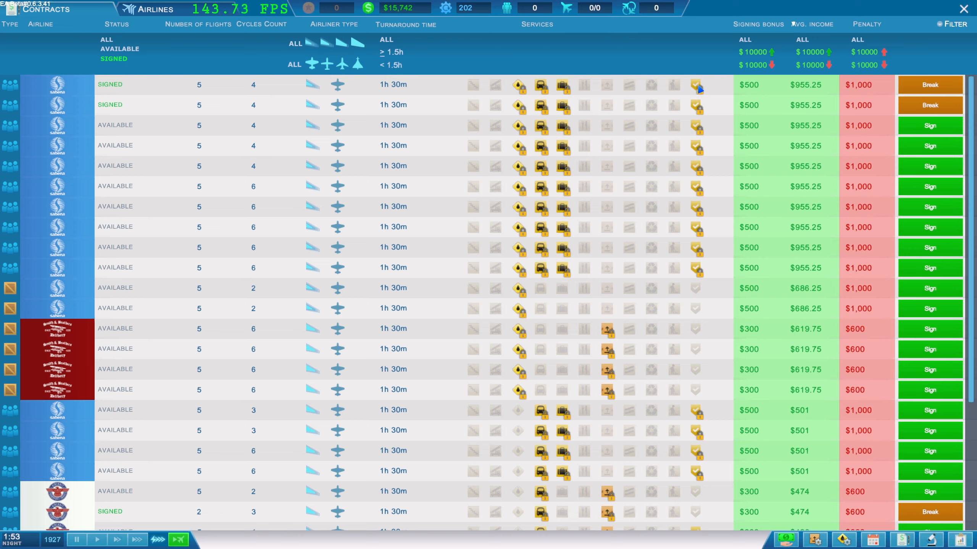
pyautogui.moveTo(698, 87)
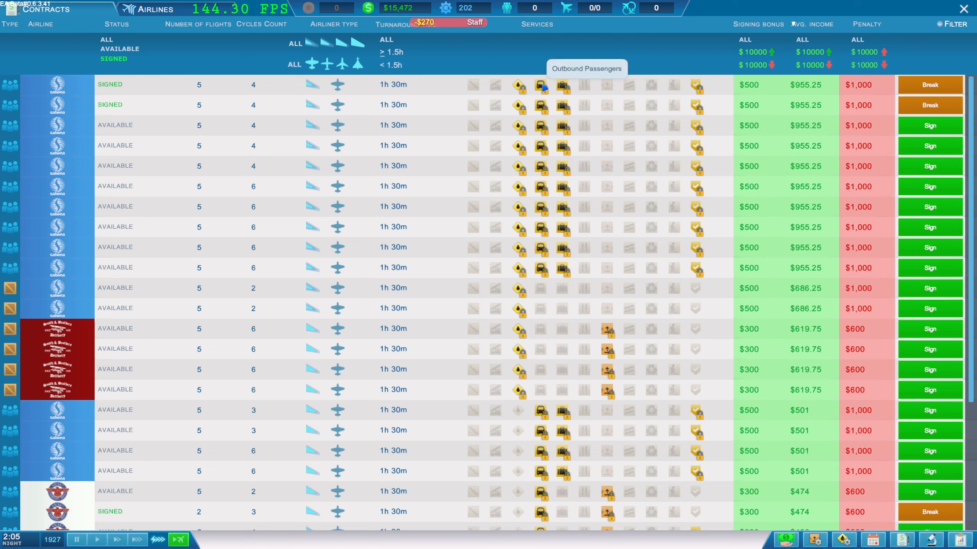
pyautogui.moveTo(559, 85)
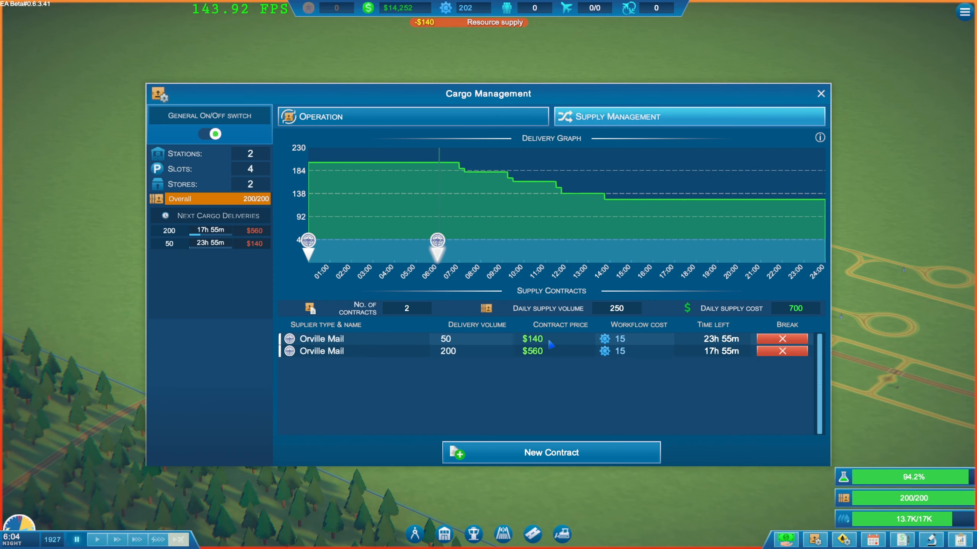
pyautogui.moveTo(767, 346)
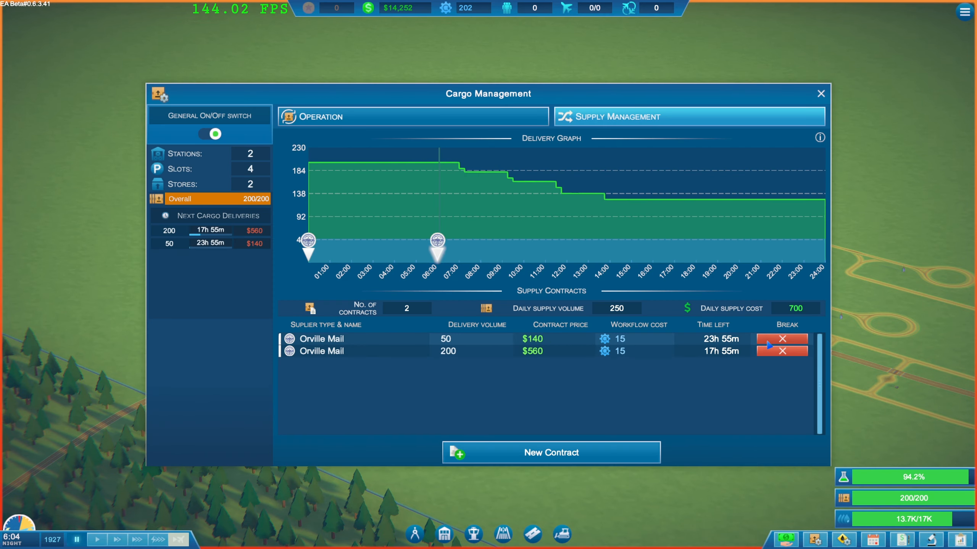
# Break the 50-unit Orville Mail contract for a $300 penalty and begin a new contract.
pyautogui.click(781, 339)
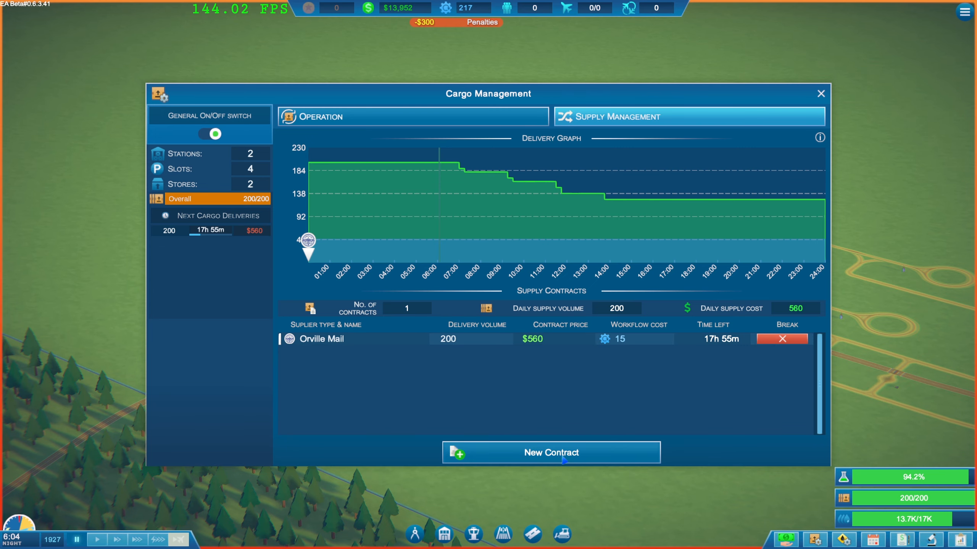
pyautogui.moveTo(704, 349)
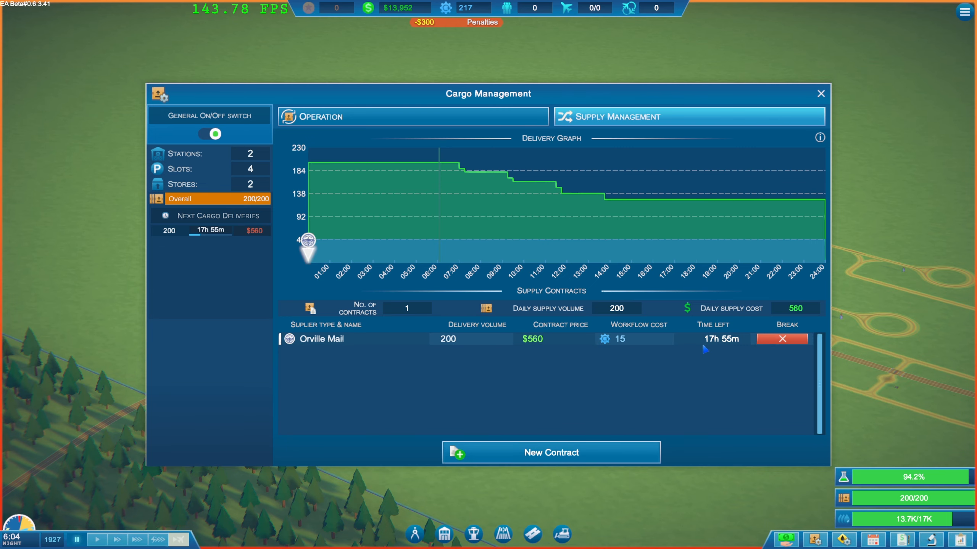
pyautogui.click(550, 452)
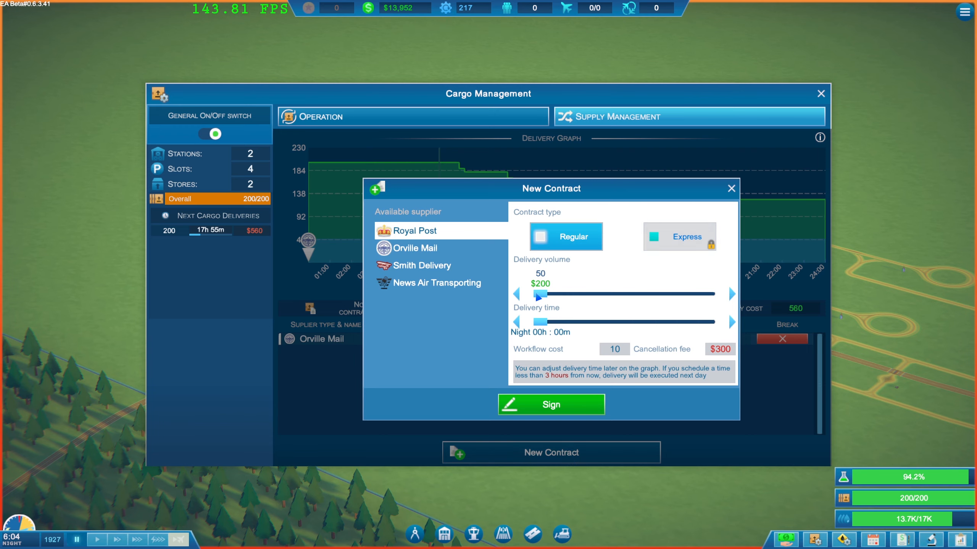
# Compare Royal Post, Smith Delivery and Orville Mail terms, then choose Orville Mail.
pyautogui.click(415, 248)
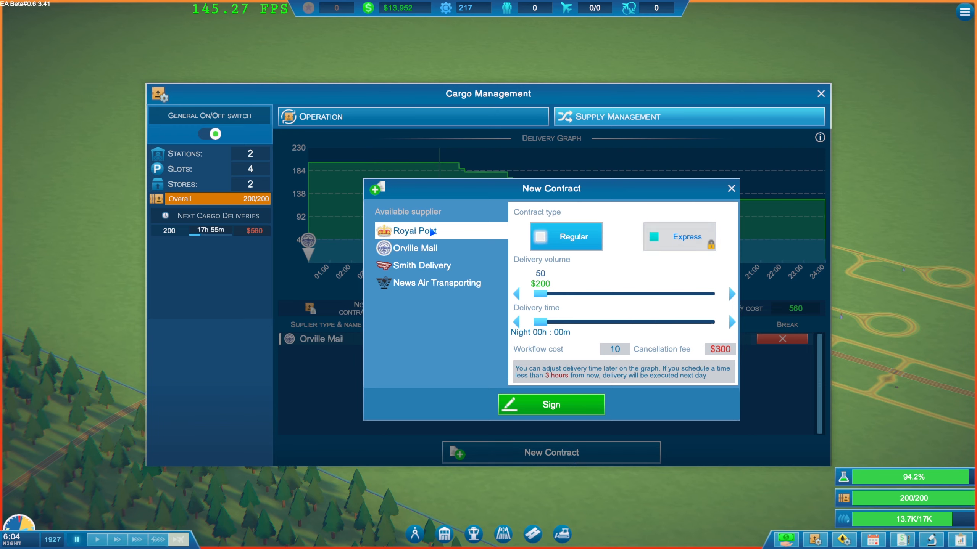
pyautogui.click(416, 247)
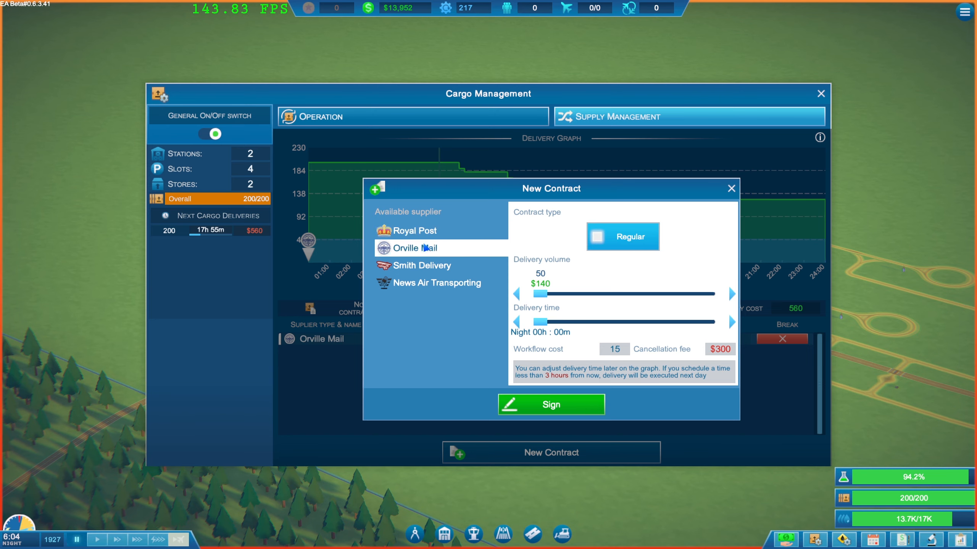
pyautogui.click(422, 265)
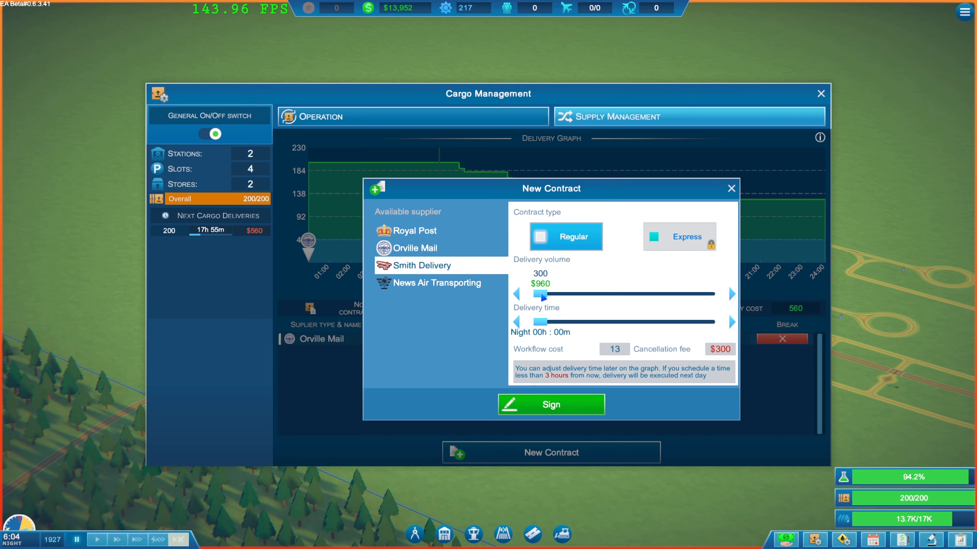
pyautogui.click(424, 248)
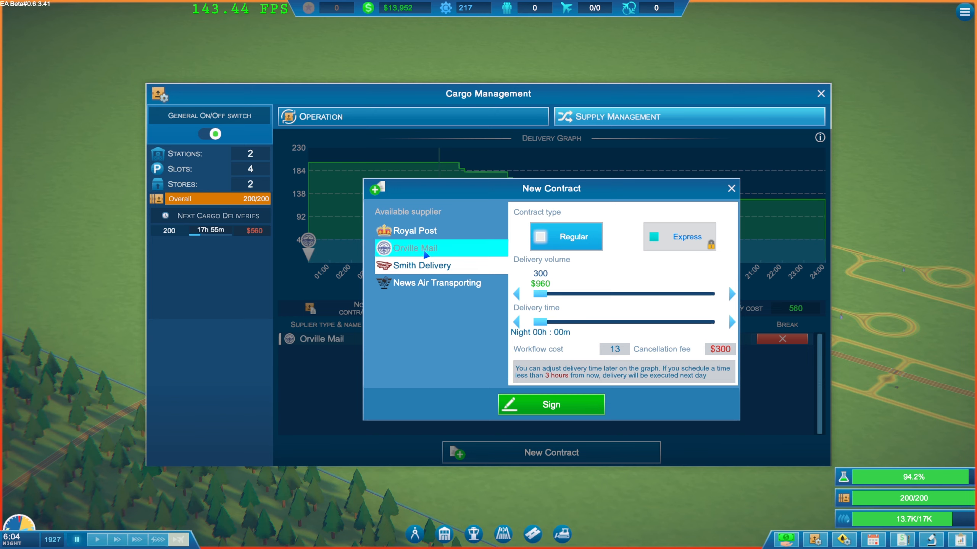
pyautogui.click(413, 230)
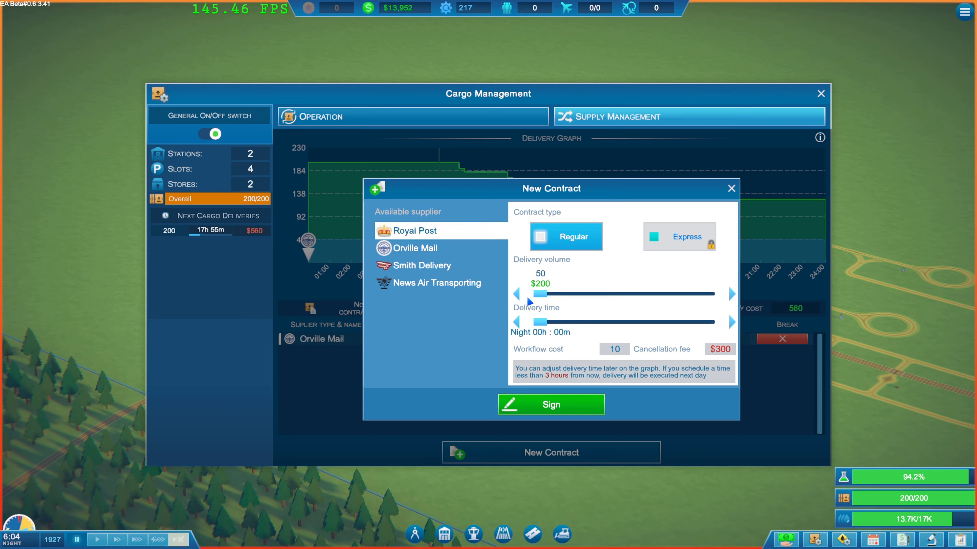
pyautogui.click(415, 247)
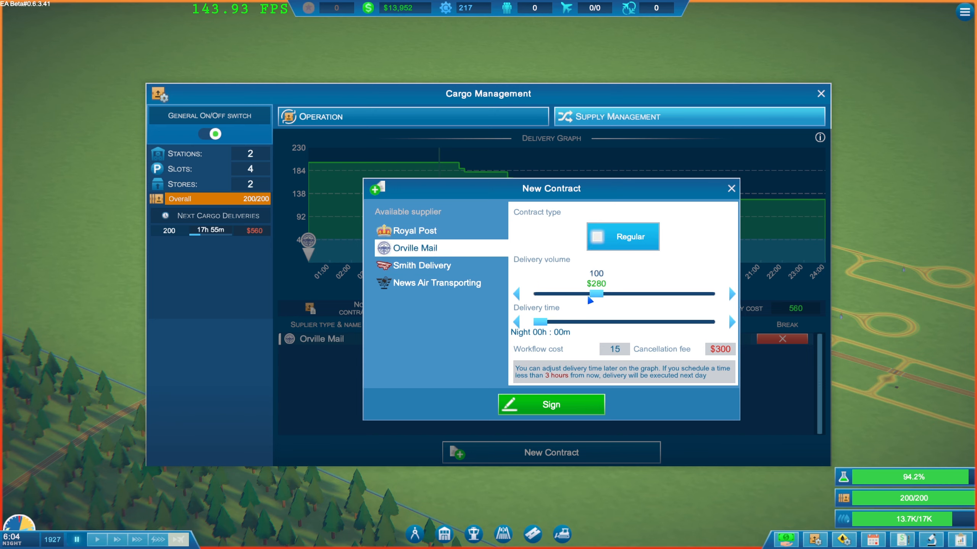
# Sign a 100-unit Orville Mail contract delivered at 12:00 for $280, then close cargo management.
pyautogui.moveTo(595, 322); pyautogui.dragTo(544, 322)
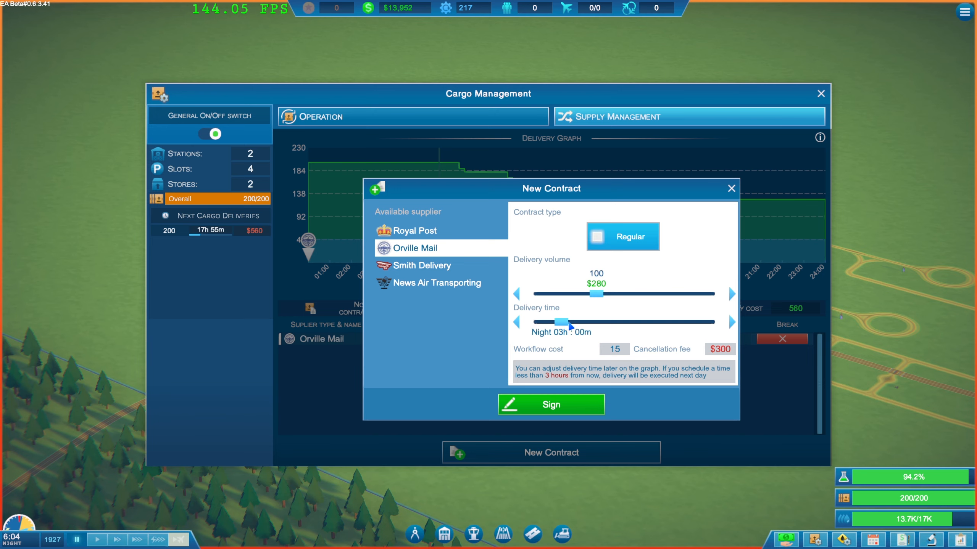
pyautogui.moveTo(567, 322); pyautogui.dragTo(639, 321)
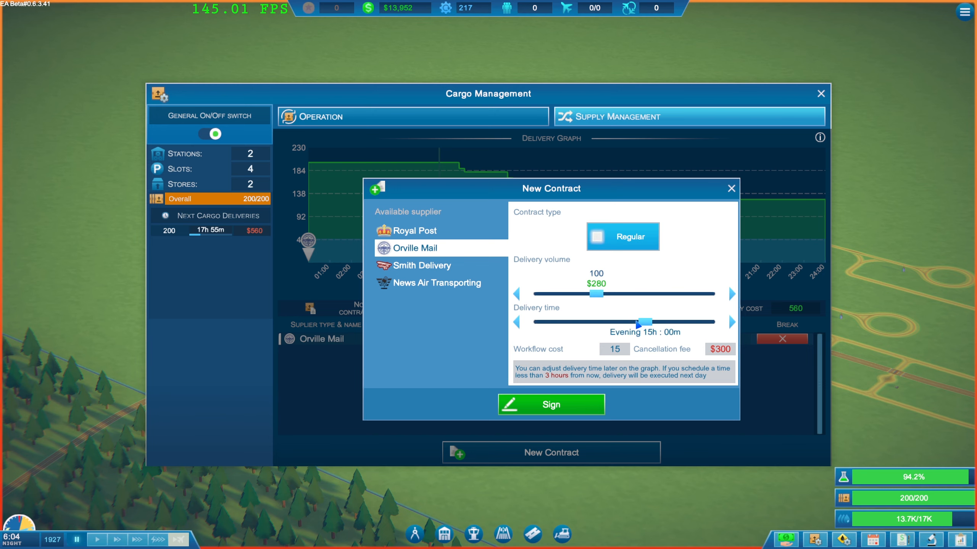
pyautogui.moveTo(638, 322); pyautogui.dragTo(605, 322)
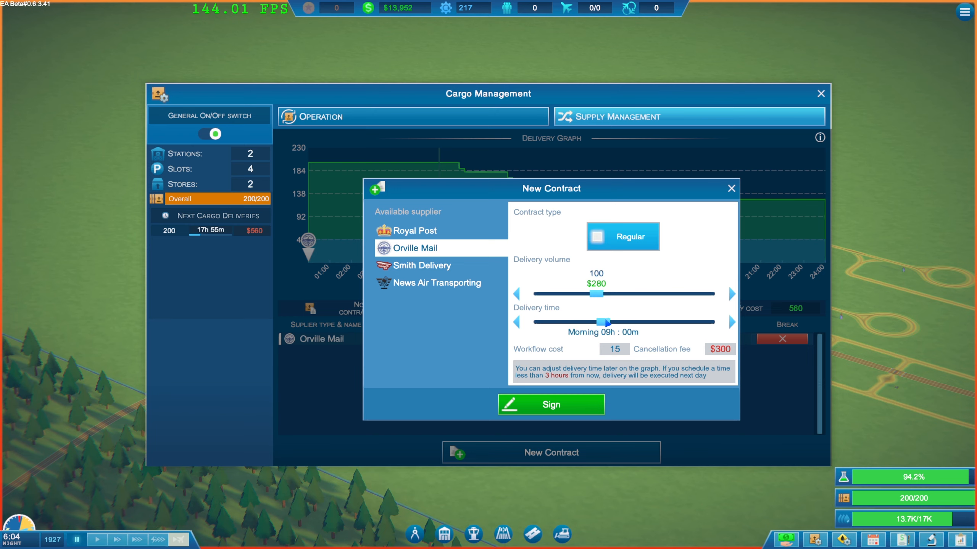
pyautogui.moveTo(602, 322); pyautogui.dragTo(626, 322)
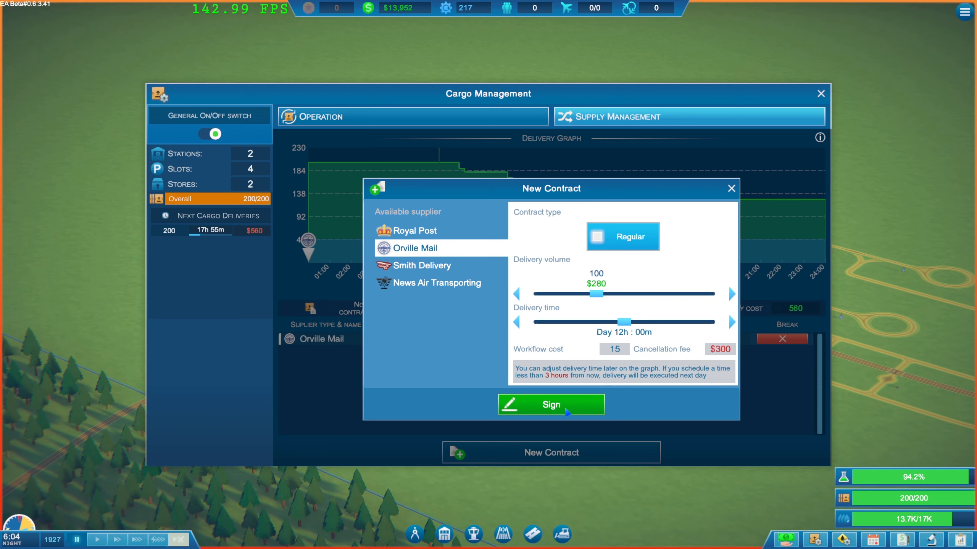
pyautogui.click(550, 404)
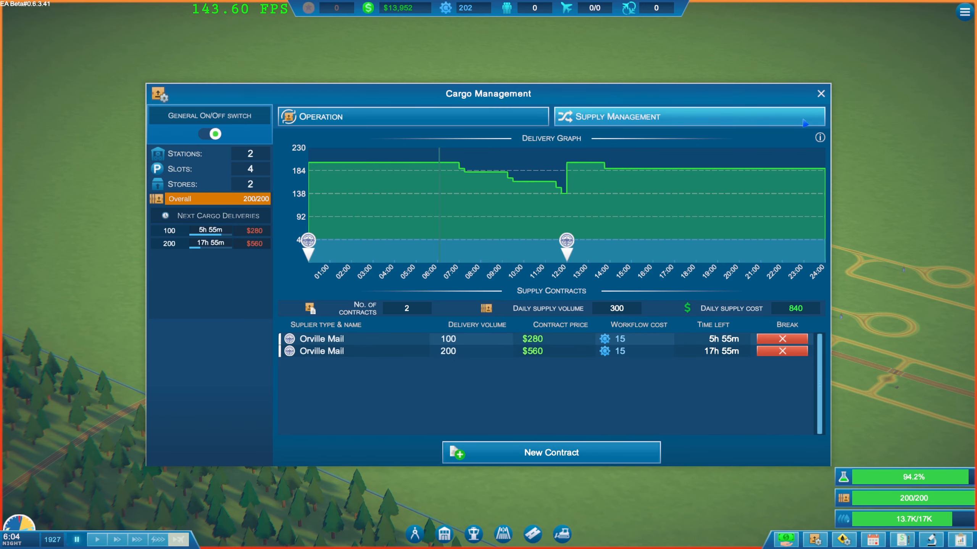
pyautogui.click(820, 94)
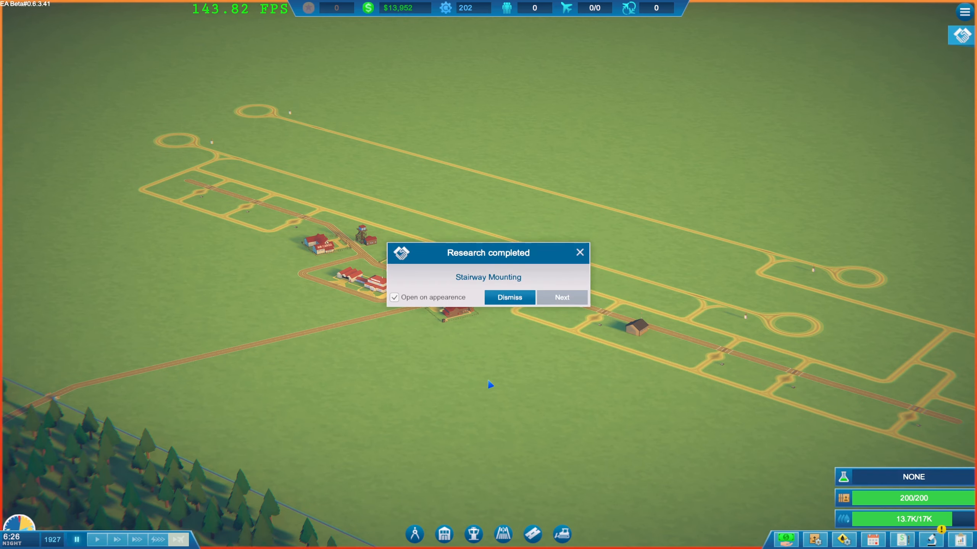
pyautogui.click(509, 298)
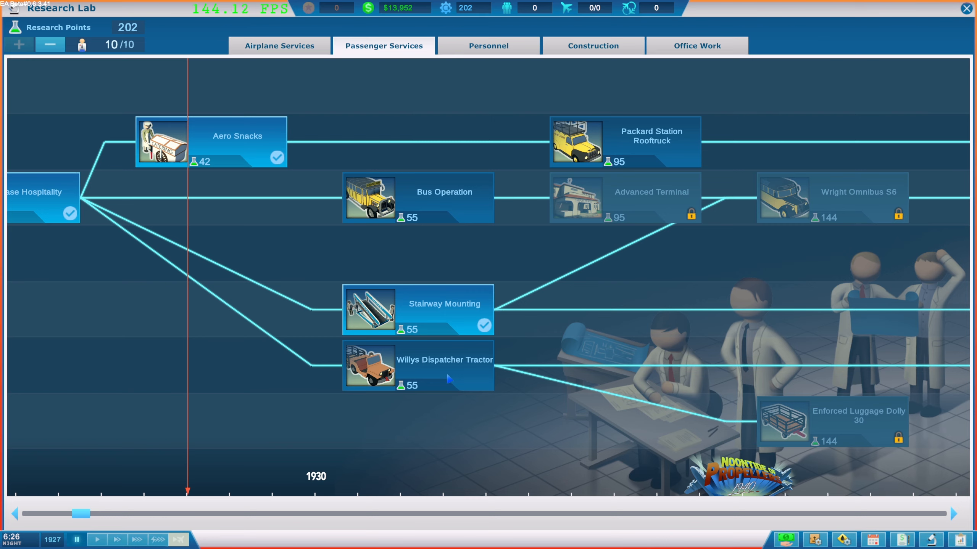
# Browse Willys Dispatcher Tractor, Airplane Services, Personnel and Express Air Cargo research, then close the lab.
pyautogui.click(417, 365)
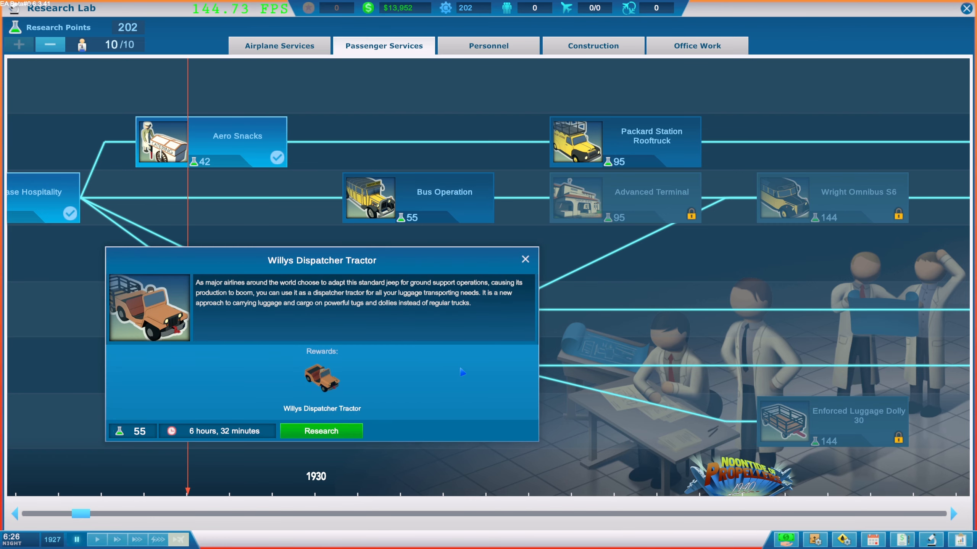
pyautogui.moveTo(421, 353)
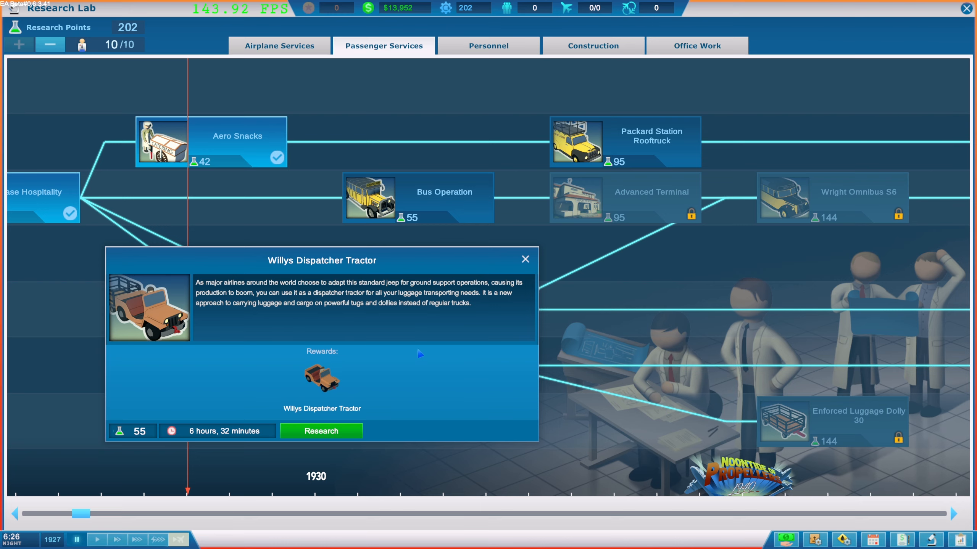
pyautogui.click(524, 259)
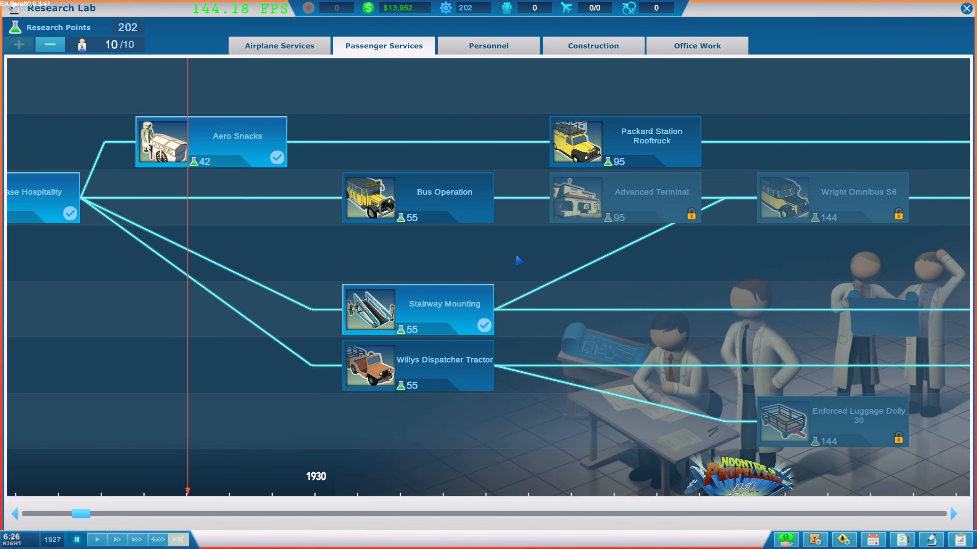
pyautogui.moveTo(296, 56)
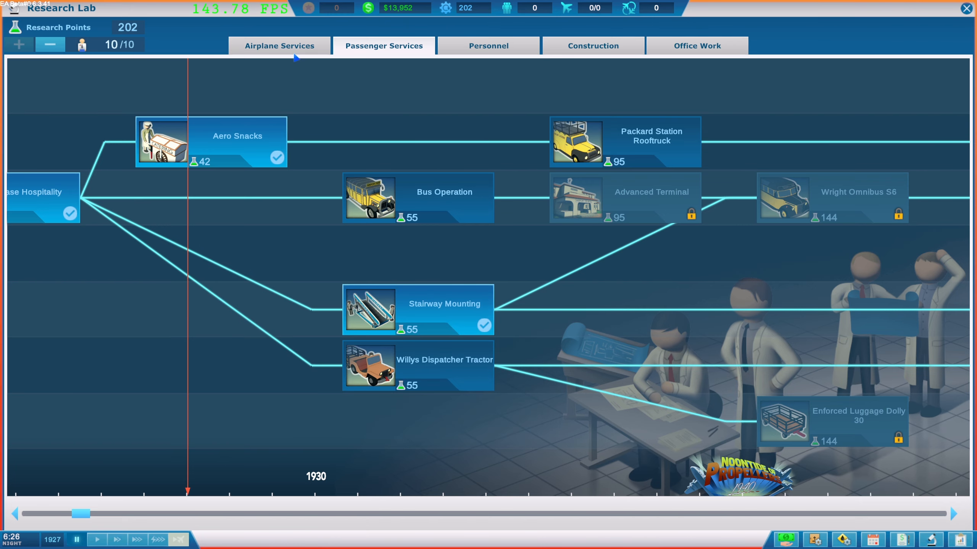
pyautogui.click(279, 46)
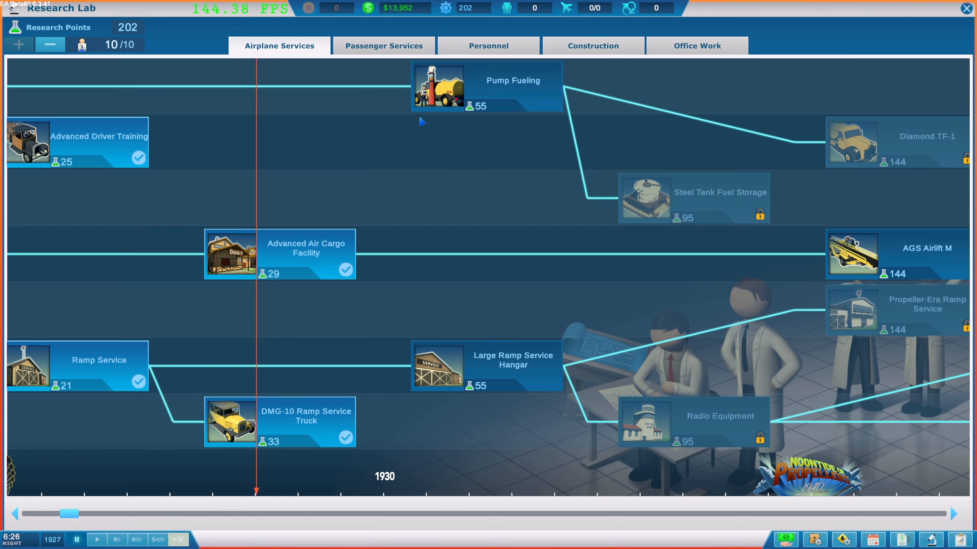
pyautogui.click(488, 46)
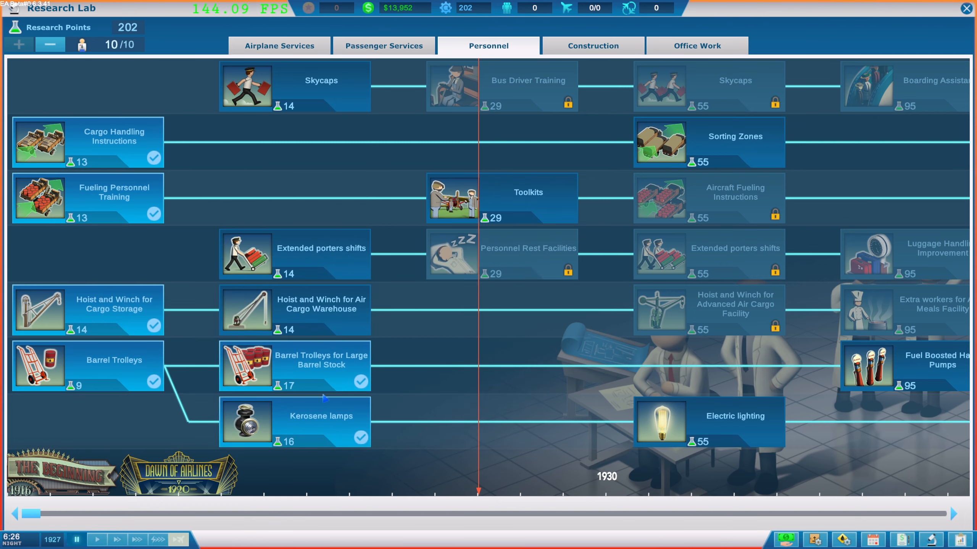
pyautogui.moveTo(525, 69)
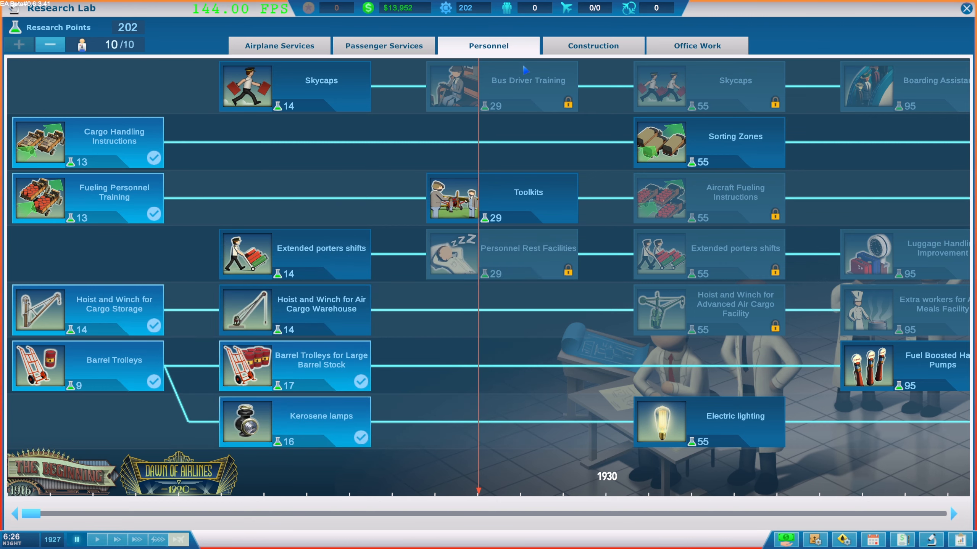
pyautogui.click(696, 45)
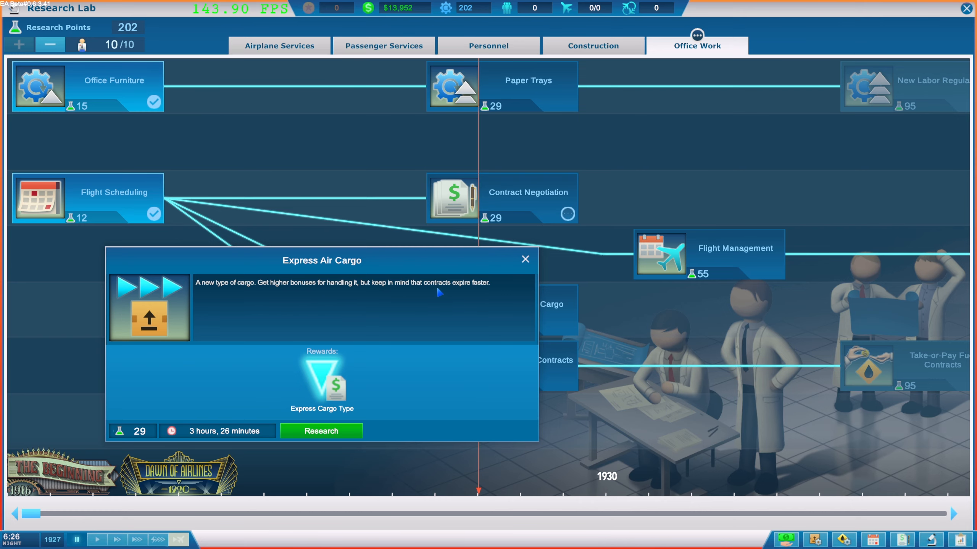
pyautogui.click(523, 259)
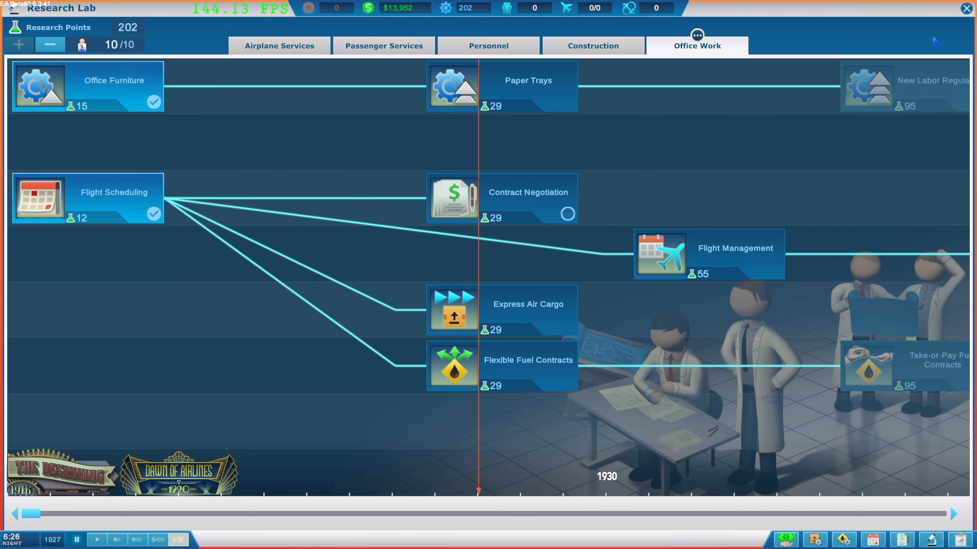
pyautogui.click(965, 9)
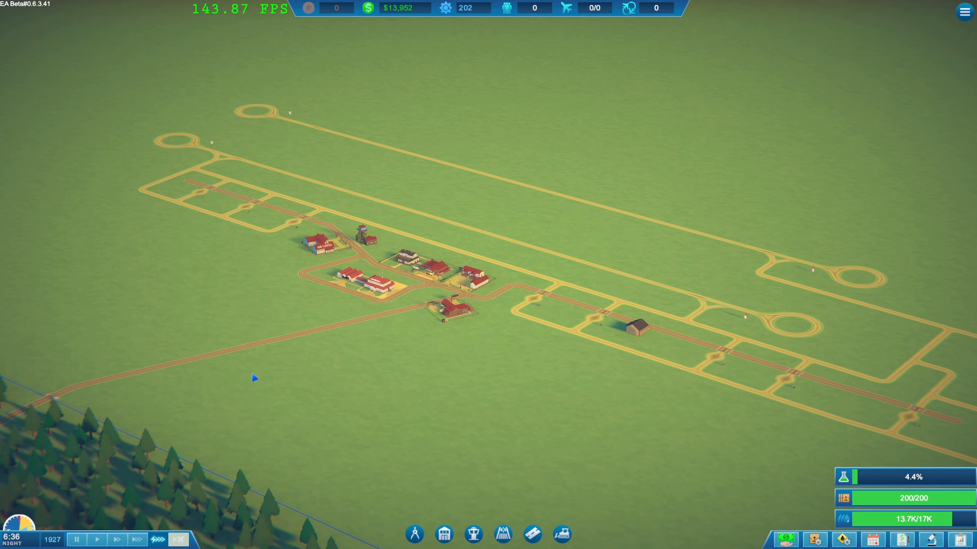
# Accept an incoming on-demand flight onto a ramp from the on-demand flights panel.
pyautogui.click(178, 539)
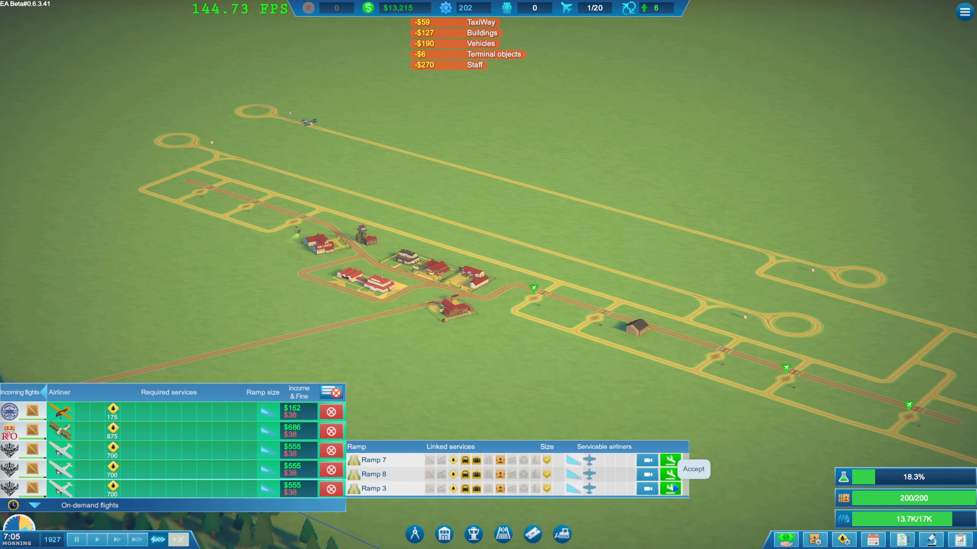
pyautogui.click(692, 469)
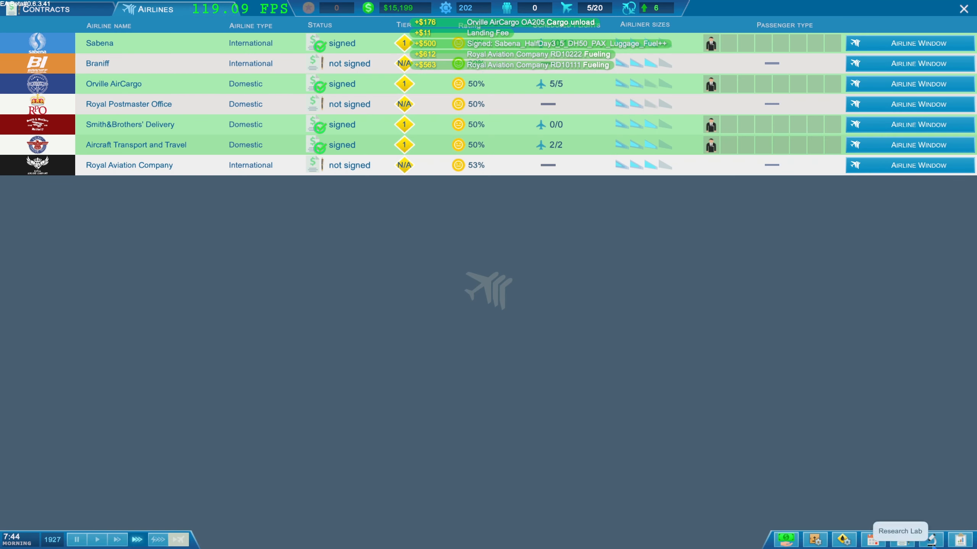
# Place Sabena flight SN279 on ramp 06's timeline after SN289 in the Flight Schedule.
pyautogui.click(901, 535)
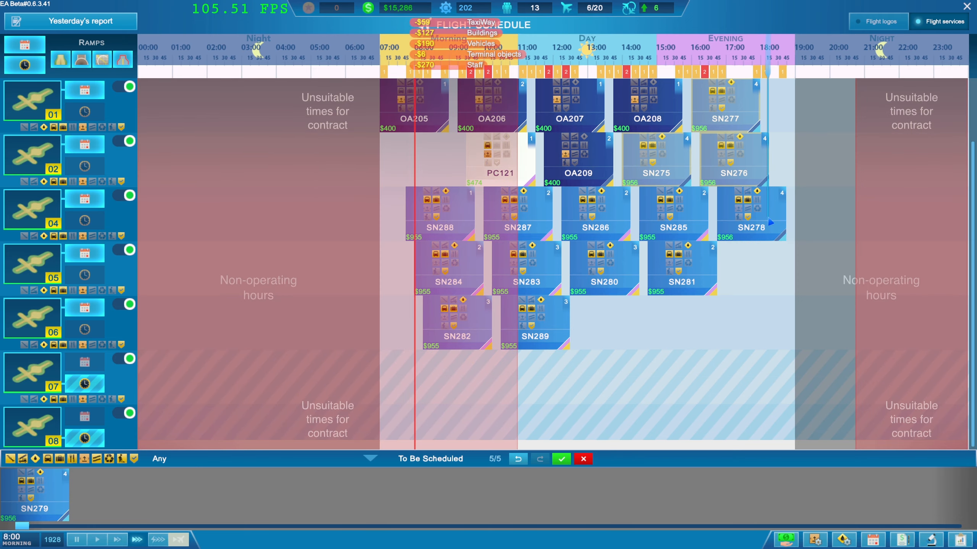
pyautogui.moveTo(34, 495); pyautogui.dragTo(628, 321)
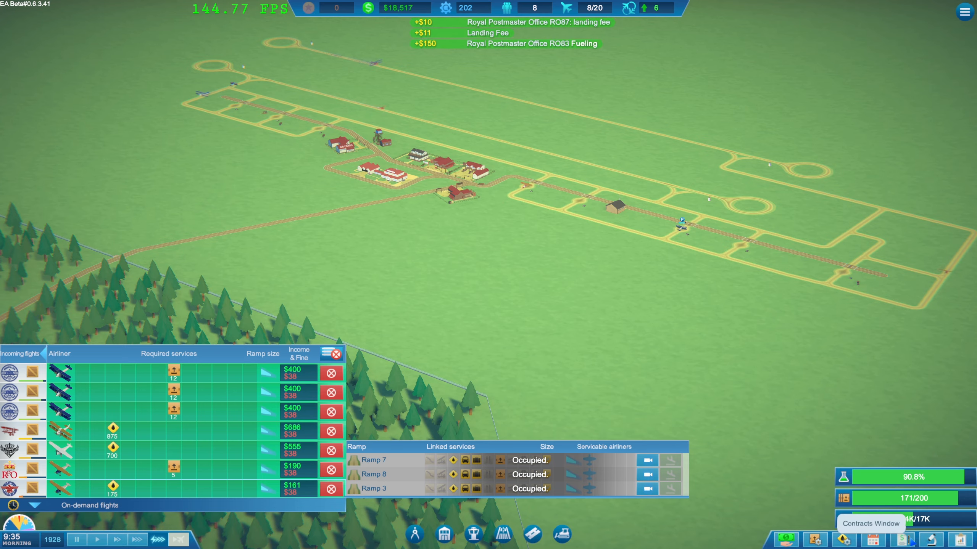
# Order an instant 8,000-unit fuel delivery, then start a second fuel contract and set its volume.
pyautogui.click(842, 539)
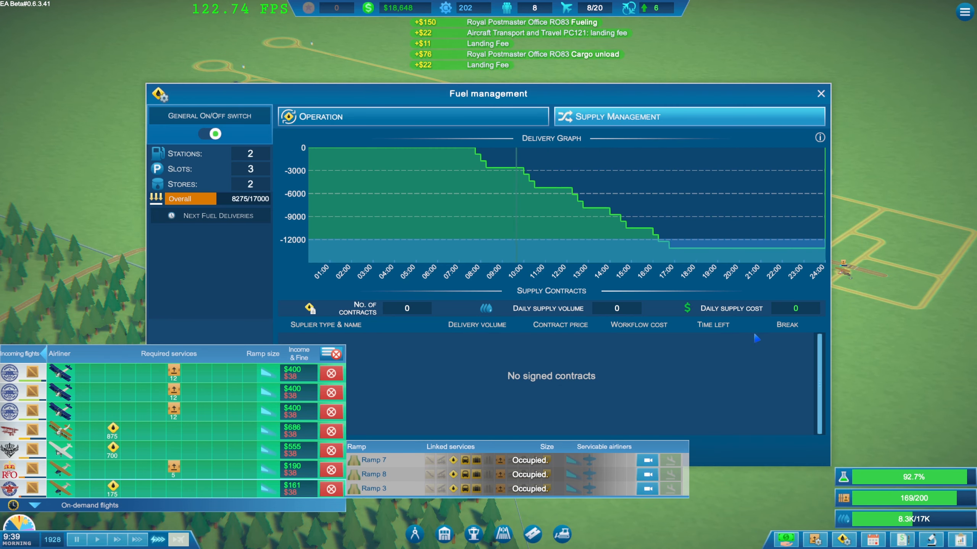
pyautogui.click(573, 398)
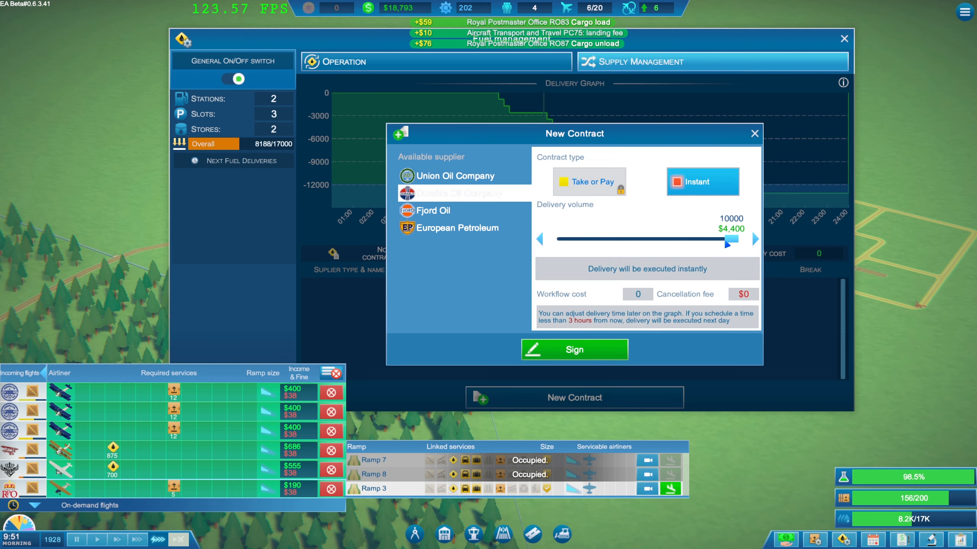
pyautogui.click(754, 133)
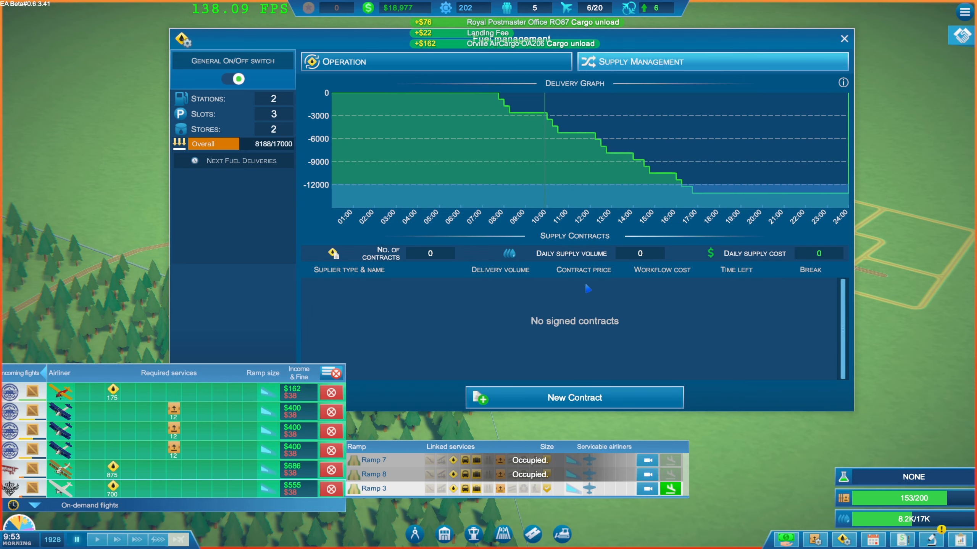
pyautogui.click(573, 397)
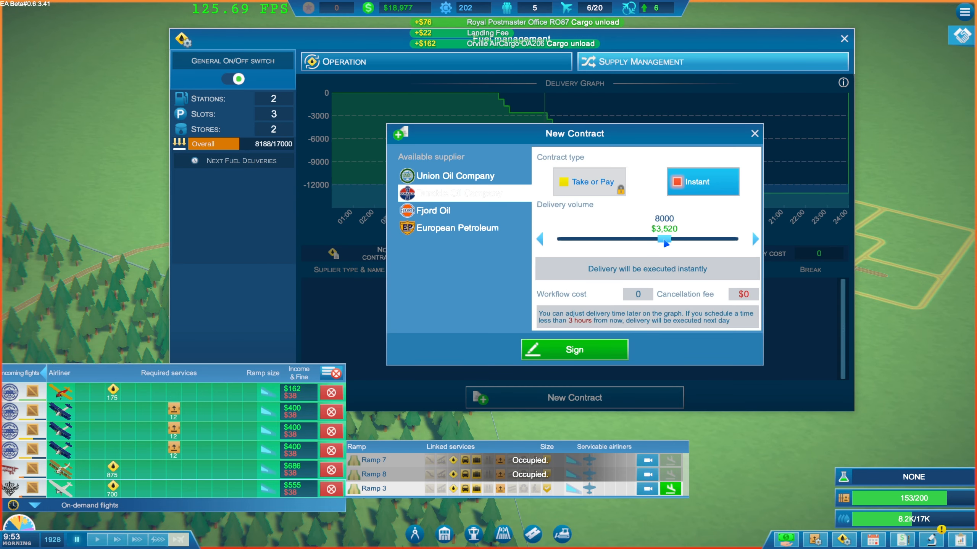
pyautogui.moveTo(665, 240); pyautogui.dragTo(629, 239)
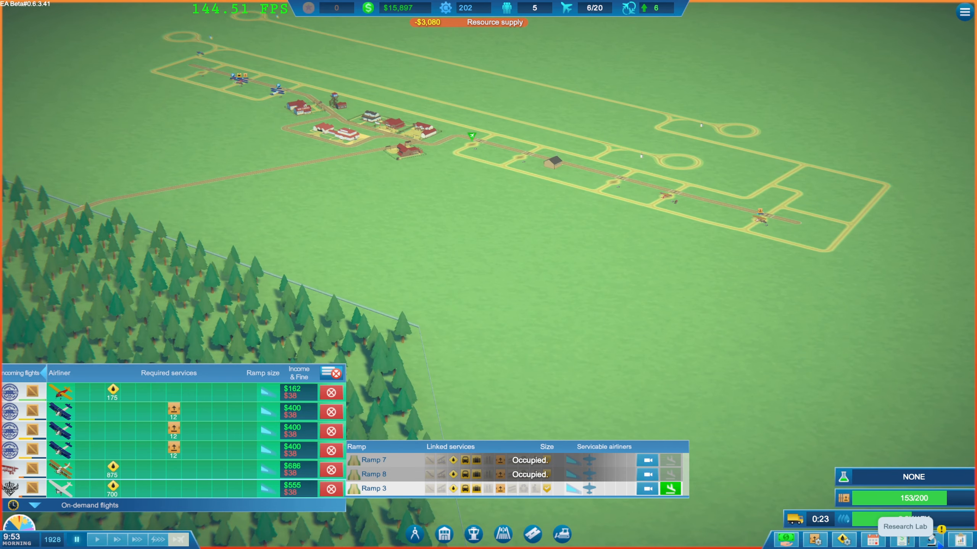
# Start Express Air Cargo research from the Research Lab.
pyautogui.click(904, 527)
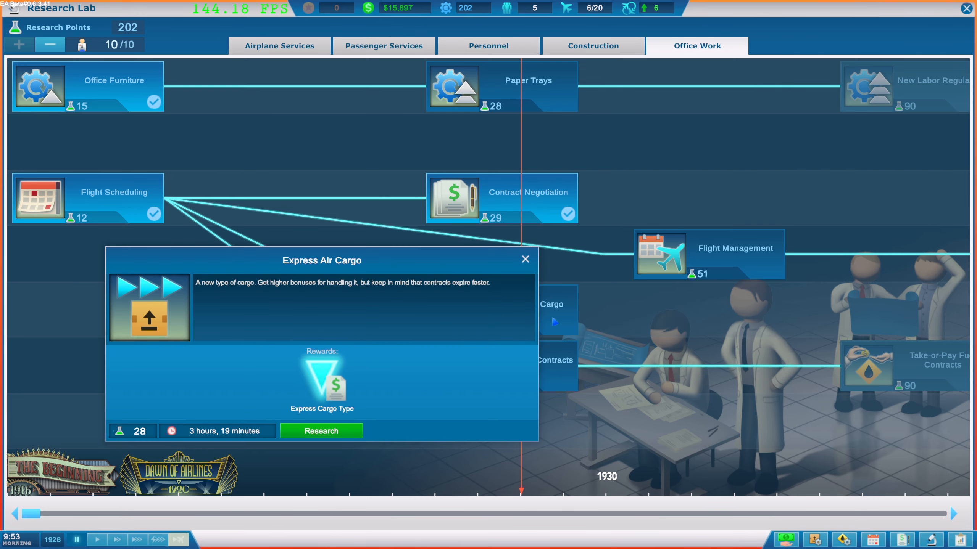
pyautogui.click(523, 259)
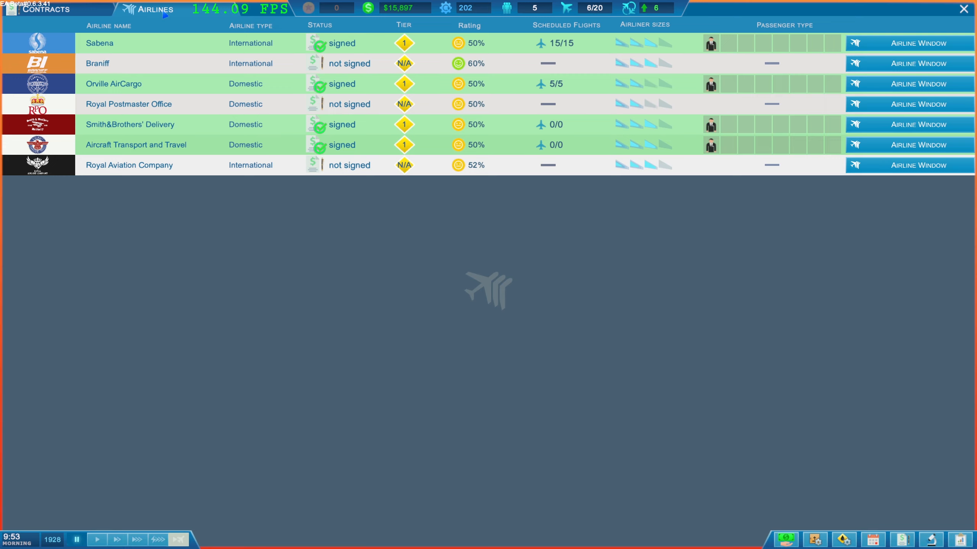
# Browse the full list of Sabena flight contract offers.
pyautogui.click(47, 8)
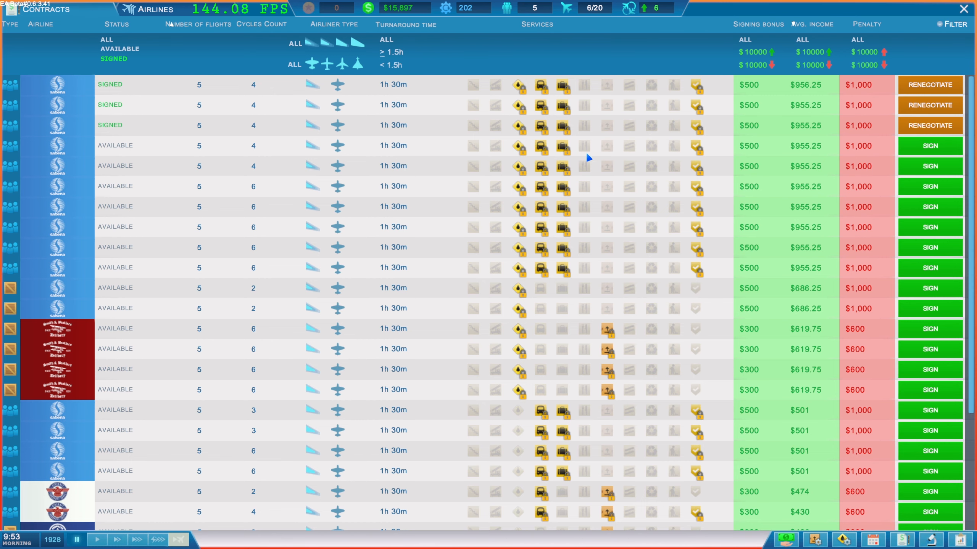
pyautogui.scroll(-3)
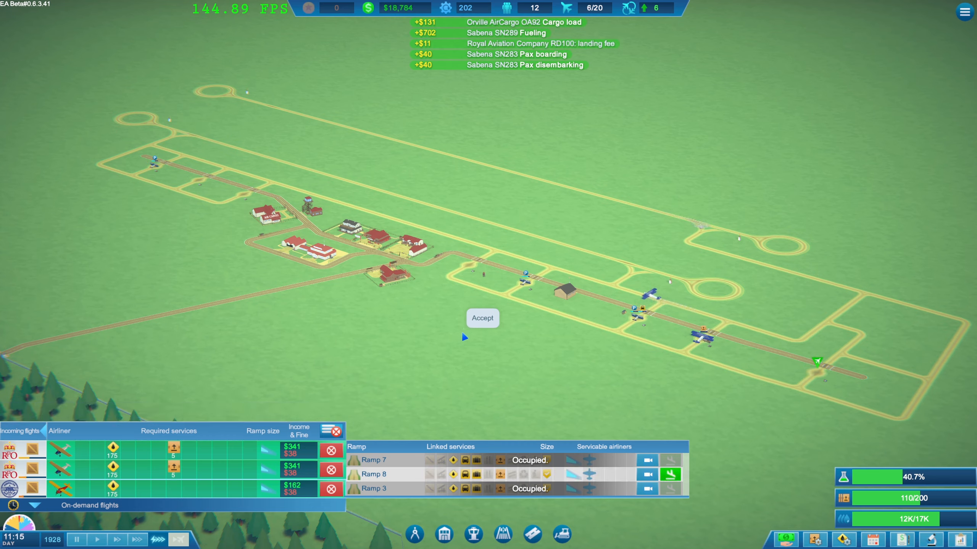
# Accept the incoming flight onto Ramp 8 while Express Air Cargo research nears completion.
pyautogui.click(481, 318)
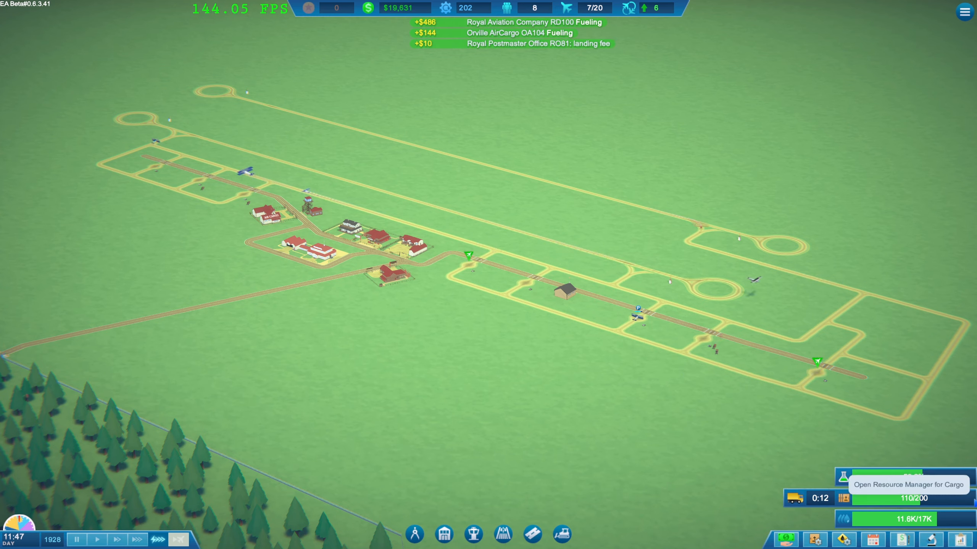
pyautogui.click(560, 291)
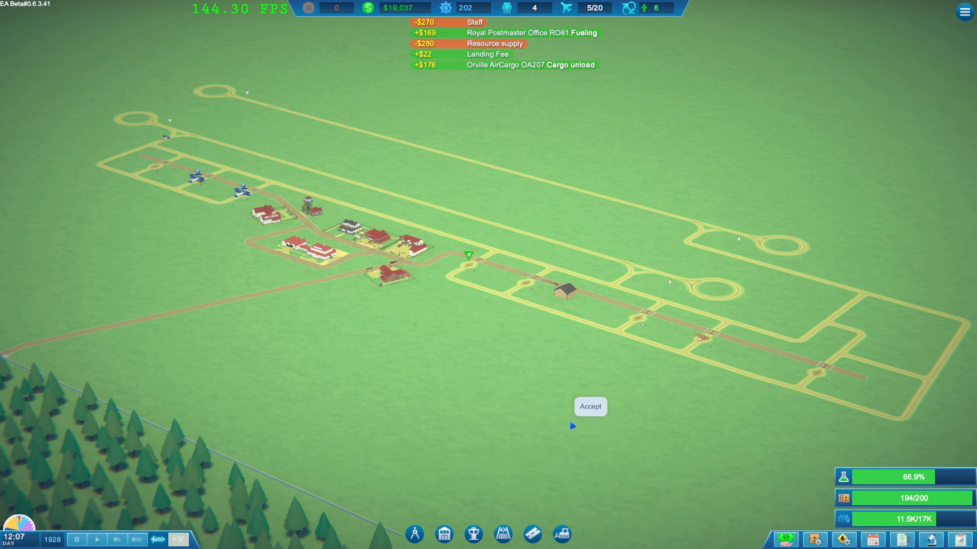
pyautogui.click(589, 406)
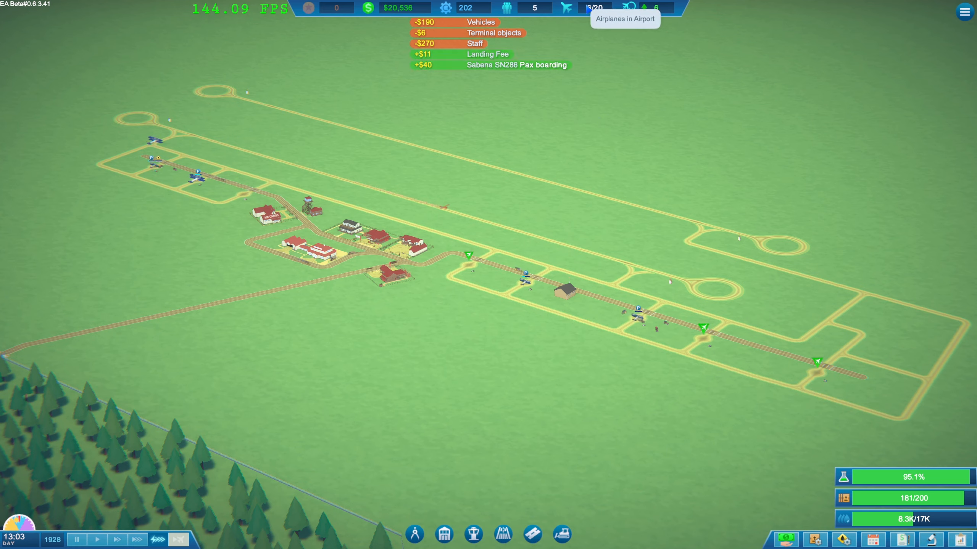
pyautogui.moveTo(629, 8)
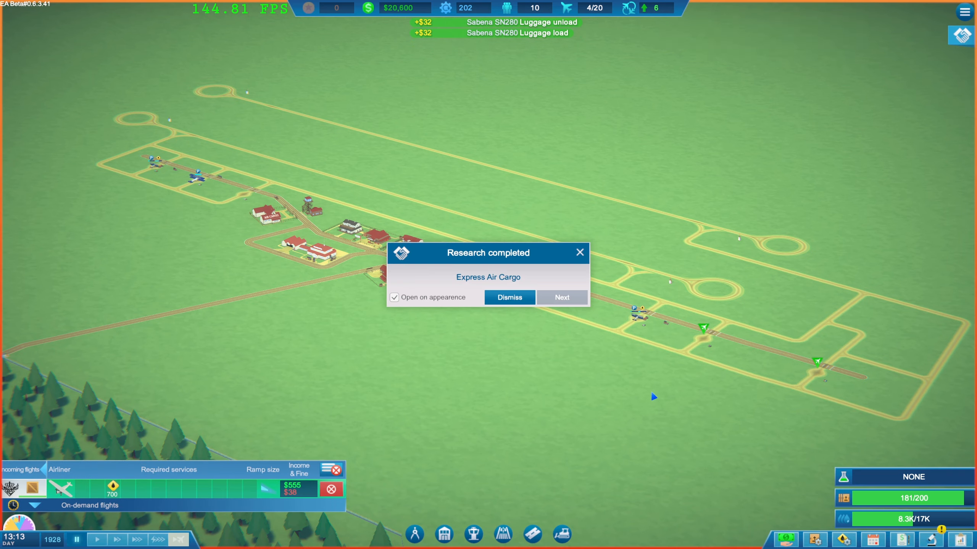
# Open the Research Lab from the completion popup on the Construction tab.
pyautogui.click(508, 297)
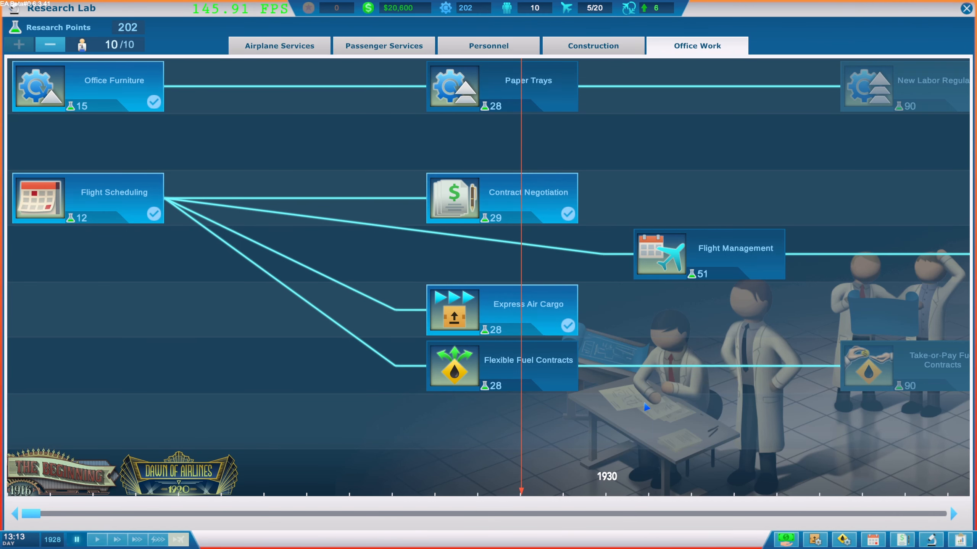
pyautogui.moveTo(509, 375)
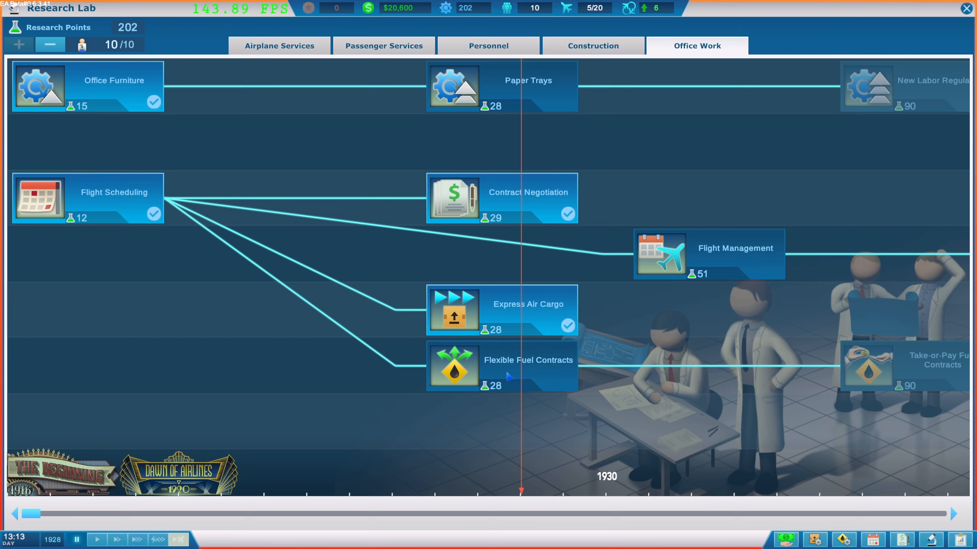
pyautogui.moveTo(529, 255)
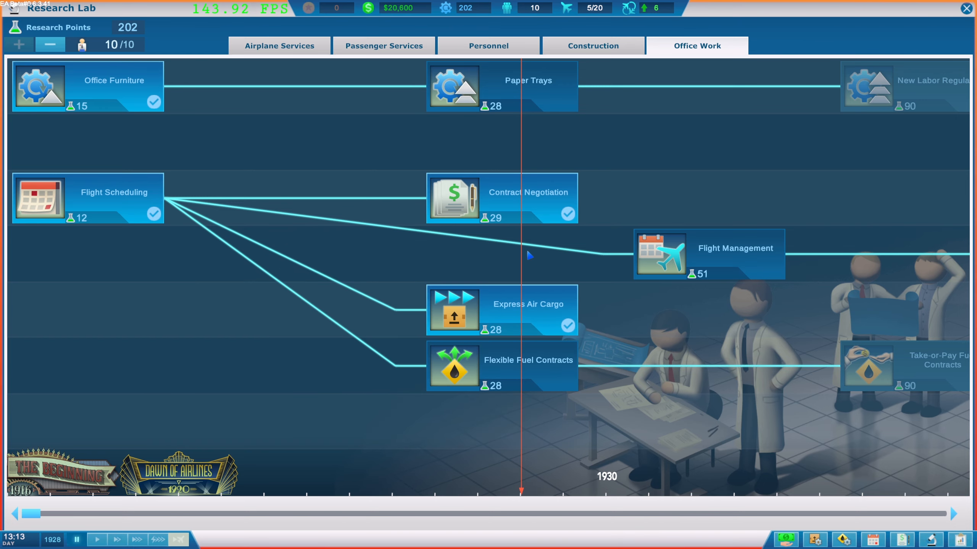
pyautogui.click(592, 45)
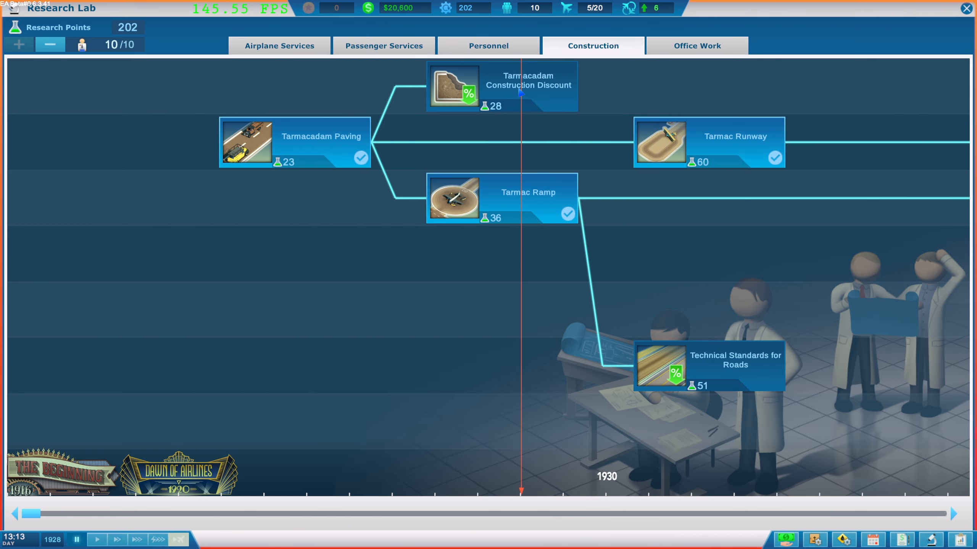
# Research the Tarmacadam Construction Discount node.
pyautogui.click(452, 85)
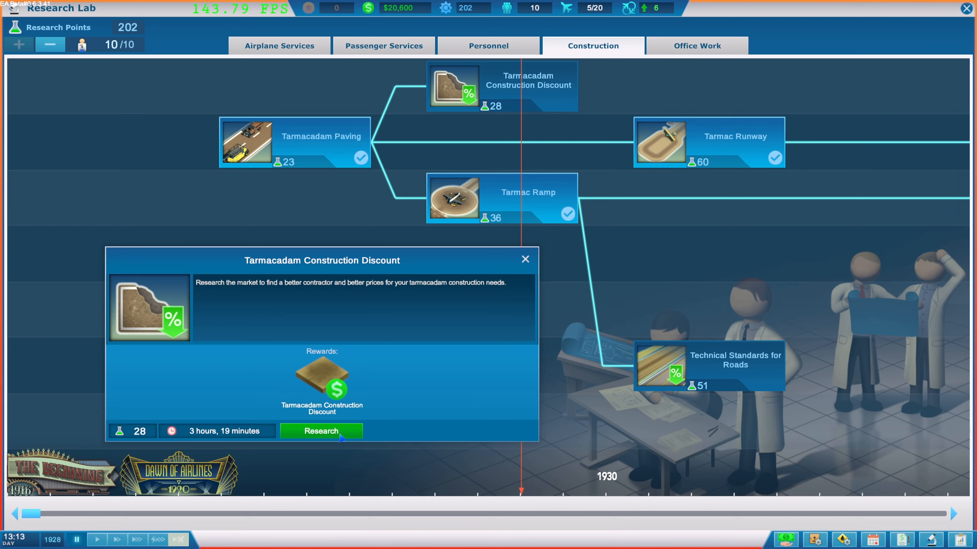
pyautogui.click(321, 430)
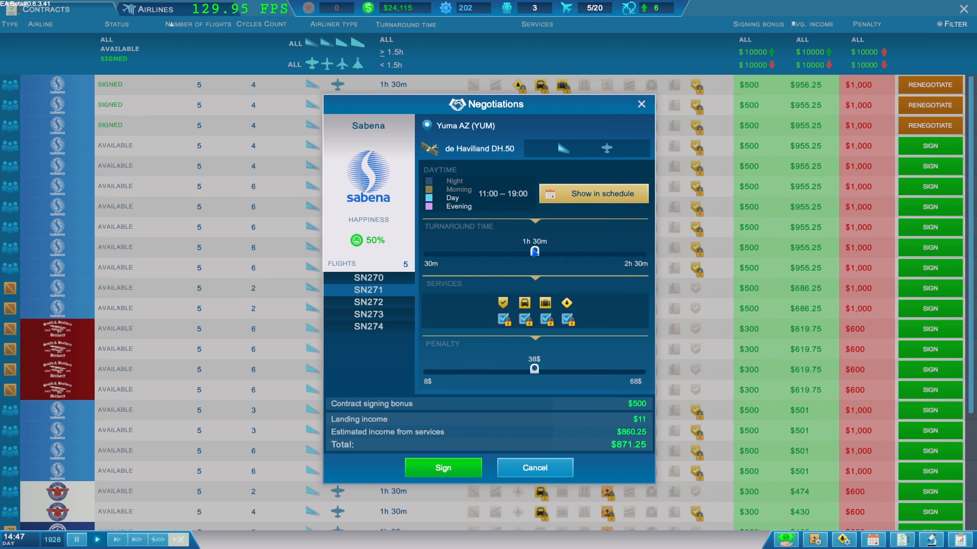
pyautogui.moveTo(534, 323)
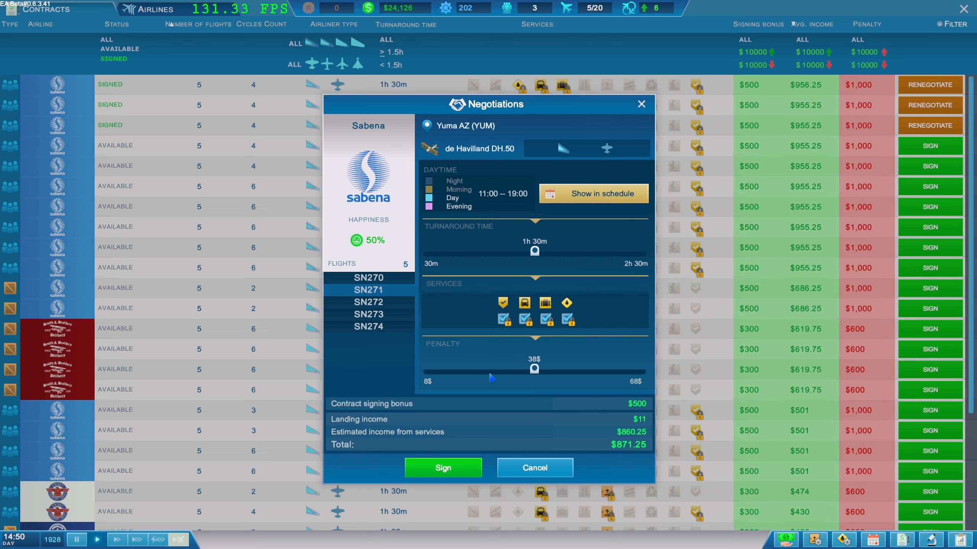
# Sign the five-flight Sabena Yuma AZ contract for an $871.25 total.
pyautogui.click(443, 467)
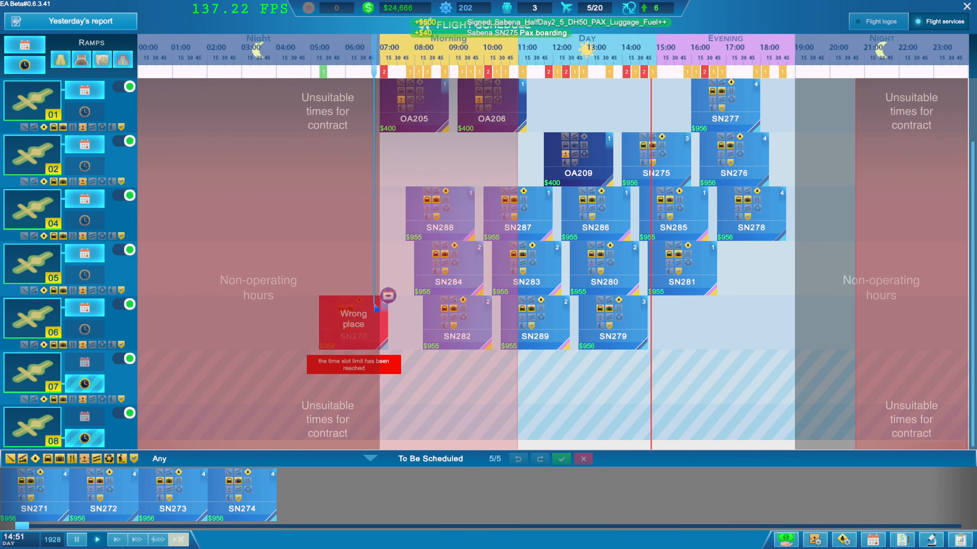
# Schedule Sabena flights SN272, SN273 and SN271 onto ramp rows.
pyautogui.moveTo(353, 322); pyautogui.dragTo(758, 281)
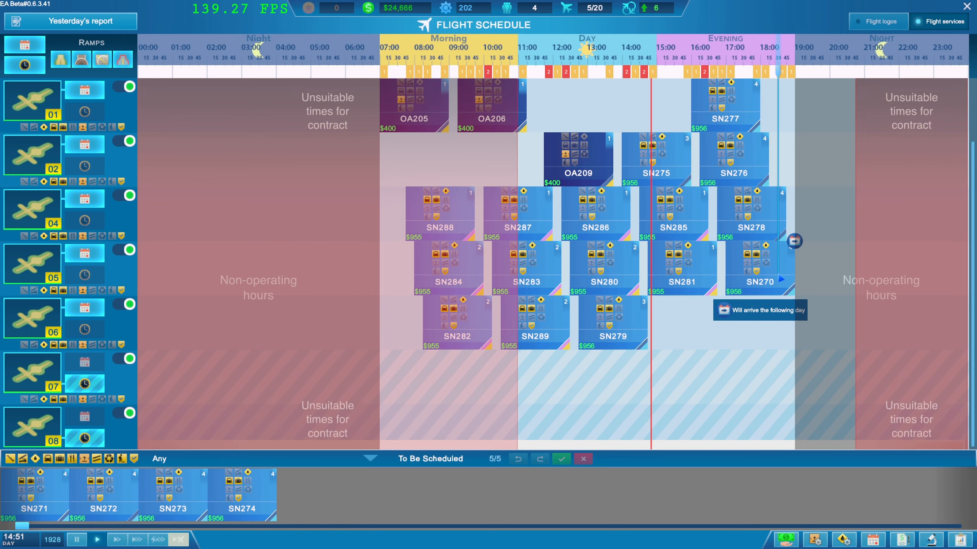
pyautogui.moveTo(34, 492); pyautogui.dragTo(685, 336)
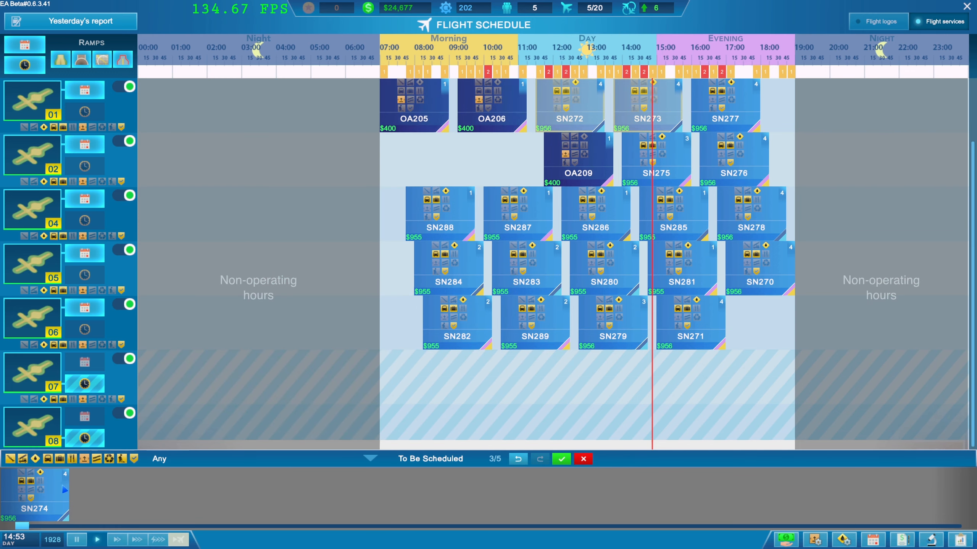
pyautogui.moveTo(35, 491); pyautogui.dragTo(509, 159)
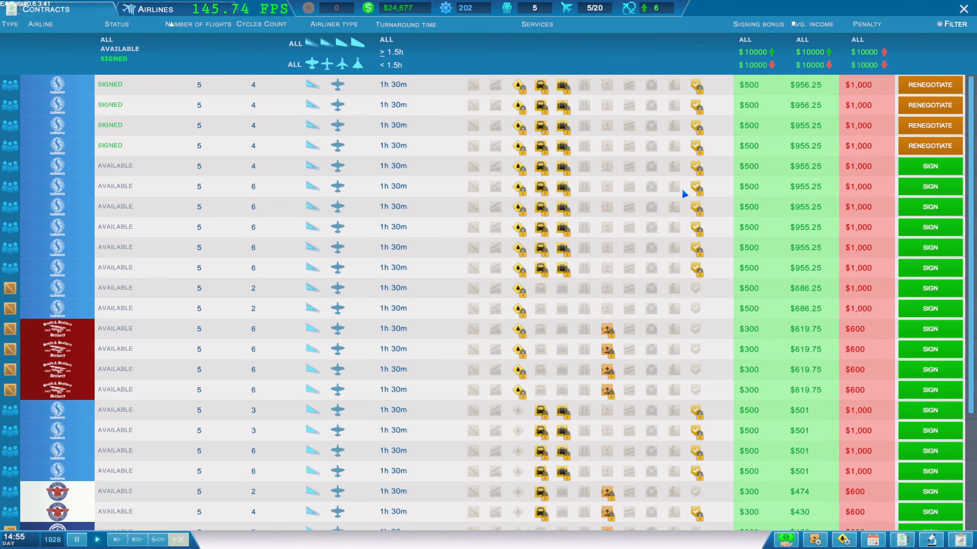
# Sign an instant 8000-unit fuel delivery contract costing $3,520.
pyautogui.click(968, 9)
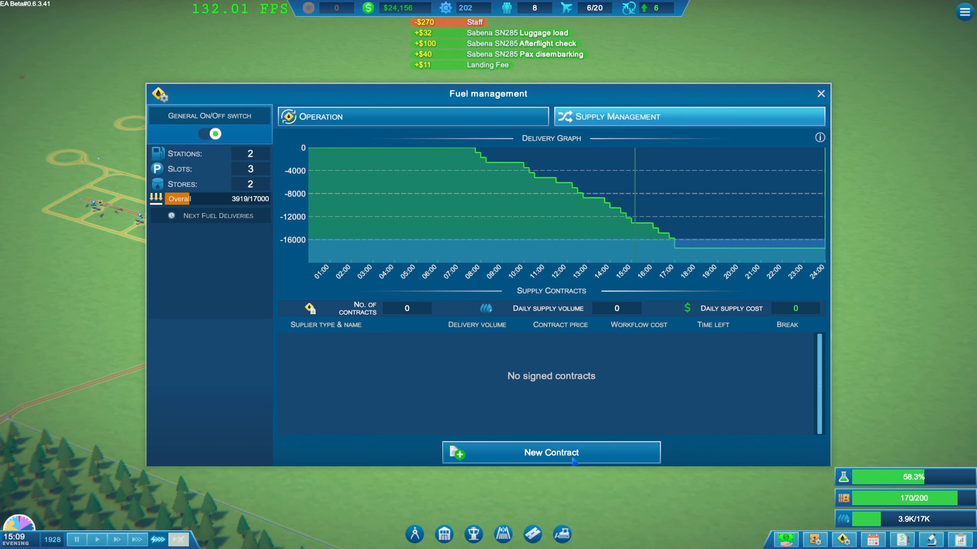
pyautogui.click(550, 452)
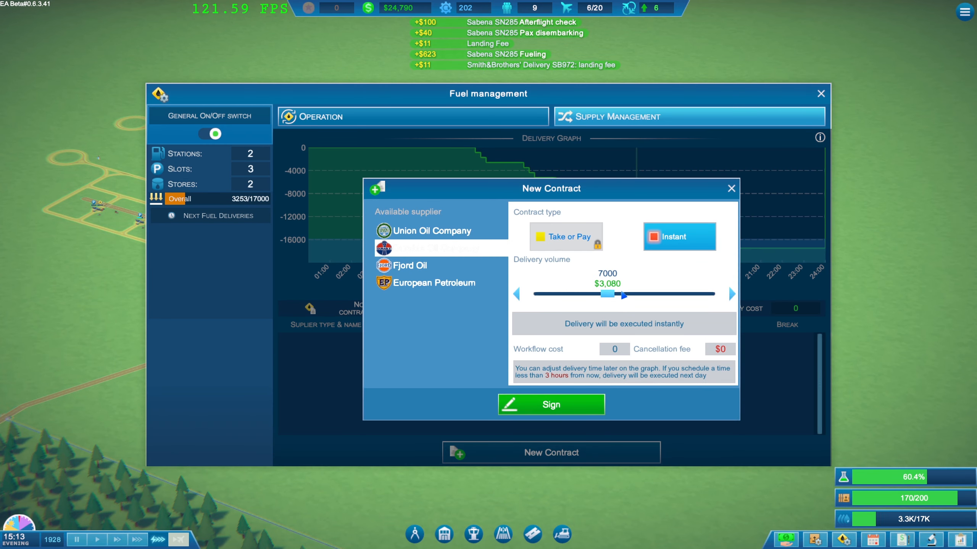
pyautogui.click(551, 404)
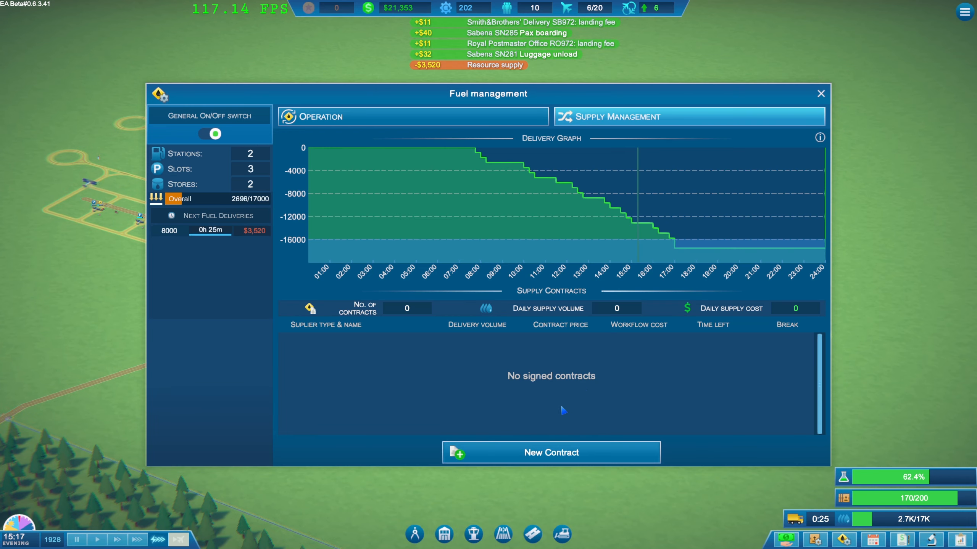
pyautogui.click(820, 93)
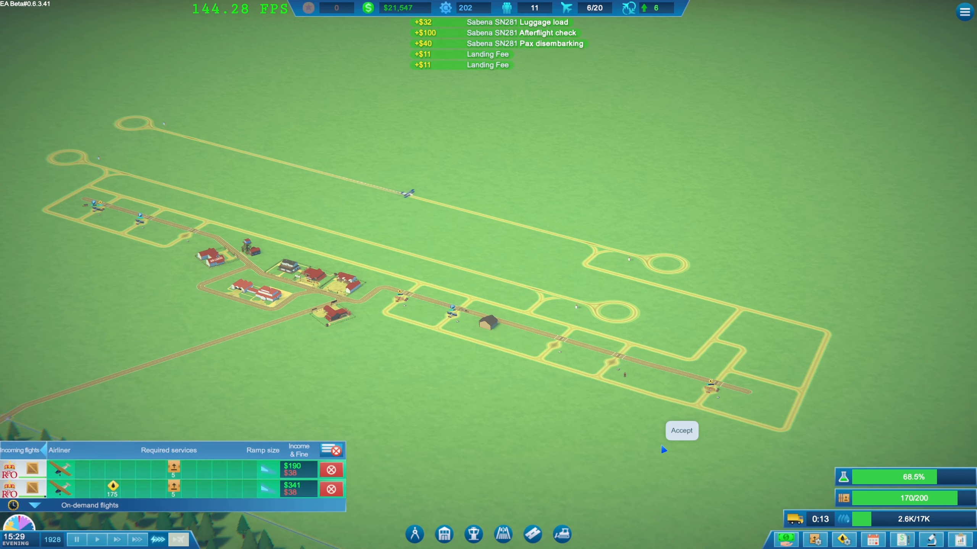
# Review available ramps for an on-demand flight and try accepting it.
pyautogui.click(680, 430)
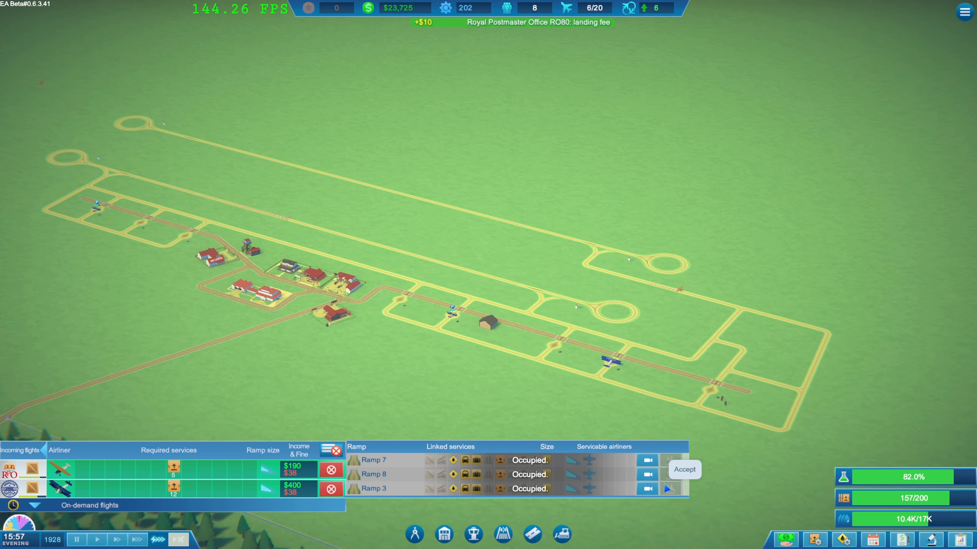
pyautogui.click(683, 469)
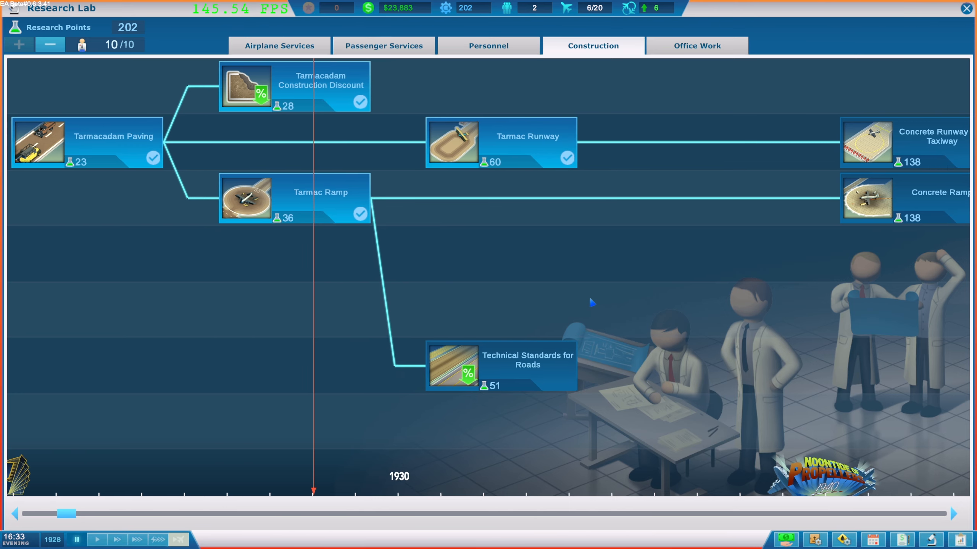
# Research Bus Operation under Airplane Services > Passenger Services, then close the lab.
pyautogui.click(500, 366)
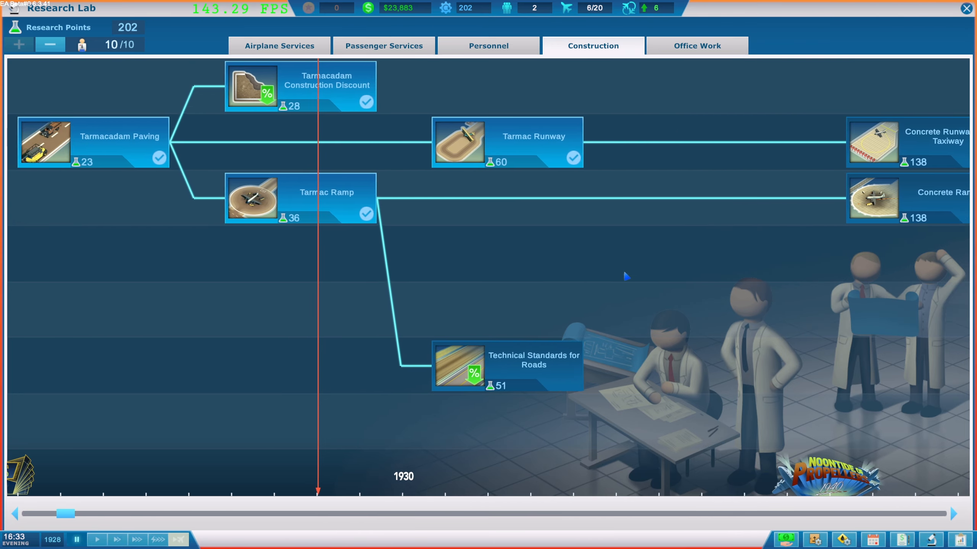
pyautogui.click(278, 45)
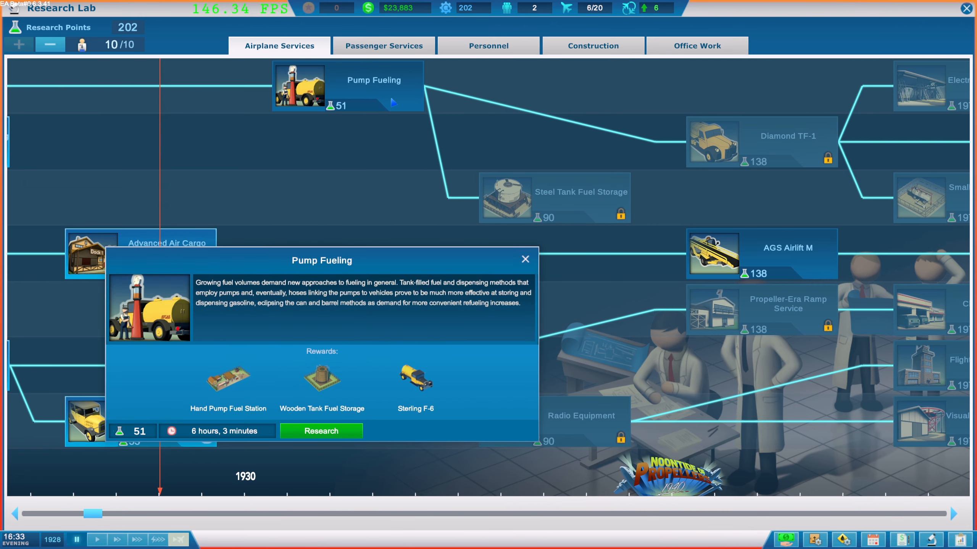
pyautogui.moveTo(352, 224)
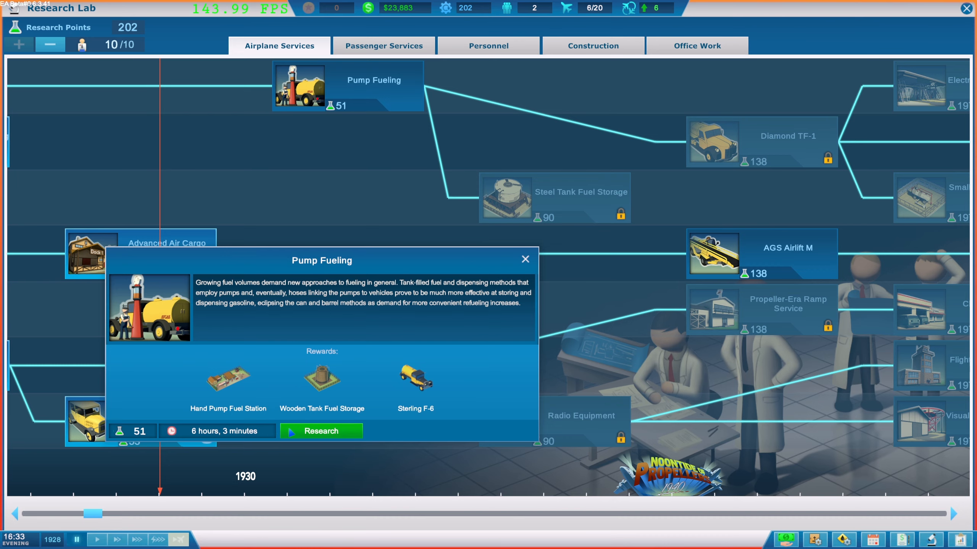
pyautogui.click(524, 260)
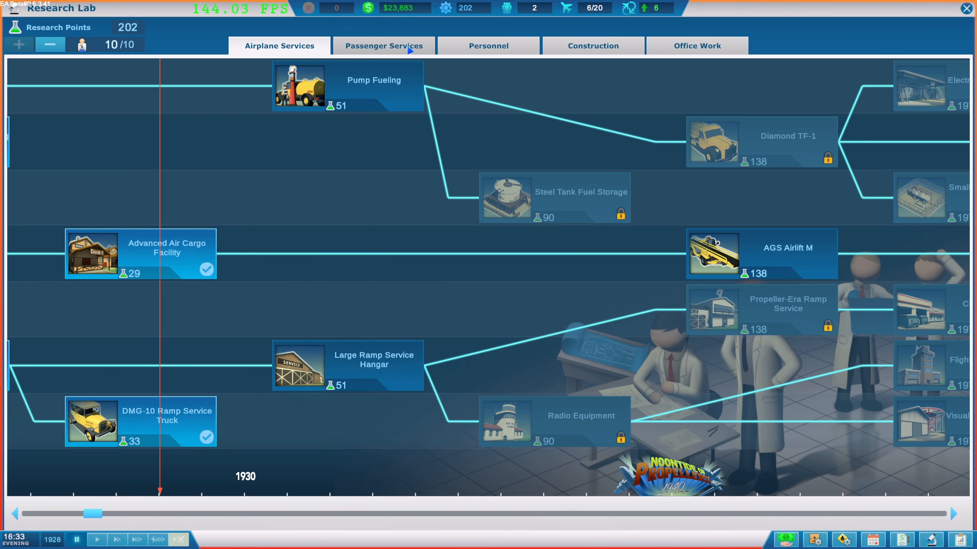
pyautogui.click(383, 45)
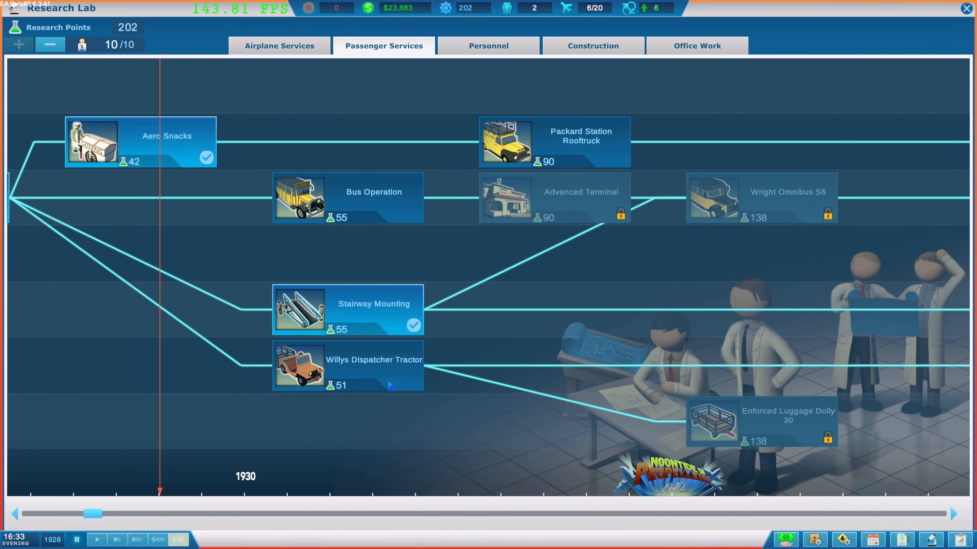
pyautogui.click(346, 199)
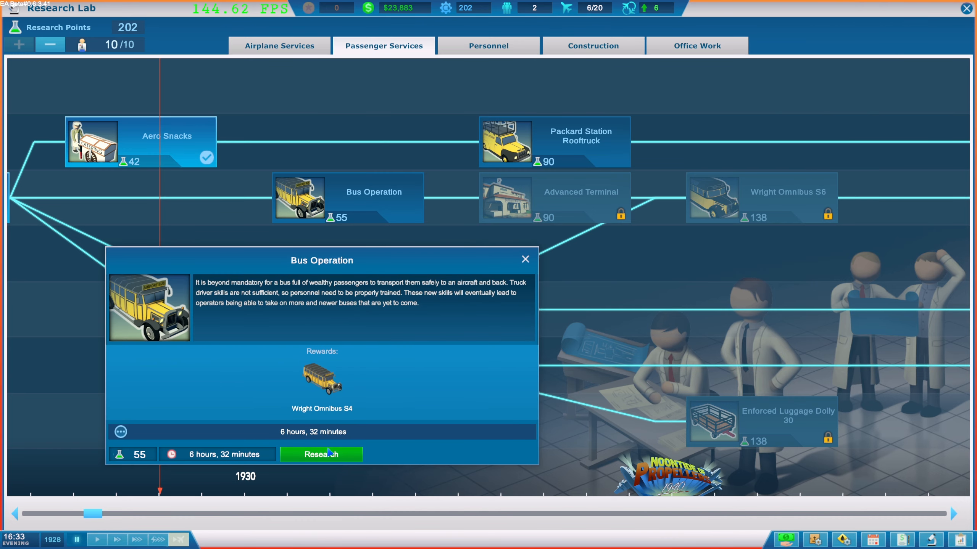
pyautogui.click(321, 454)
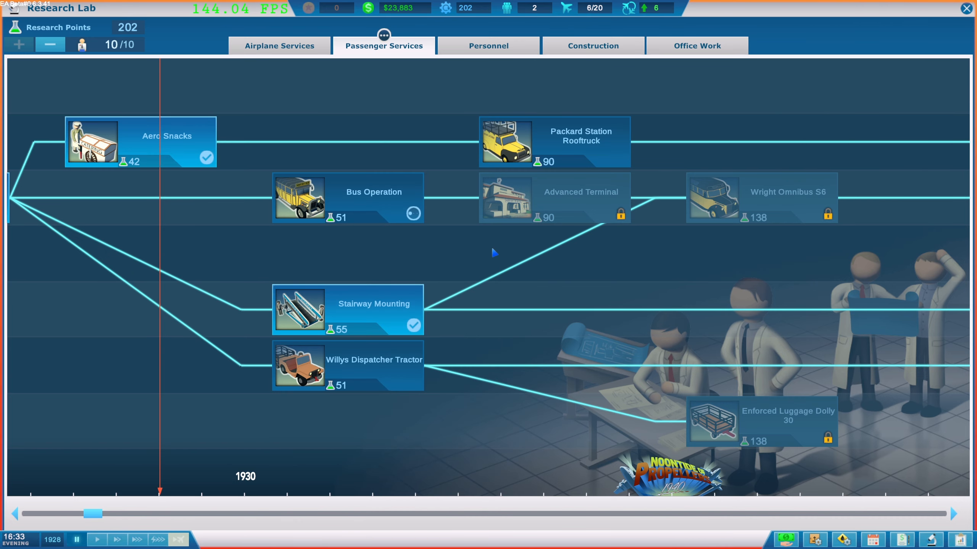
pyautogui.moveTo(871, 88)
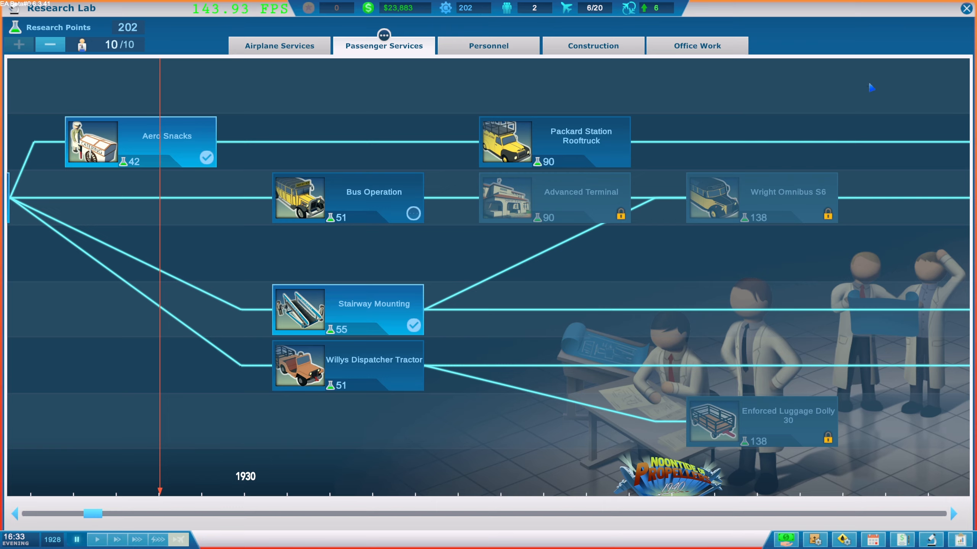
pyautogui.click(966, 8)
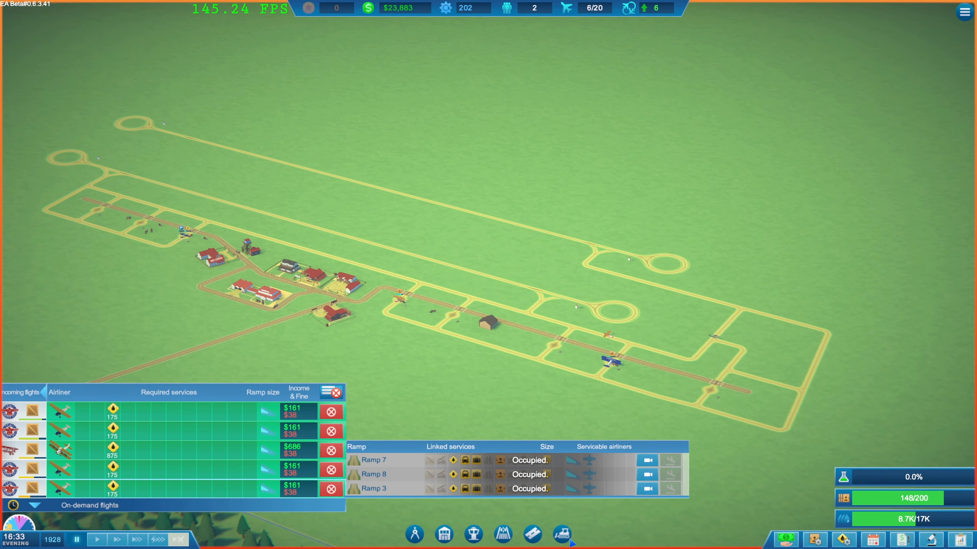
# Pick an on-demand flight from Incoming flights and assign it to Ramp 3.
pyautogui.click(502, 534)
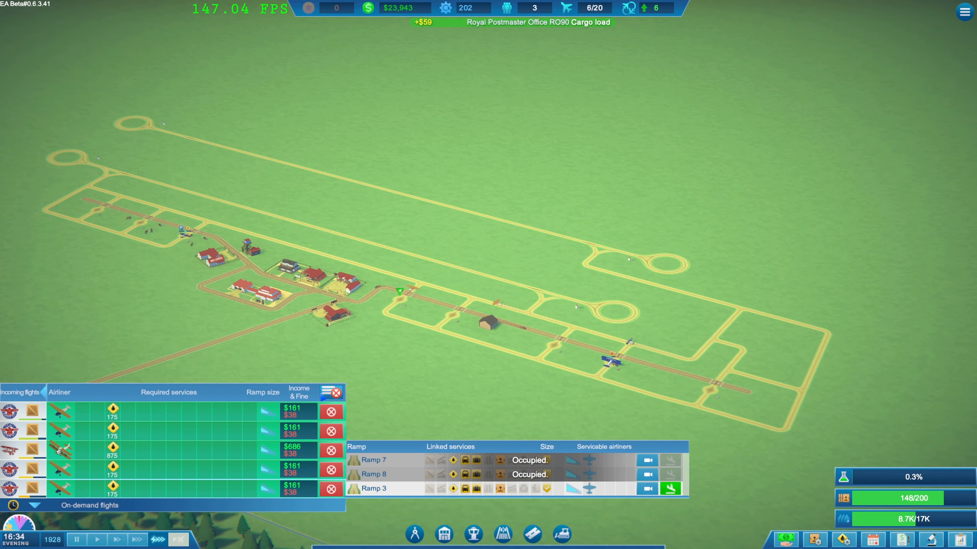
pyautogui.click(669, 488)
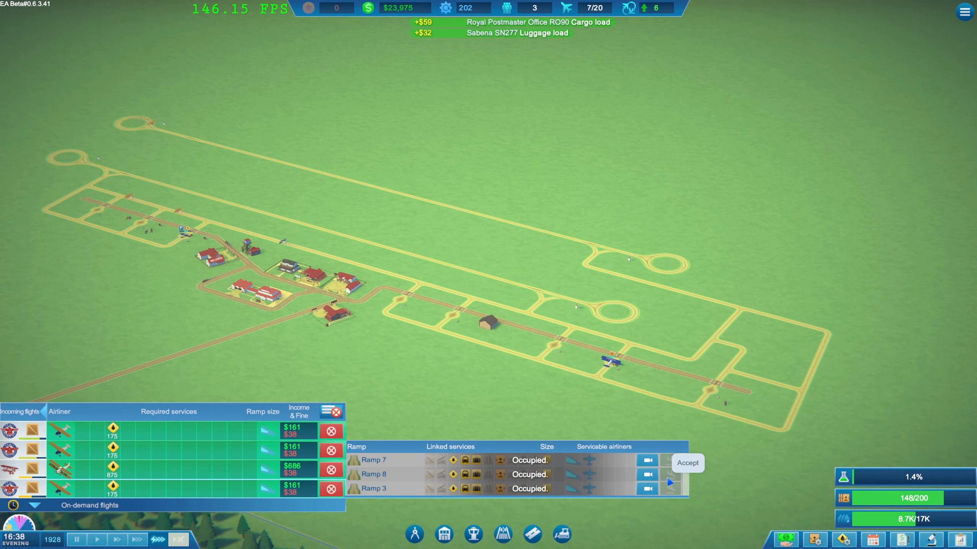
pyautogui.click(687, 463)
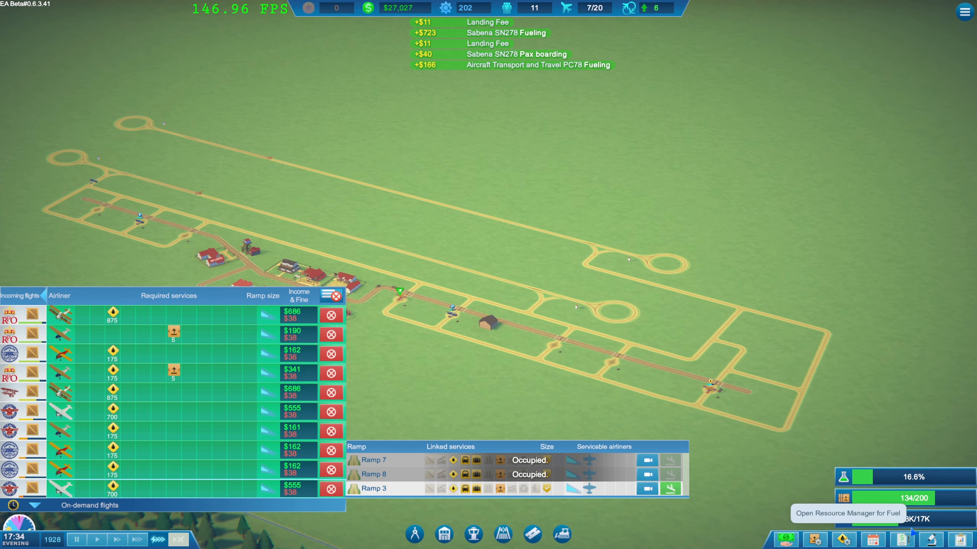
# Sign an instant 10,000-unit fuel delivery contract for $4,400, then close Fuel management.
pyautogui.click(844, 540)
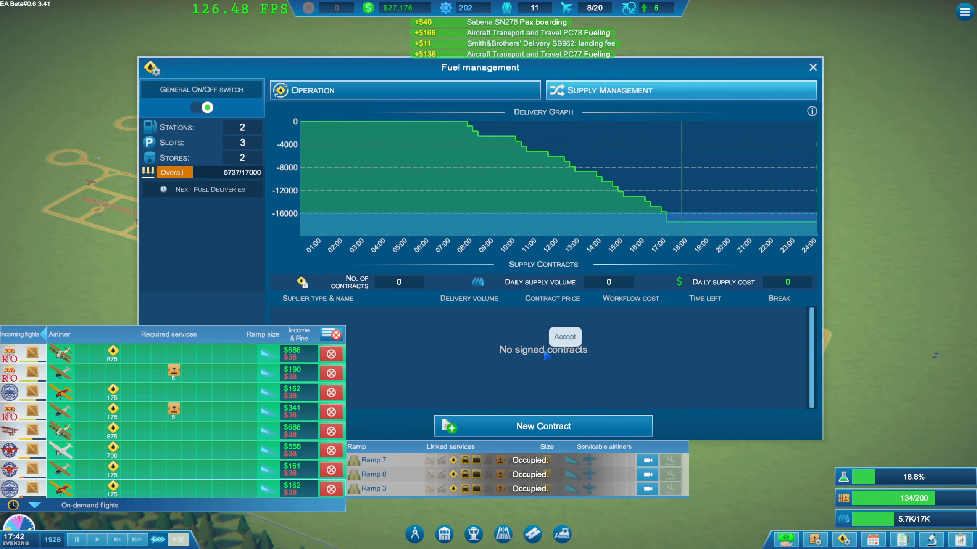
pyautogui.click(542, 426)
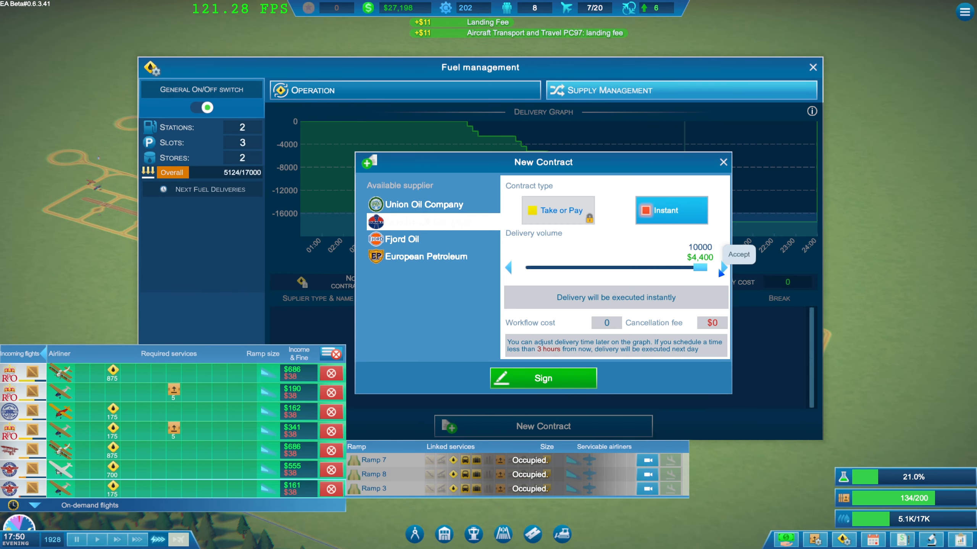
pyautogui.click(542, 378)
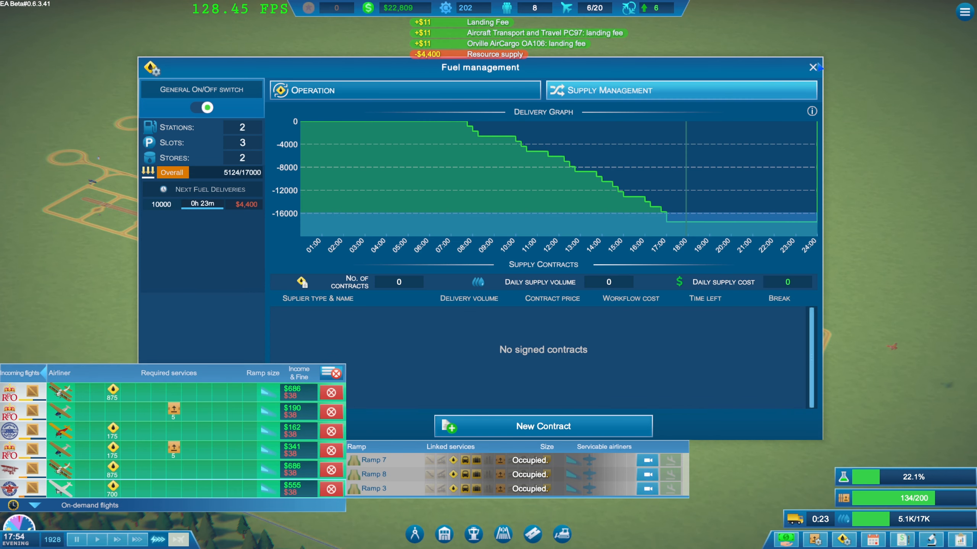
pyautogui.click(813, 67)
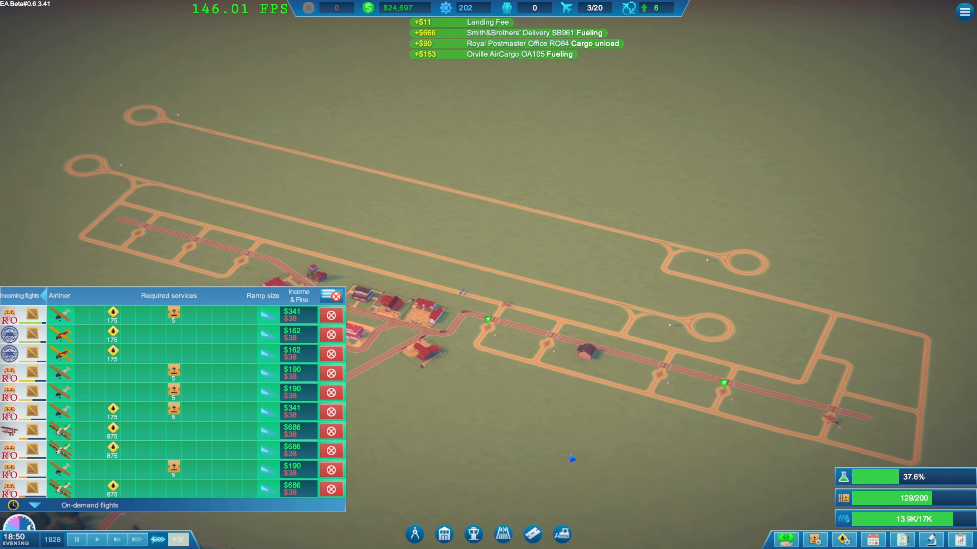
# Review Grass Ramp #3's details and service links, then close the panel.
pyautogui.click(569, 319)
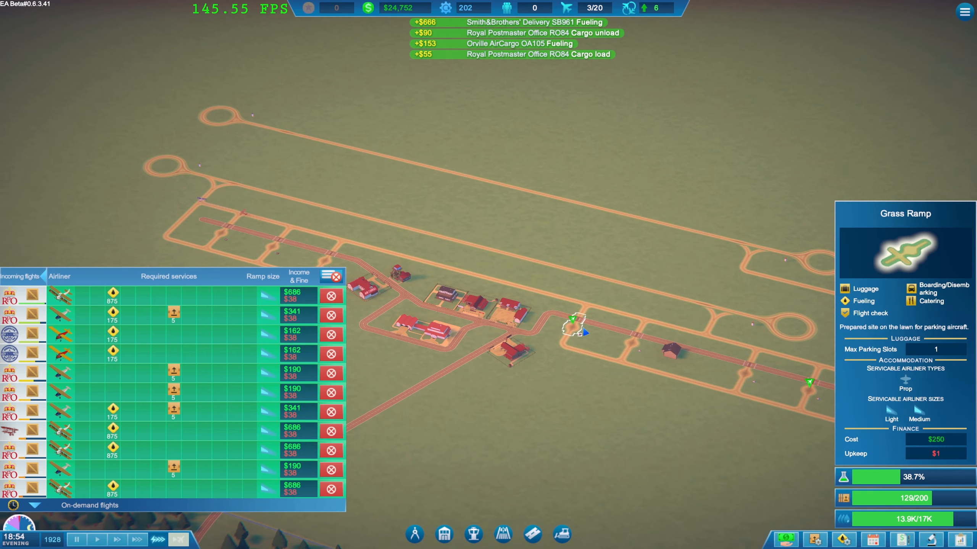
pyautogui.click(573, 327)
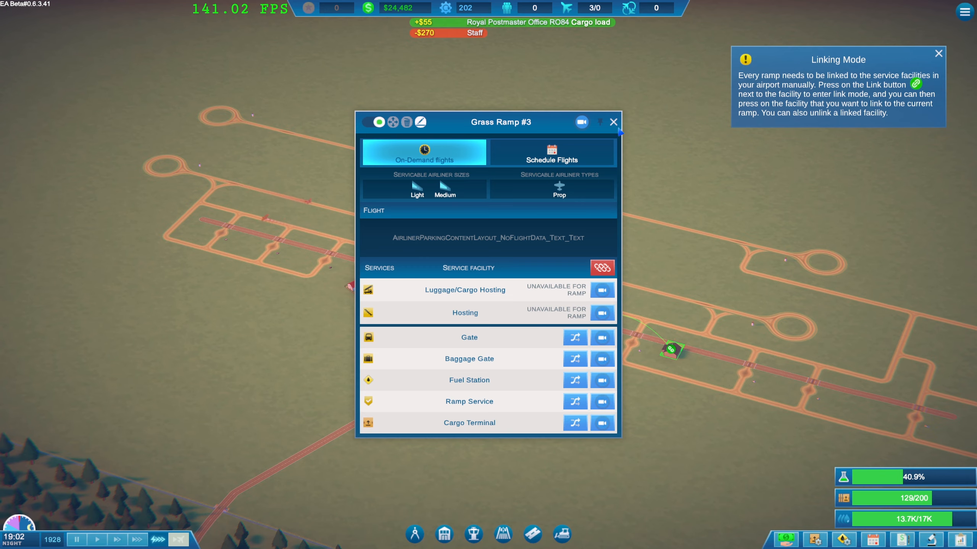
pyautogui.click(613, 122)
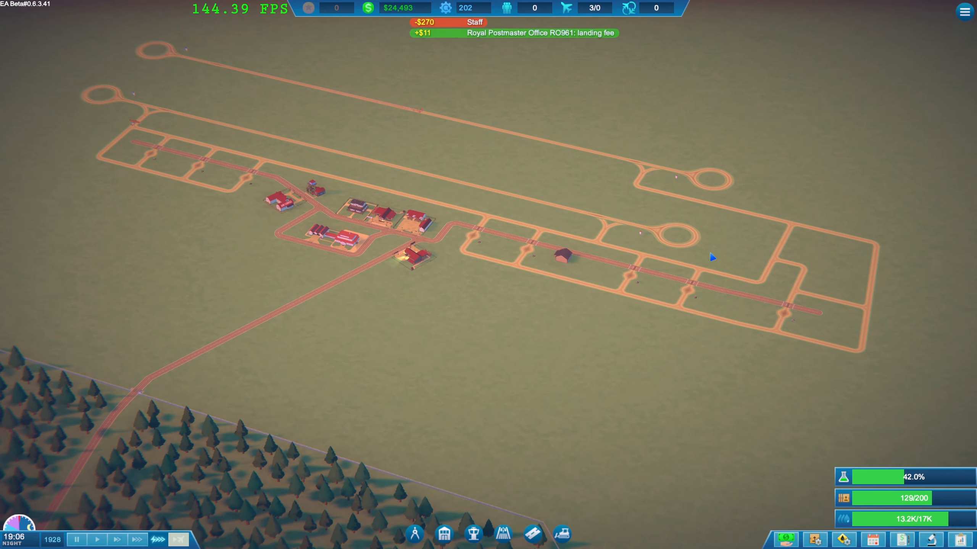